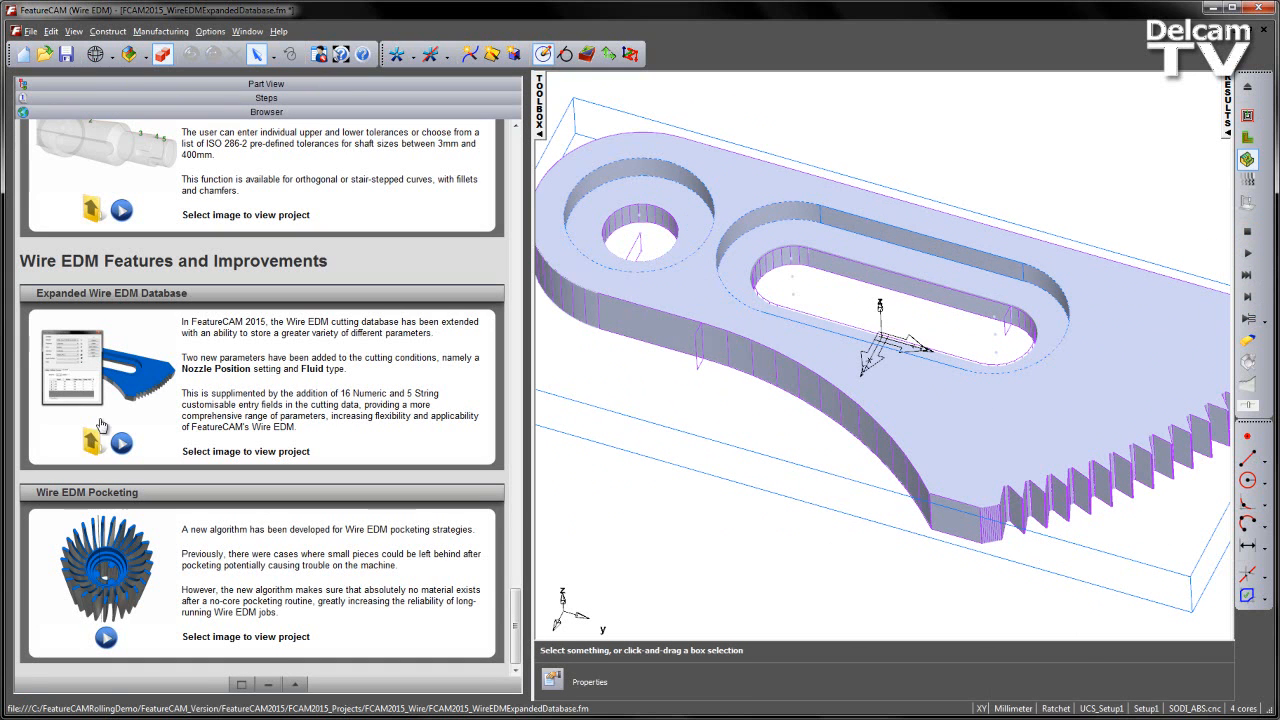
mouse_move(120, 440)
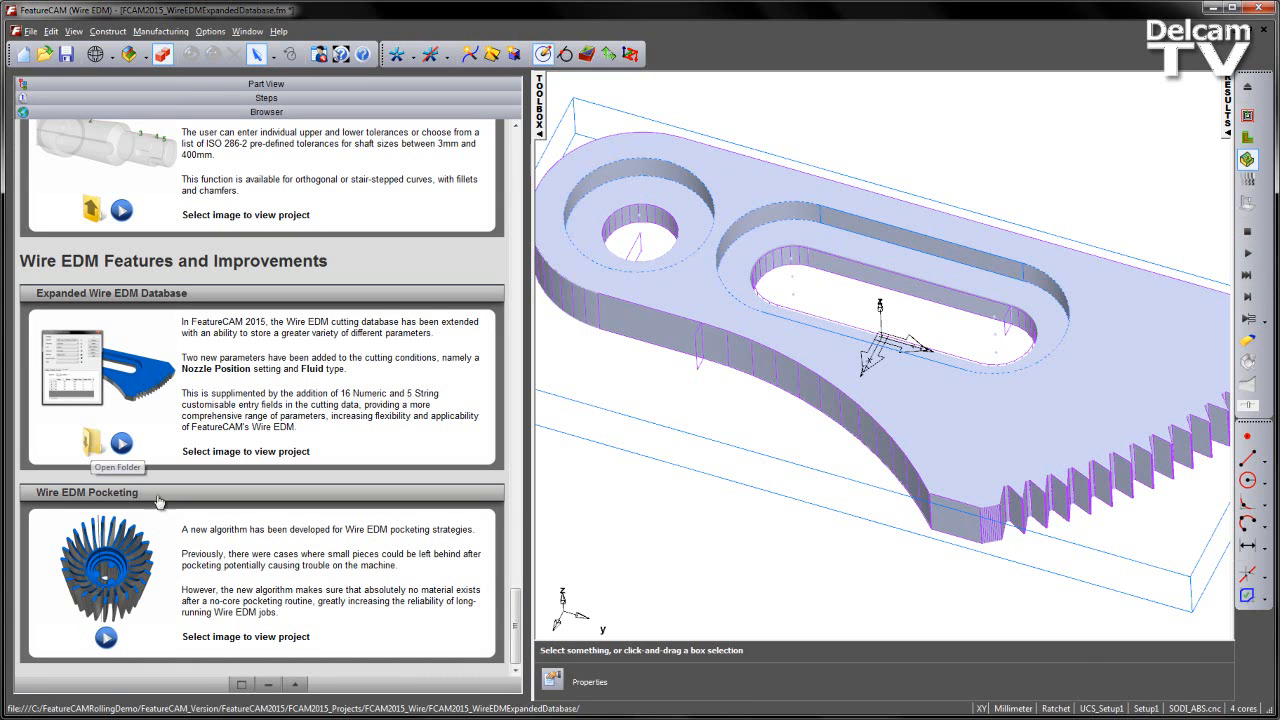
- Open the Expanded Wire EDM Database project folder in Windows Explorer to see SODI_ABS.cnc
click(91, 440)
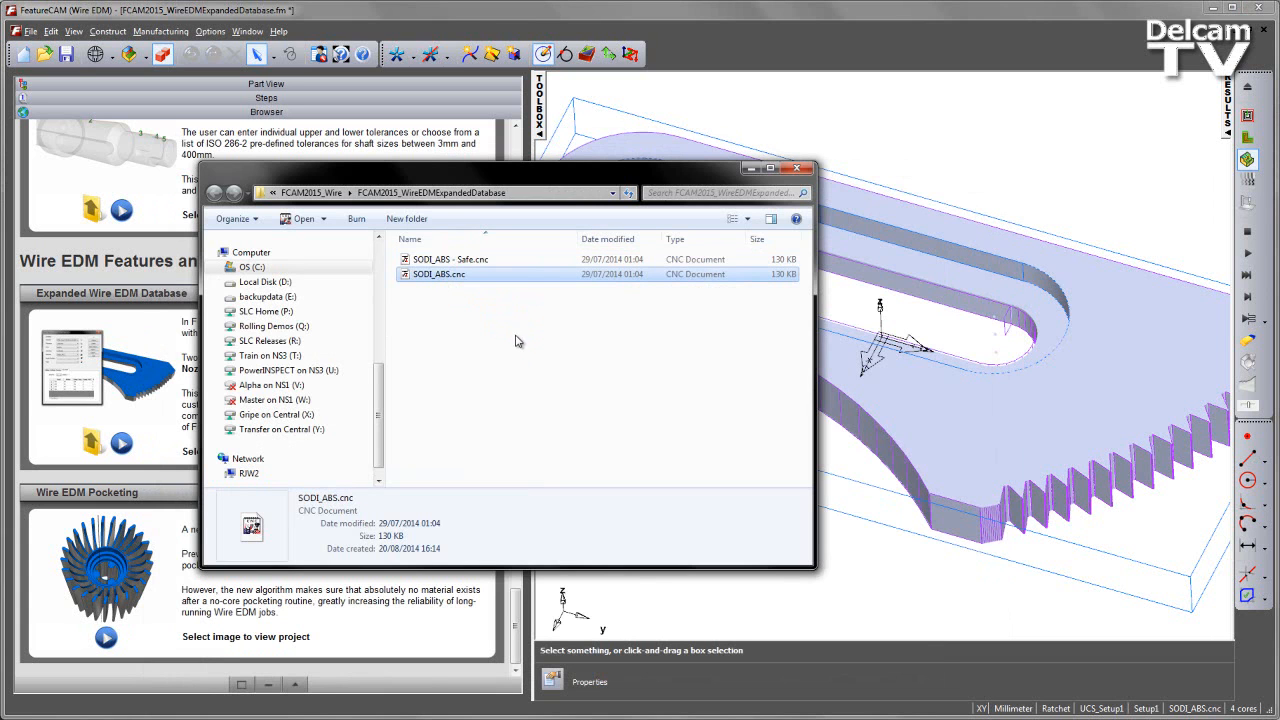
mouse_move(560, 398)
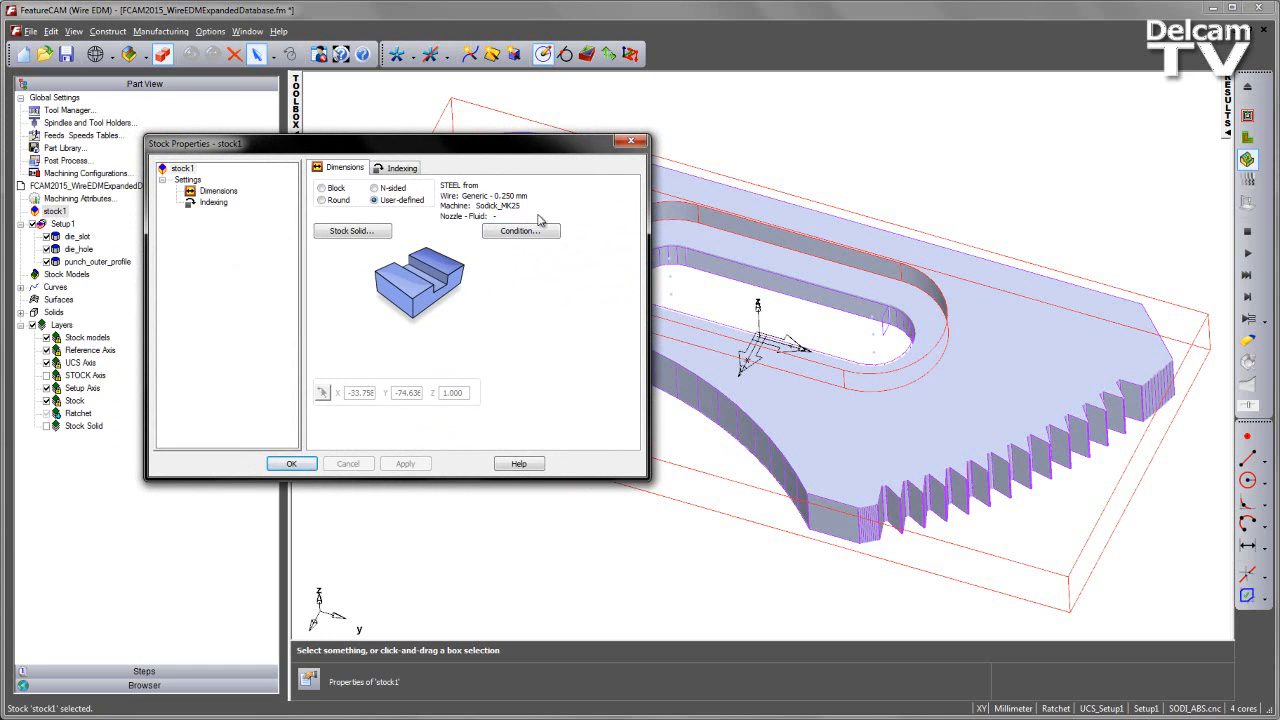
mouse_move(518, 218)
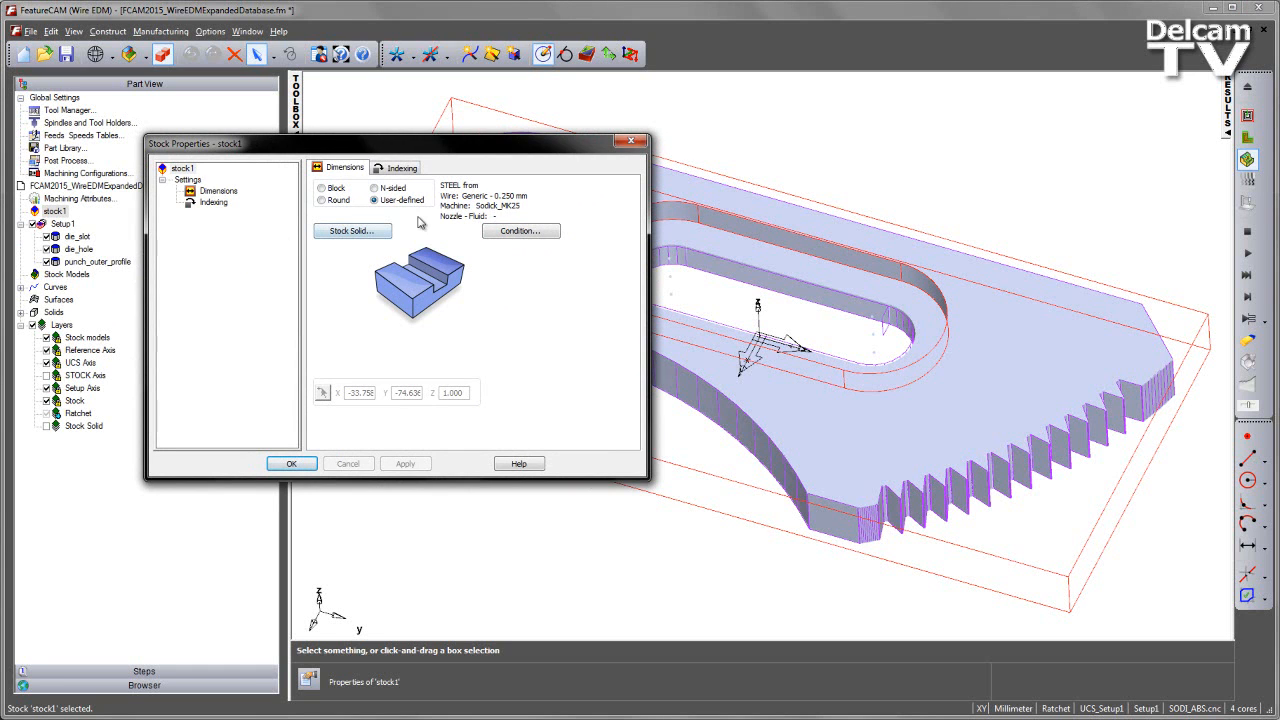
mouse_move(467, 227)
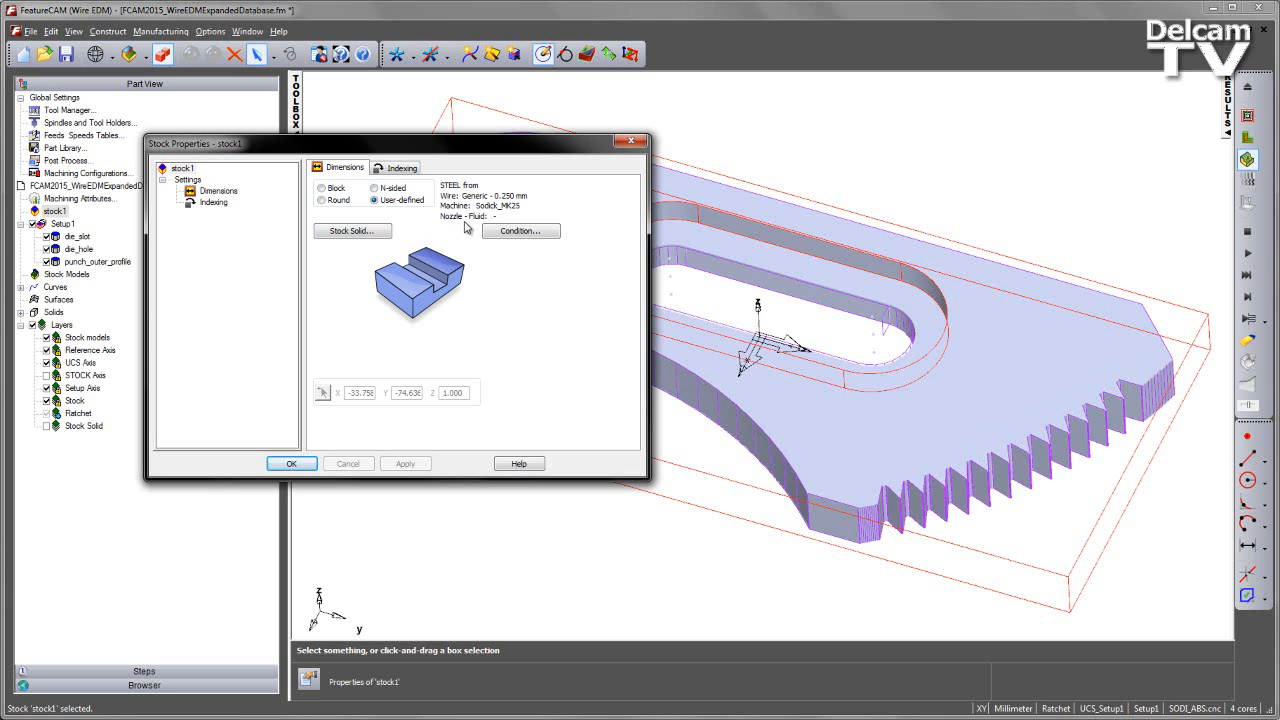
mouse_move(552, 337)
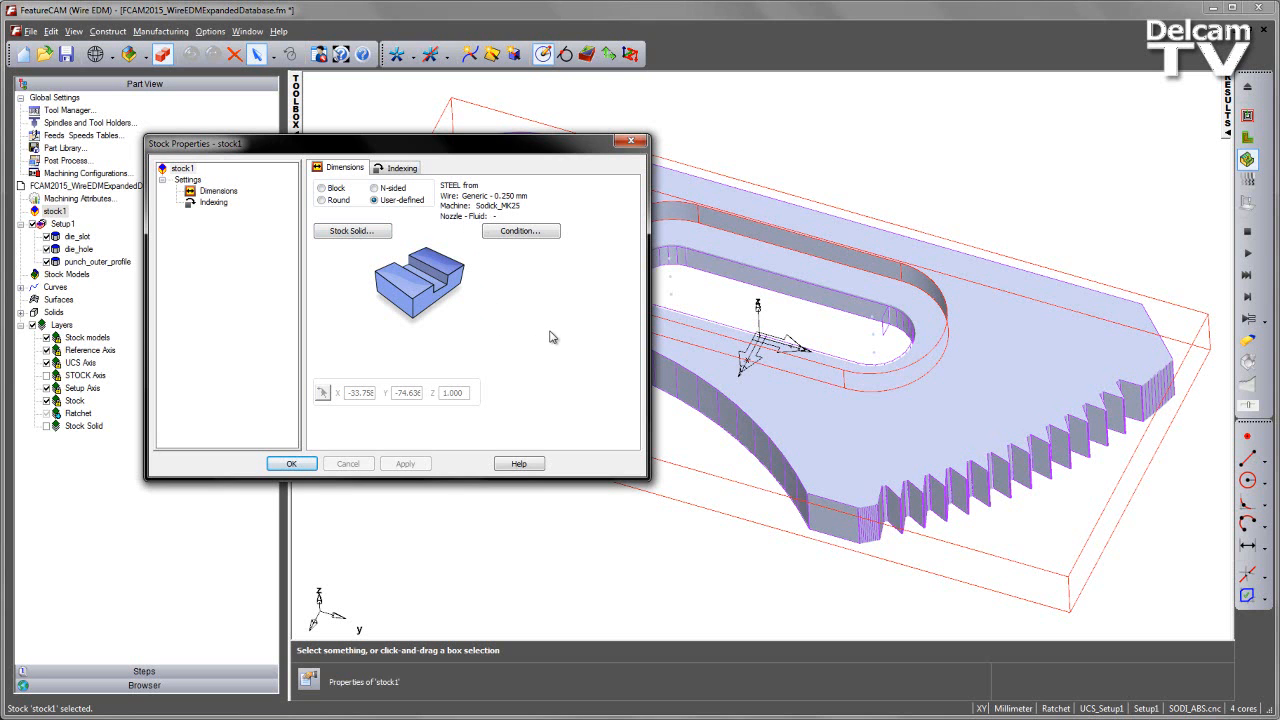
- Open stock1's Condition dialog from Stock Properties
click(520, 231)
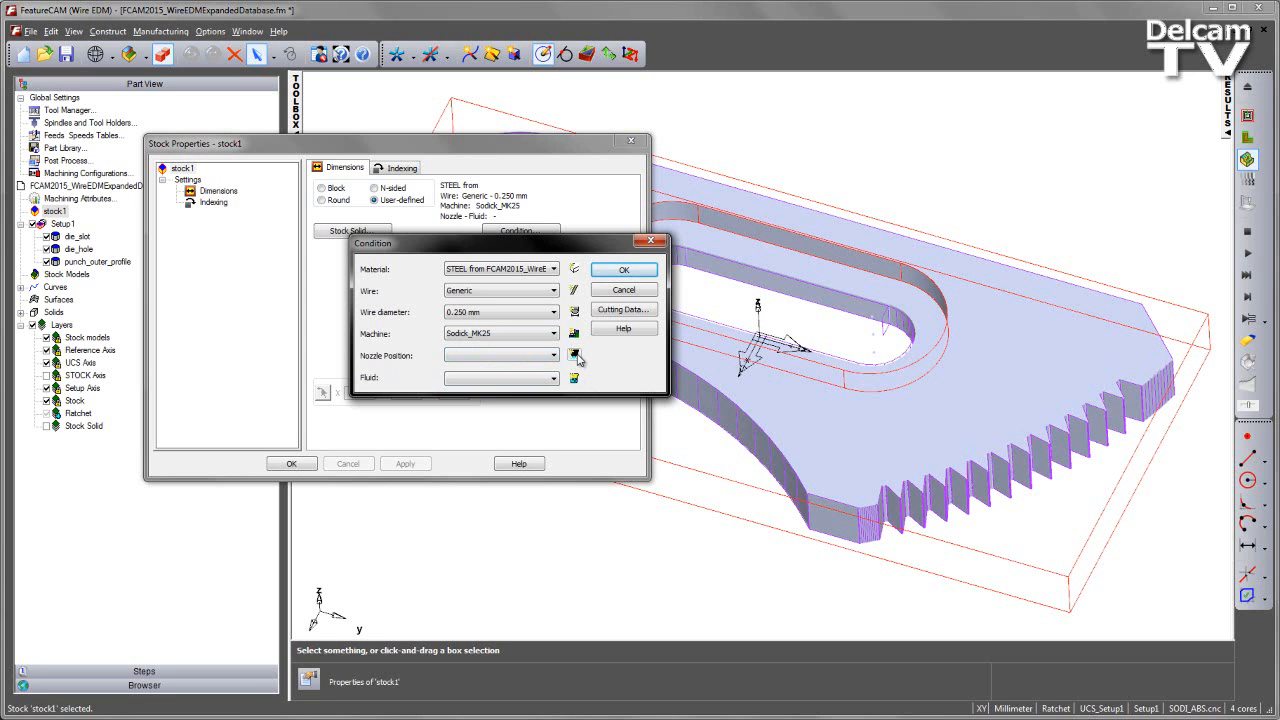
mouse_move(574, 355)
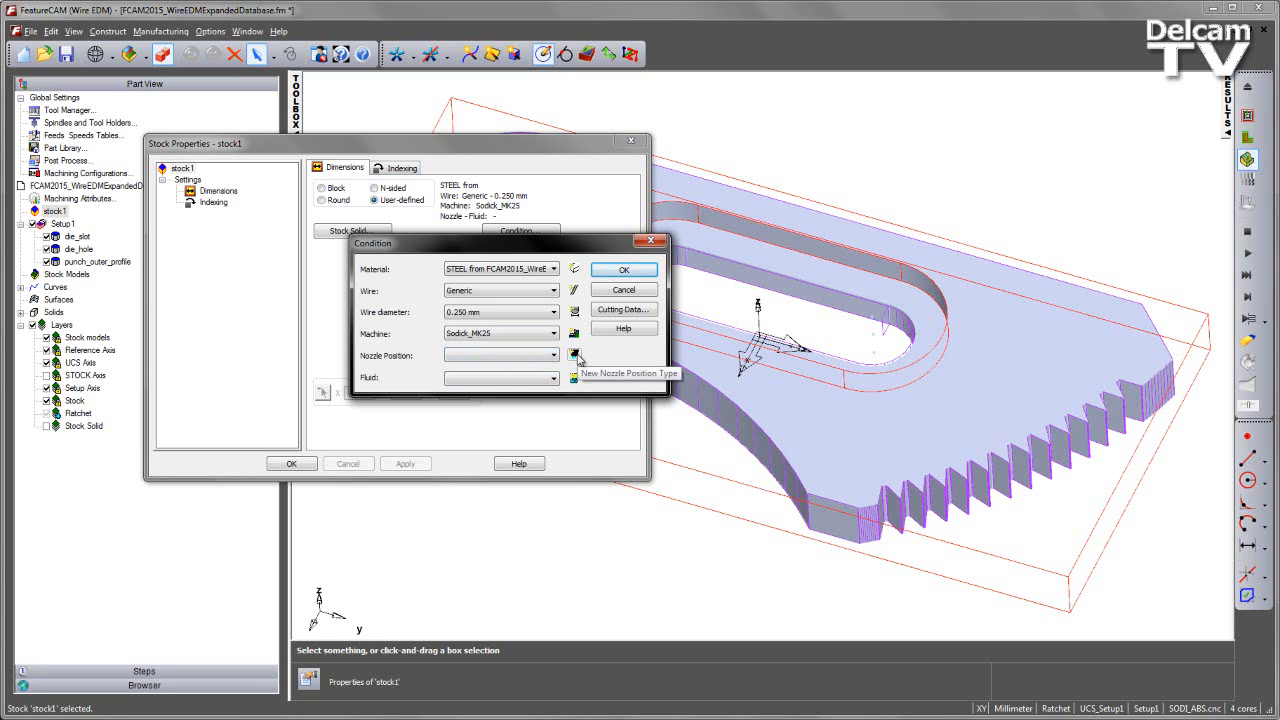
- Add nozzle position types OPEN, CLOSED-U and CLOSED-L, and select OPEN
click(574, 355)
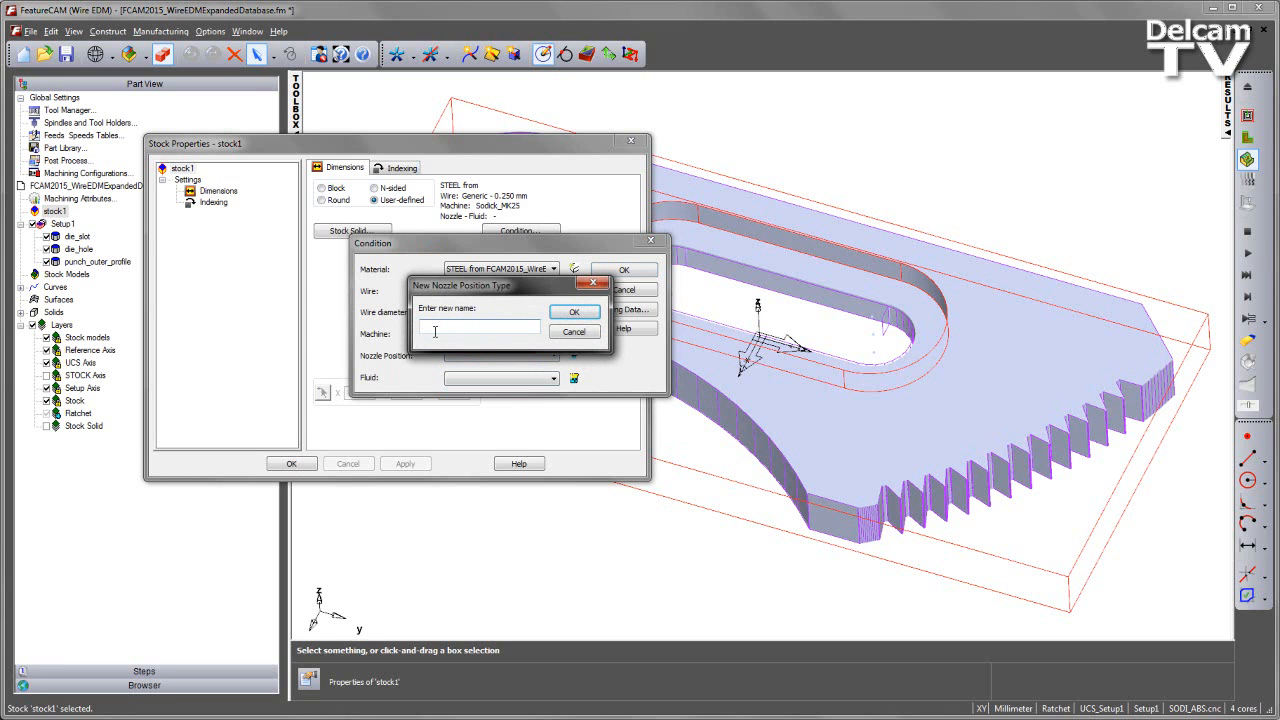
text(OP)
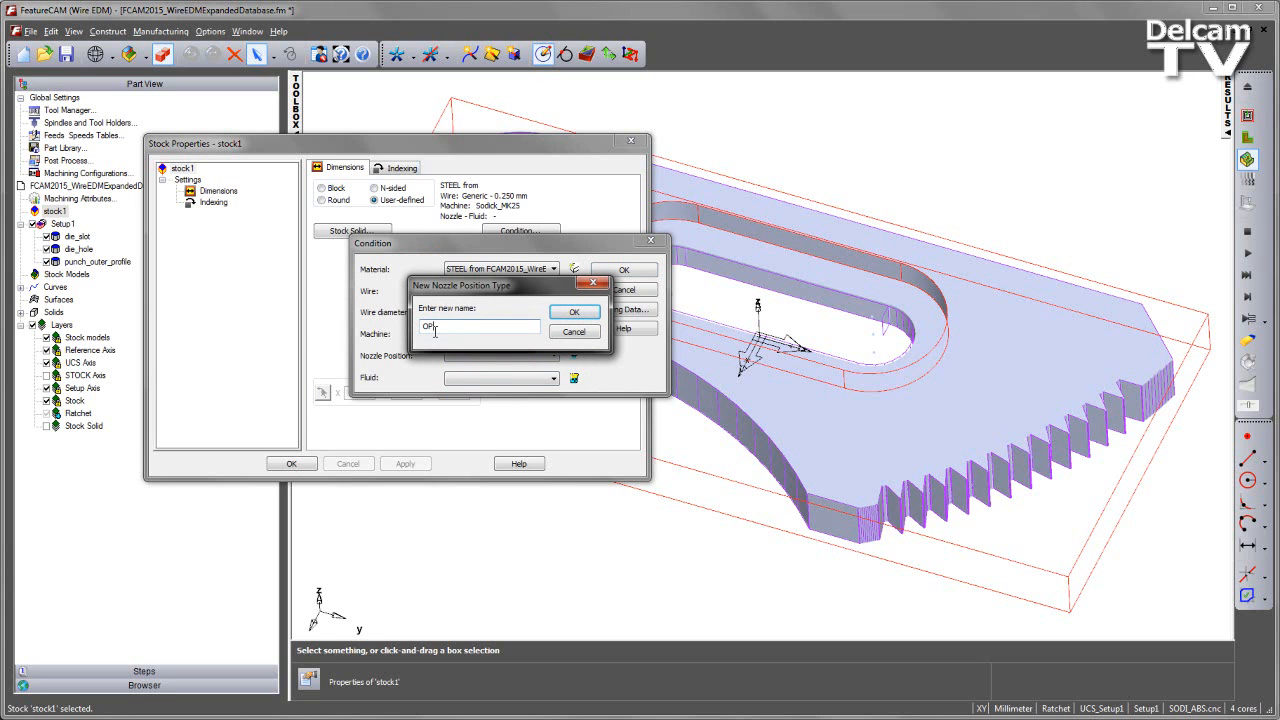
text(PEN)
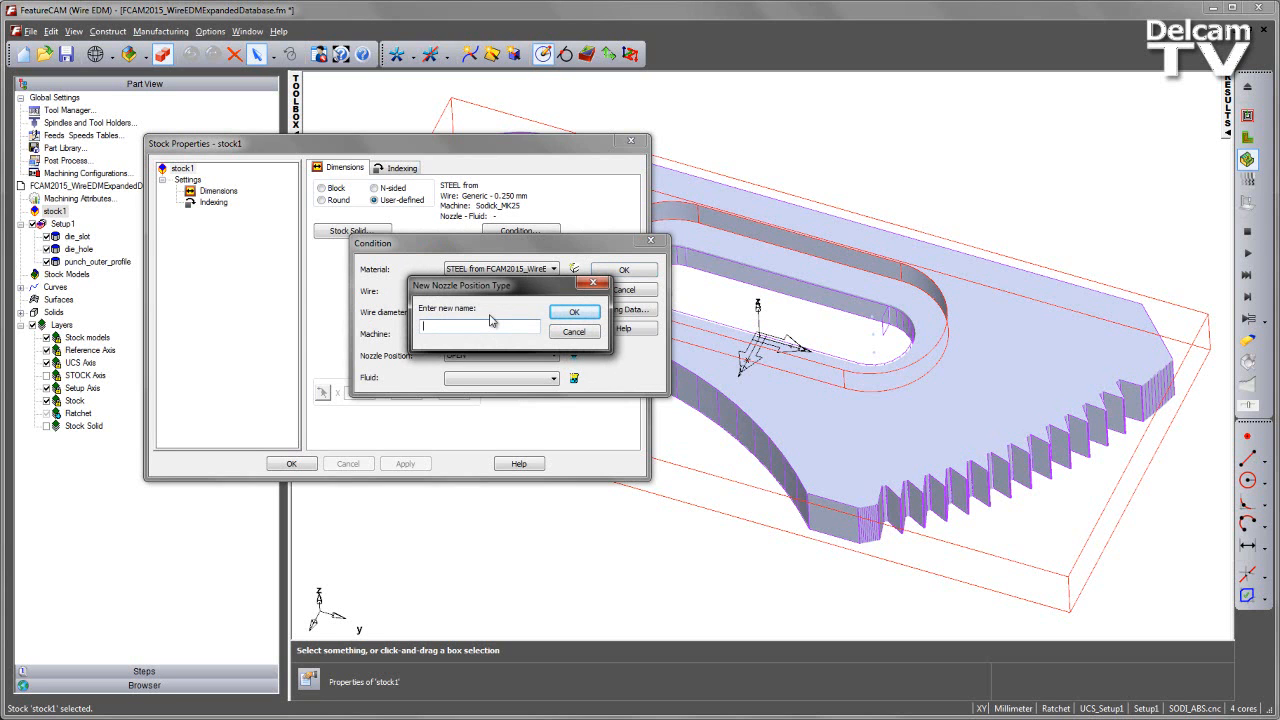
text(CLOSE)
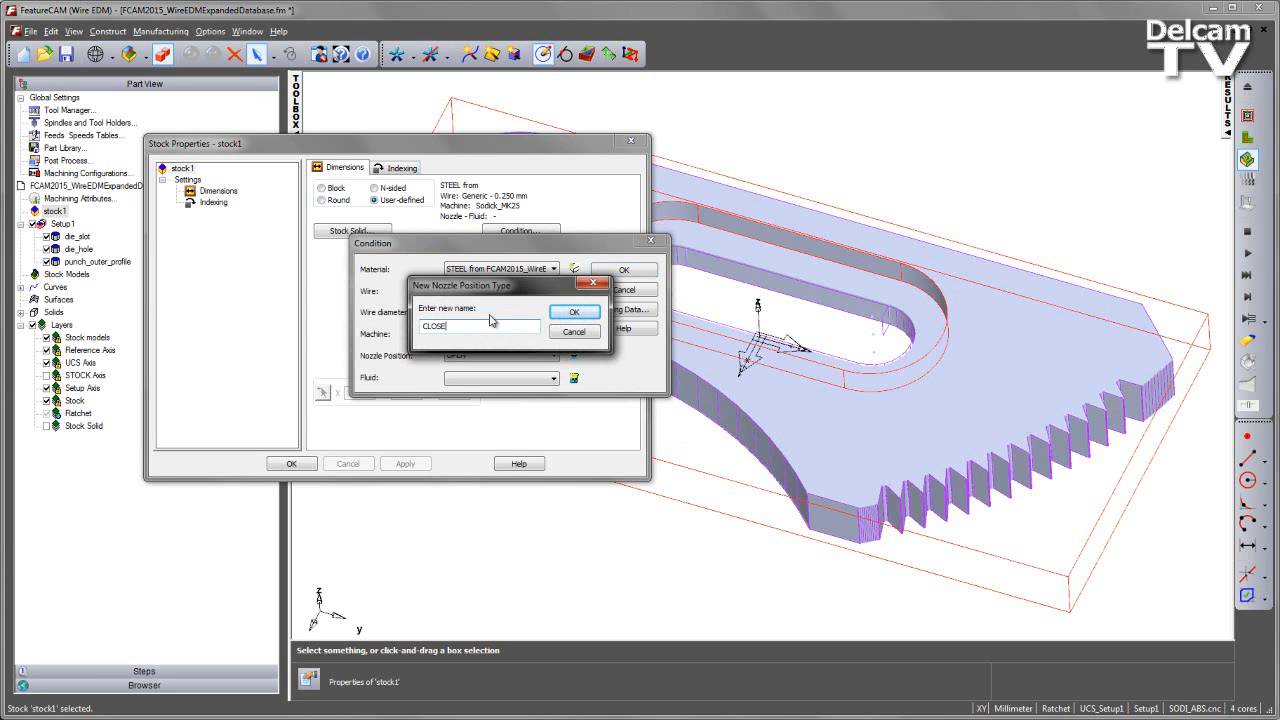
text(D-)
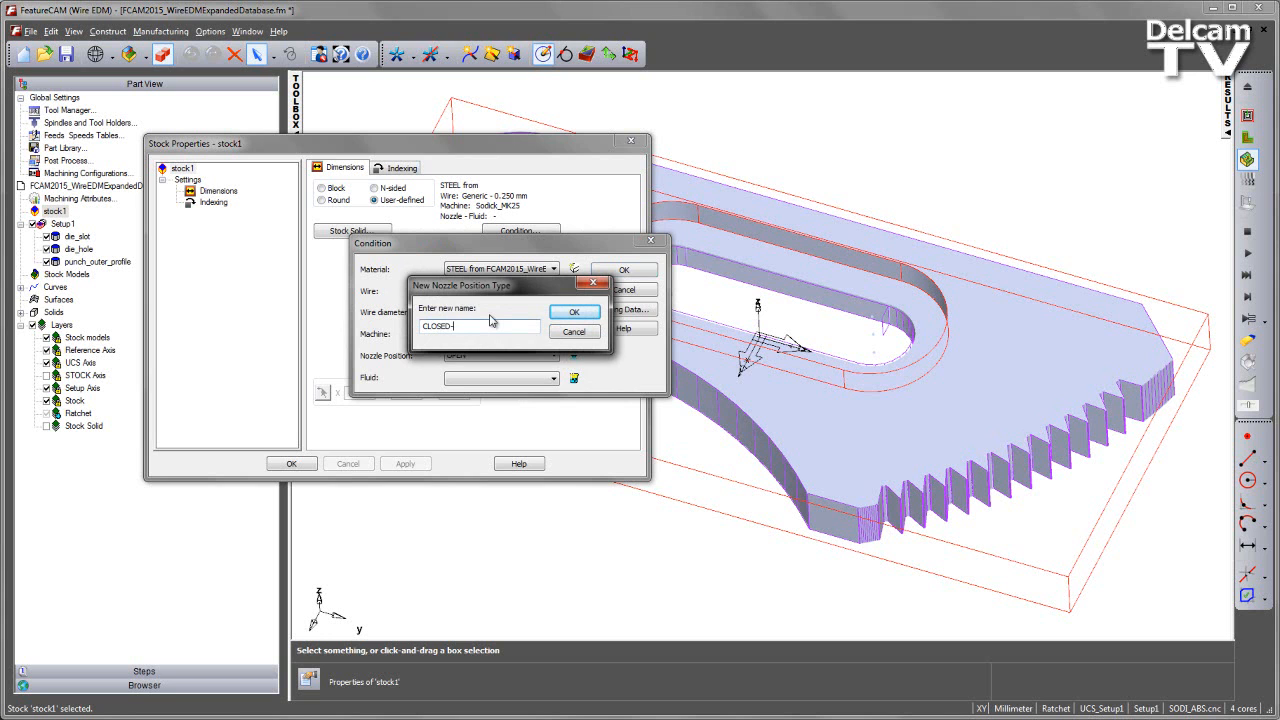
text(U)
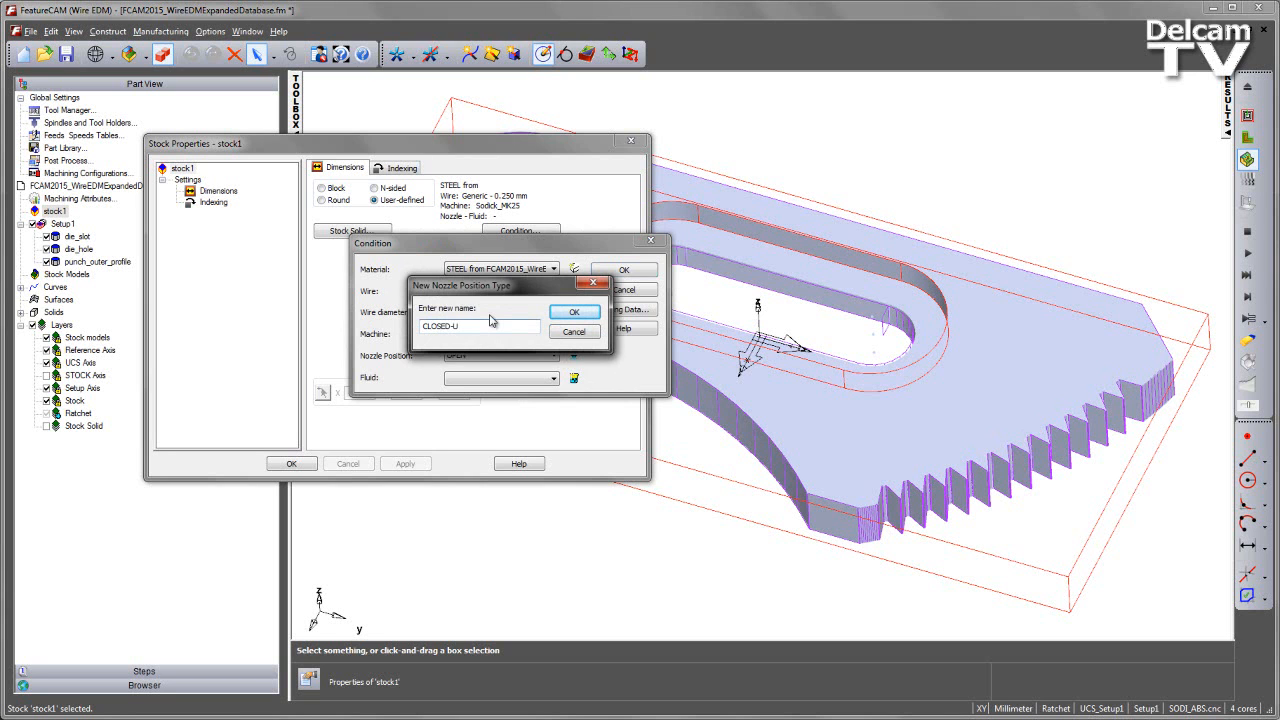
click(574, 311)
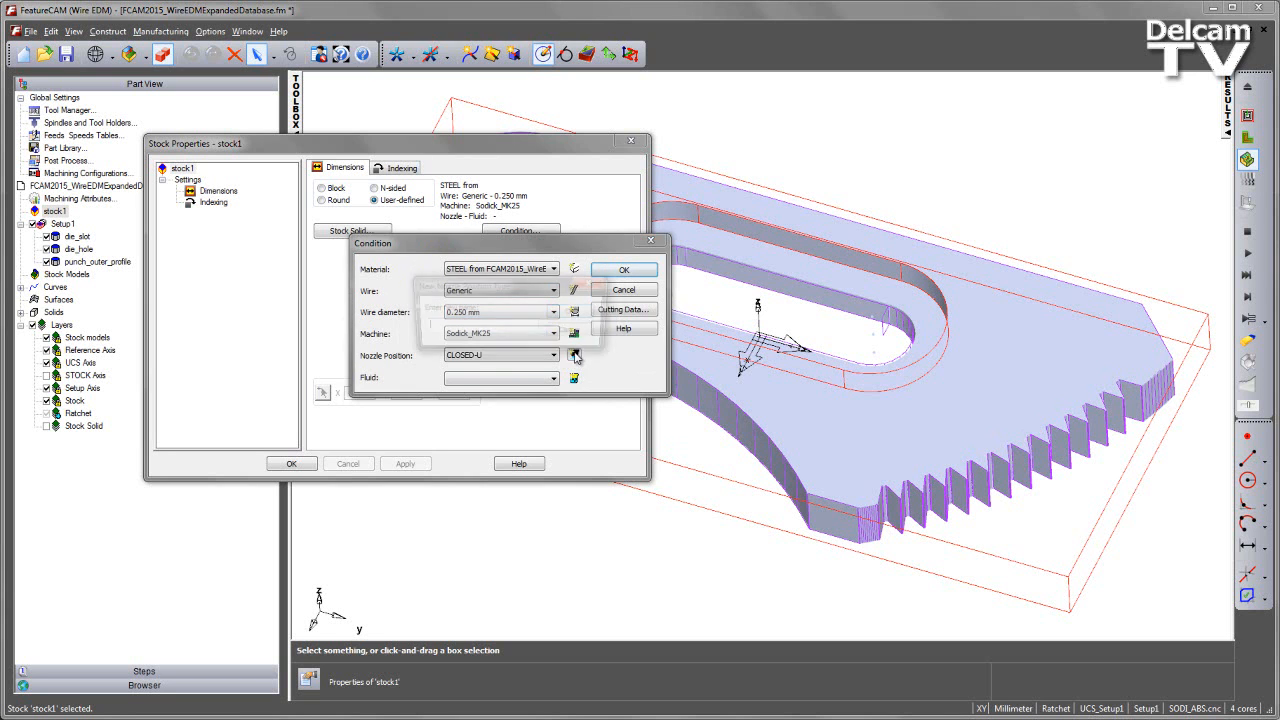
click(573, 355)
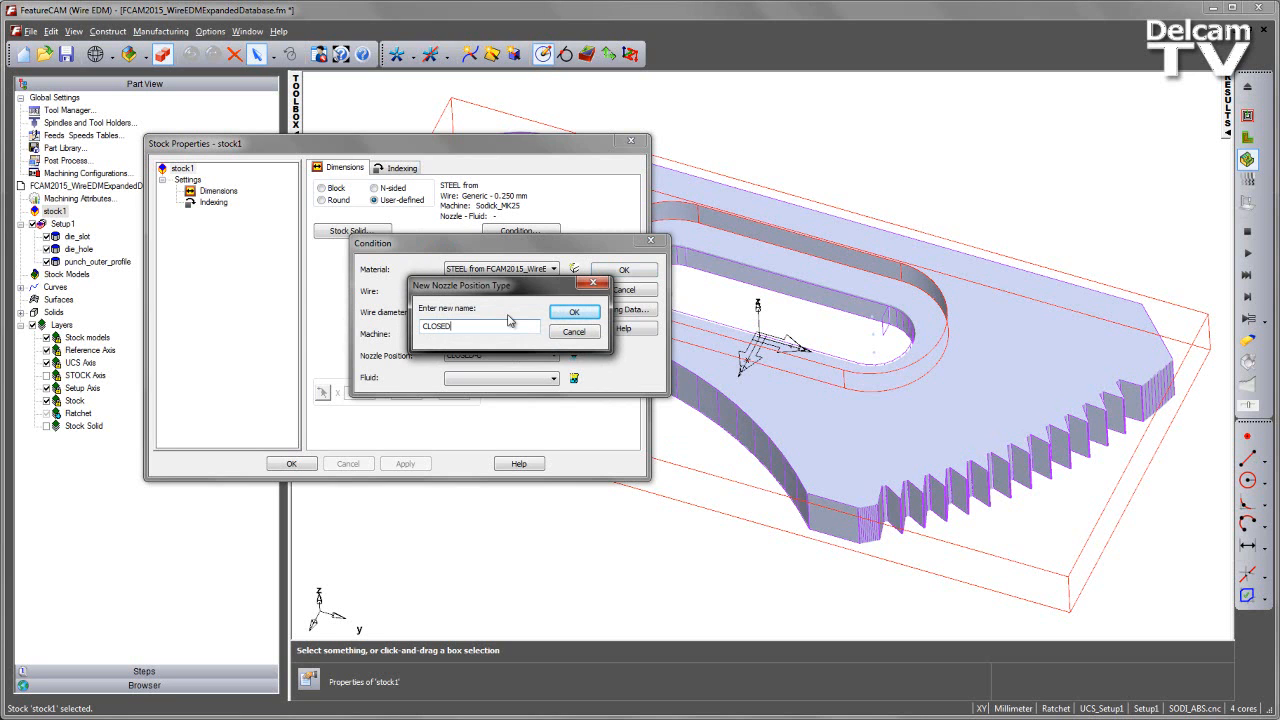
text(-L)
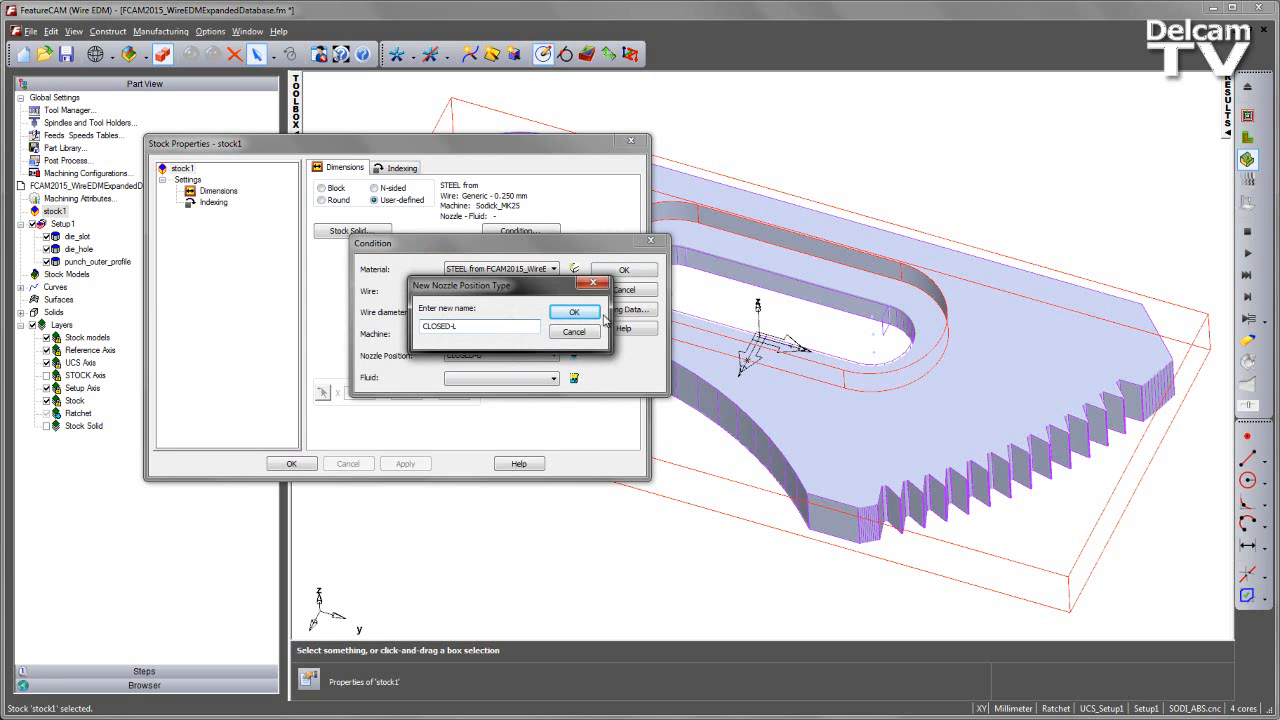
click(574, 311)
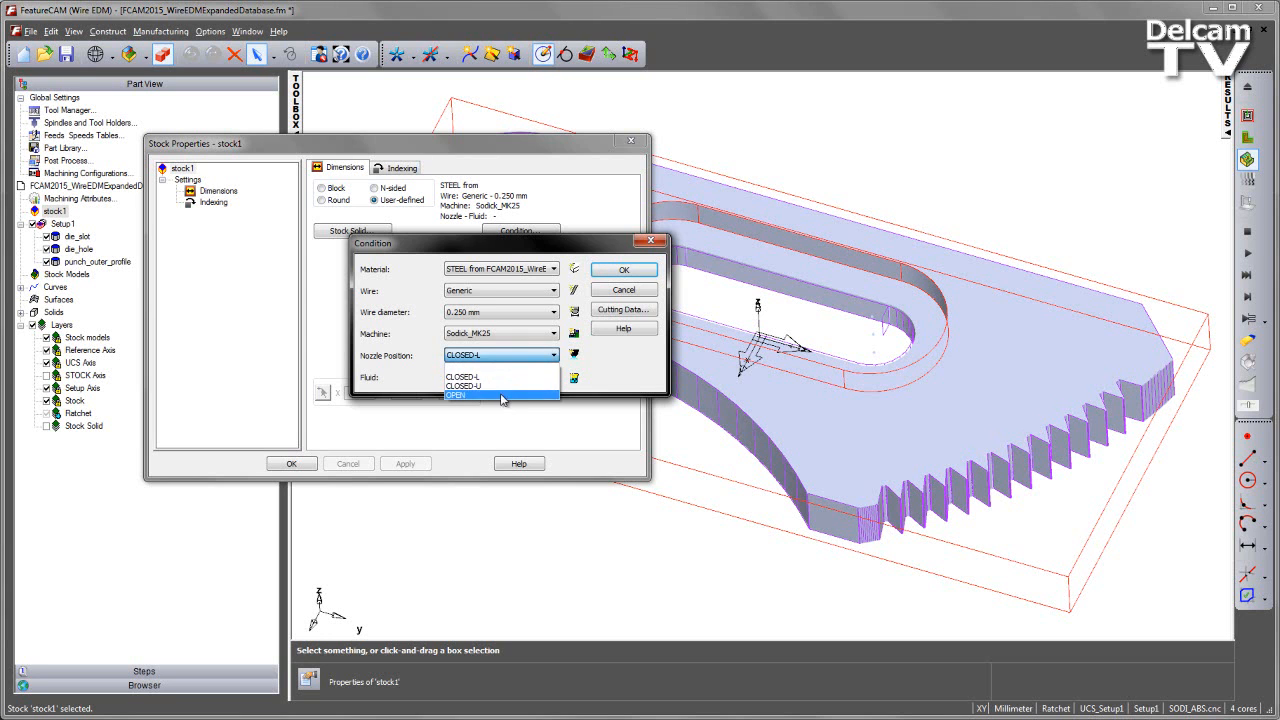
mouse_move(480, 387)
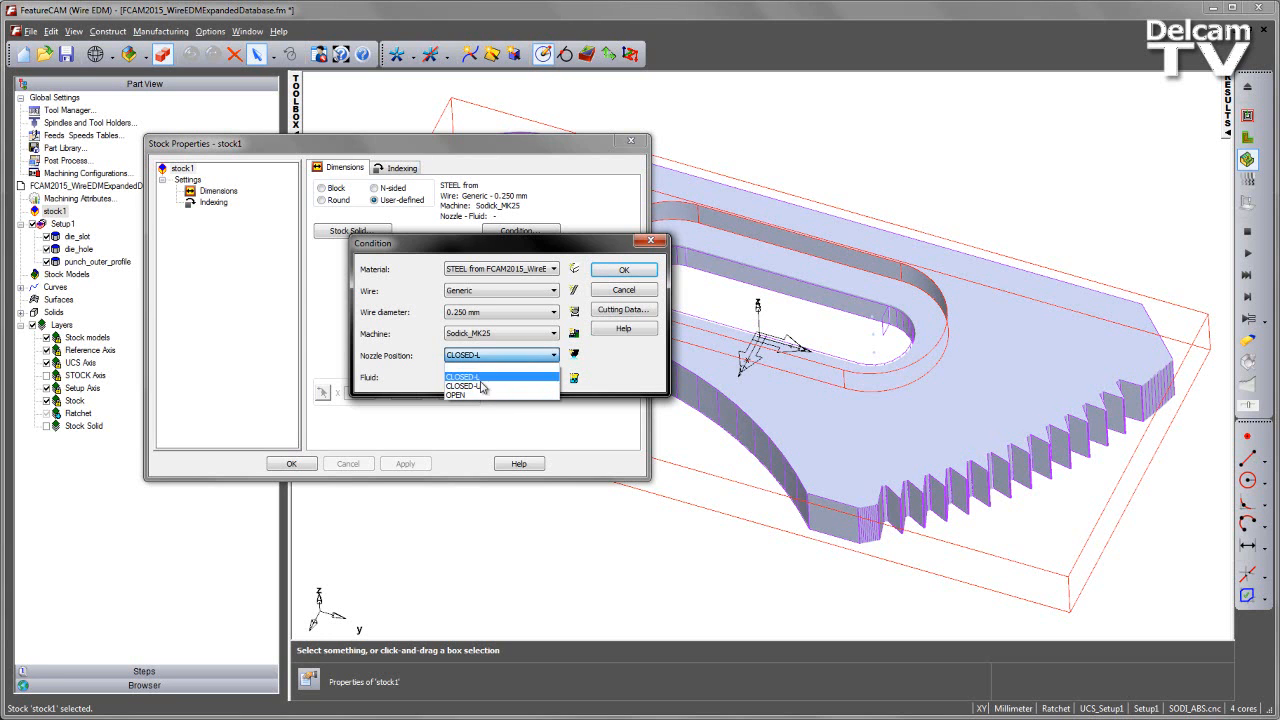
click(456, 394)
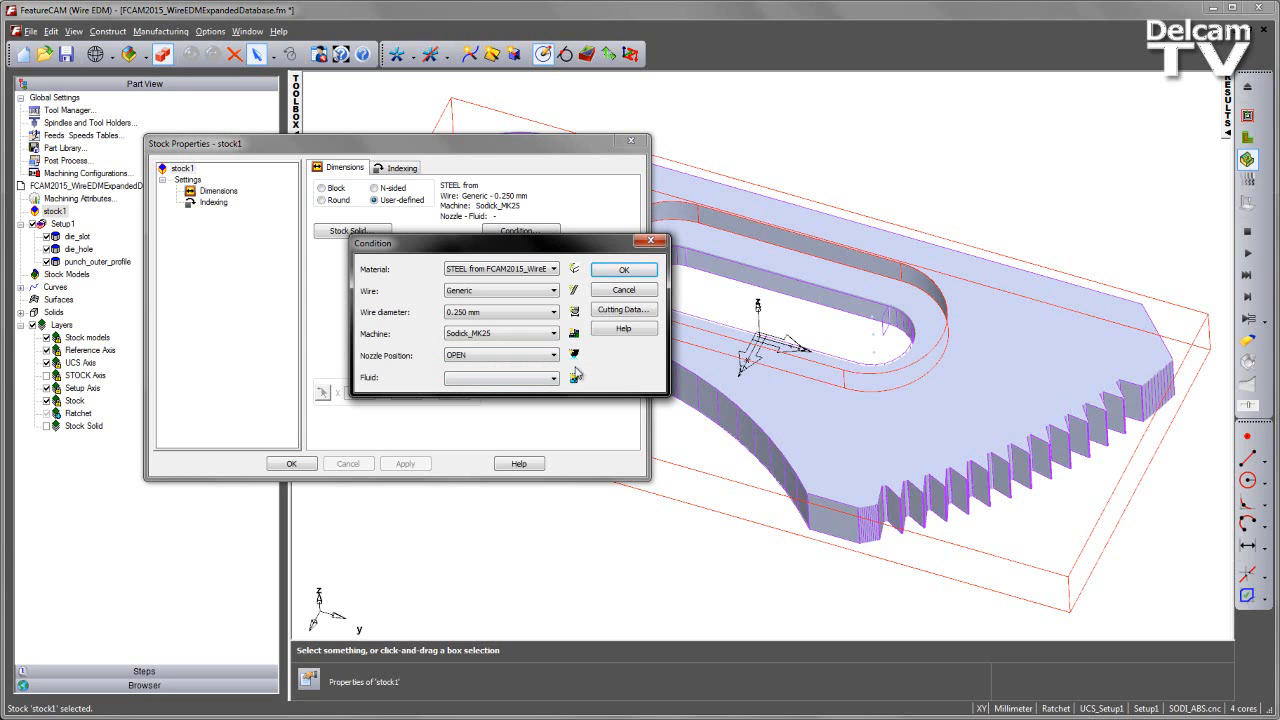
- Add WATER as a new fluid type
click(500, 378)
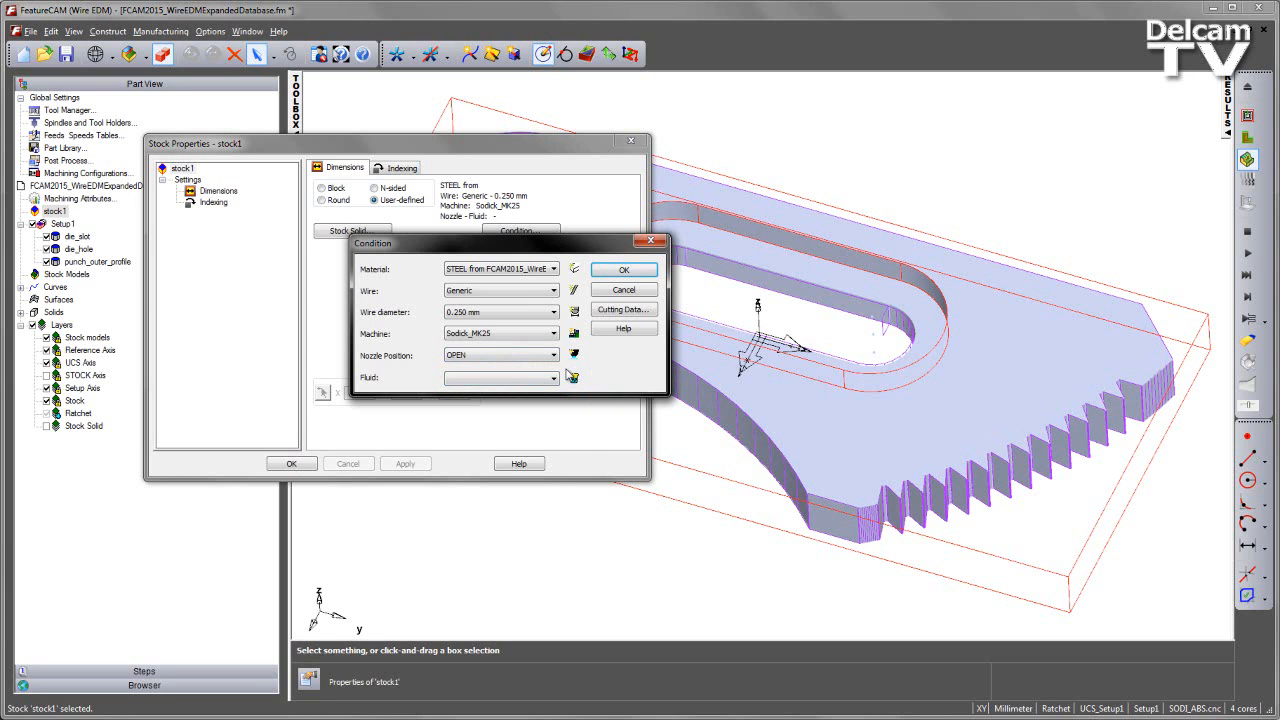
click(498, 378)
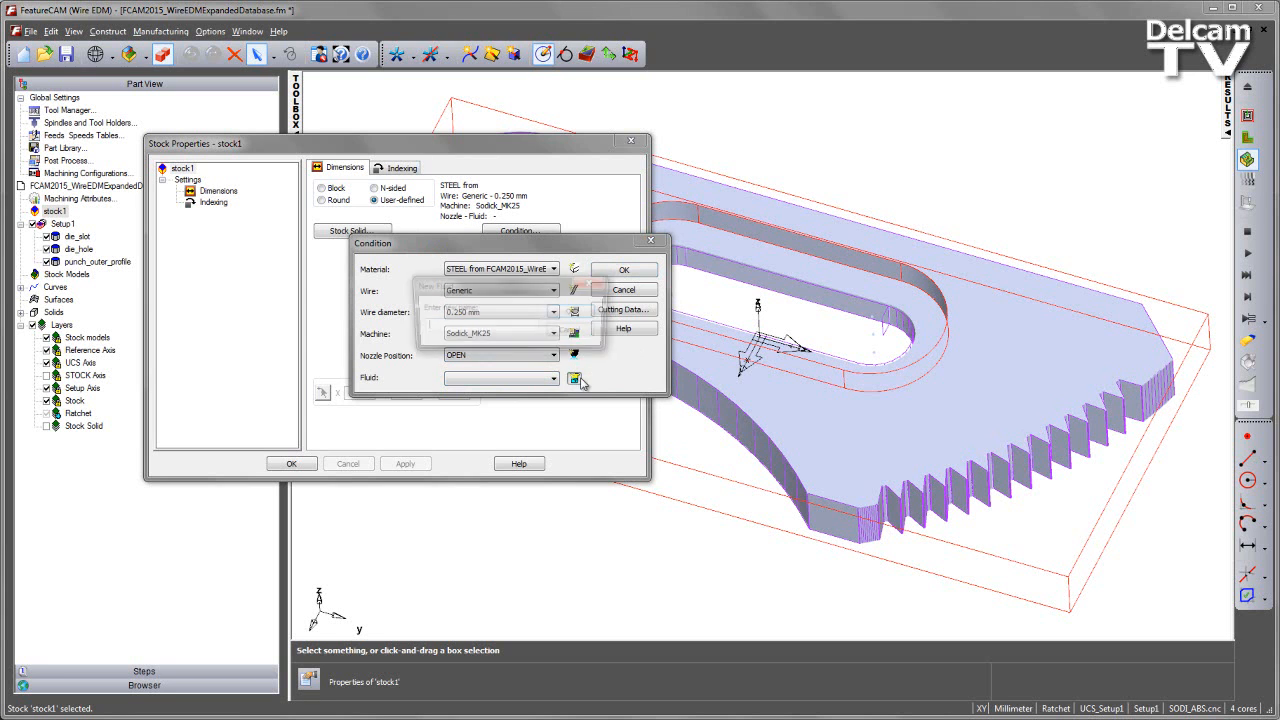
click(574, 378)
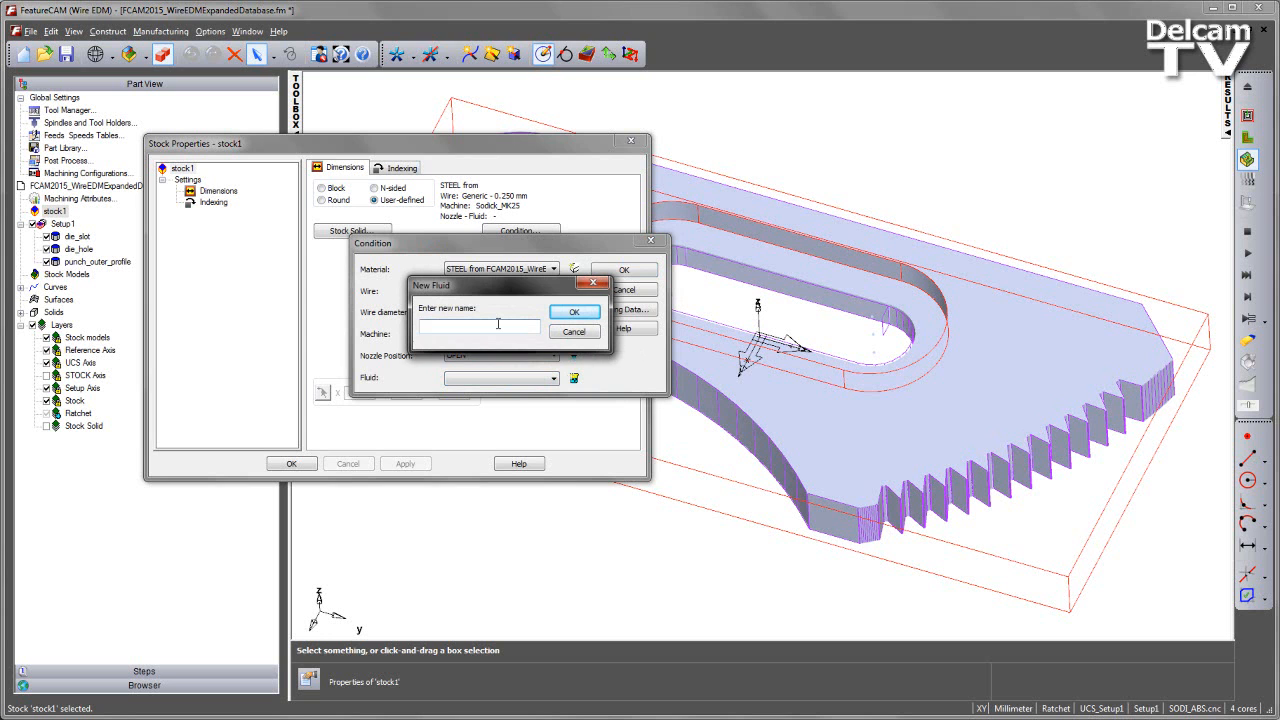
text(WATER)
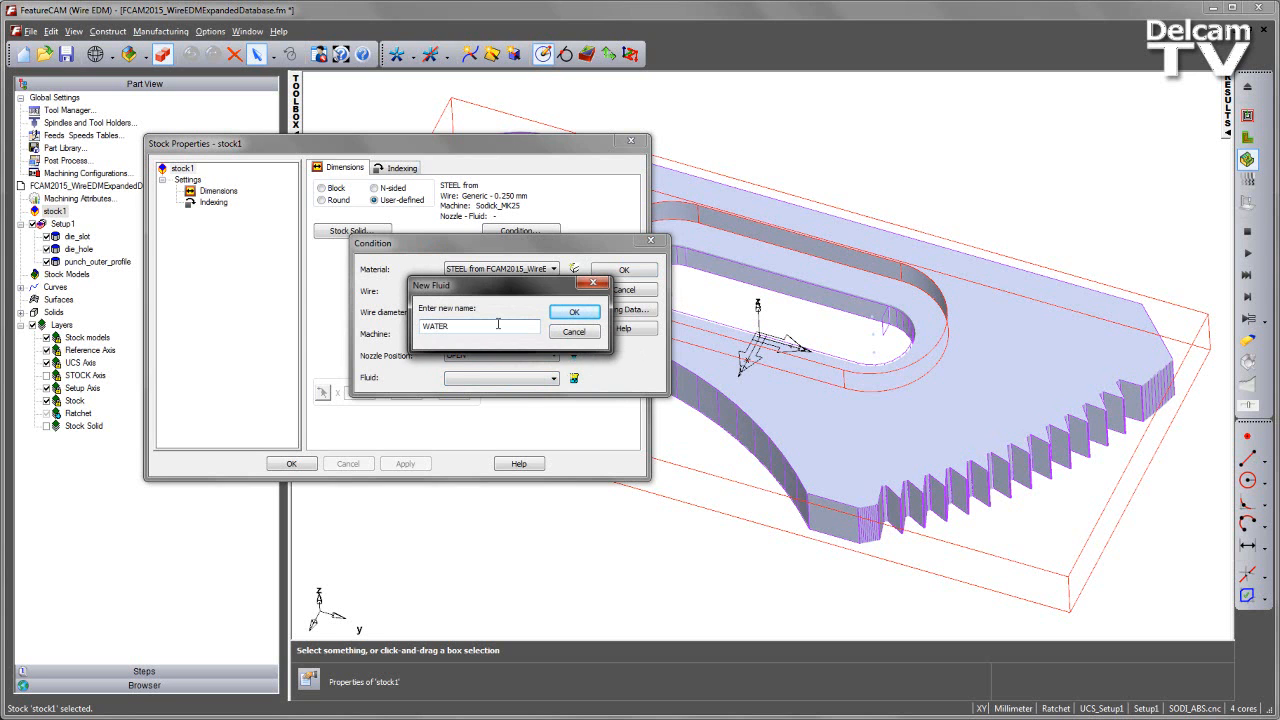
click(574, 311)
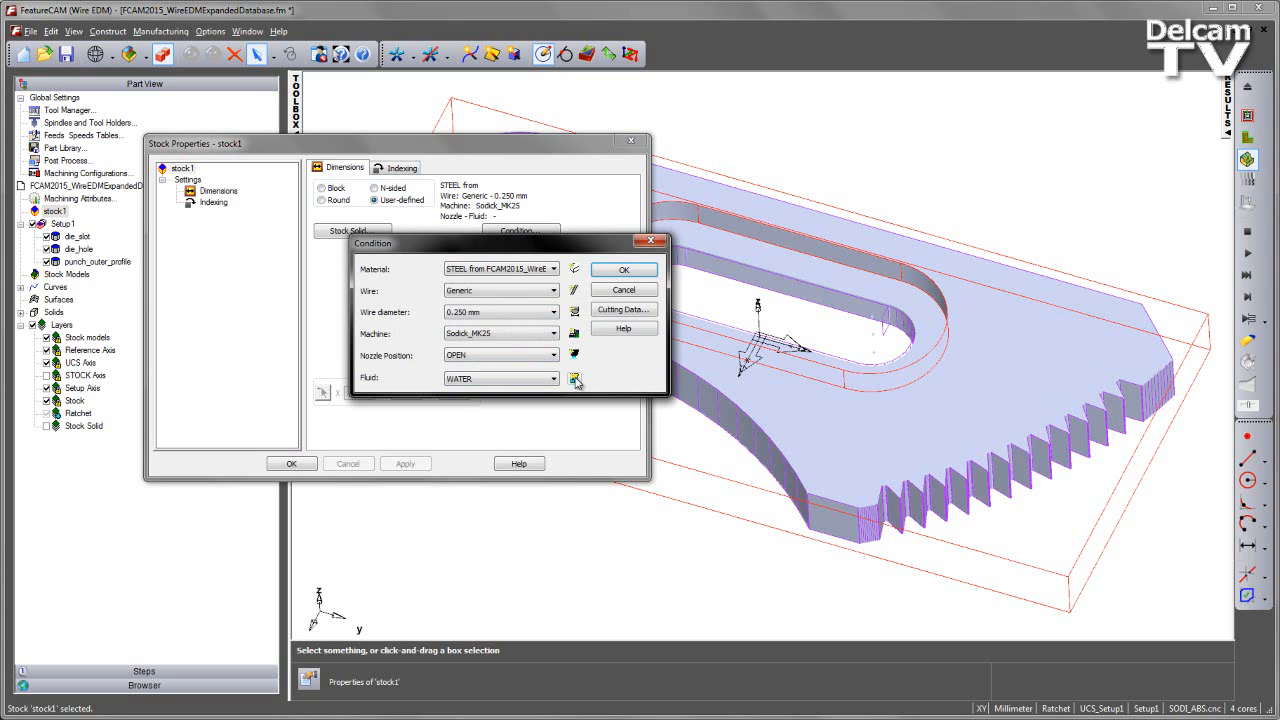
- Add an OIL fluid type and select WATER as the condition's fluid
click(574, 378)
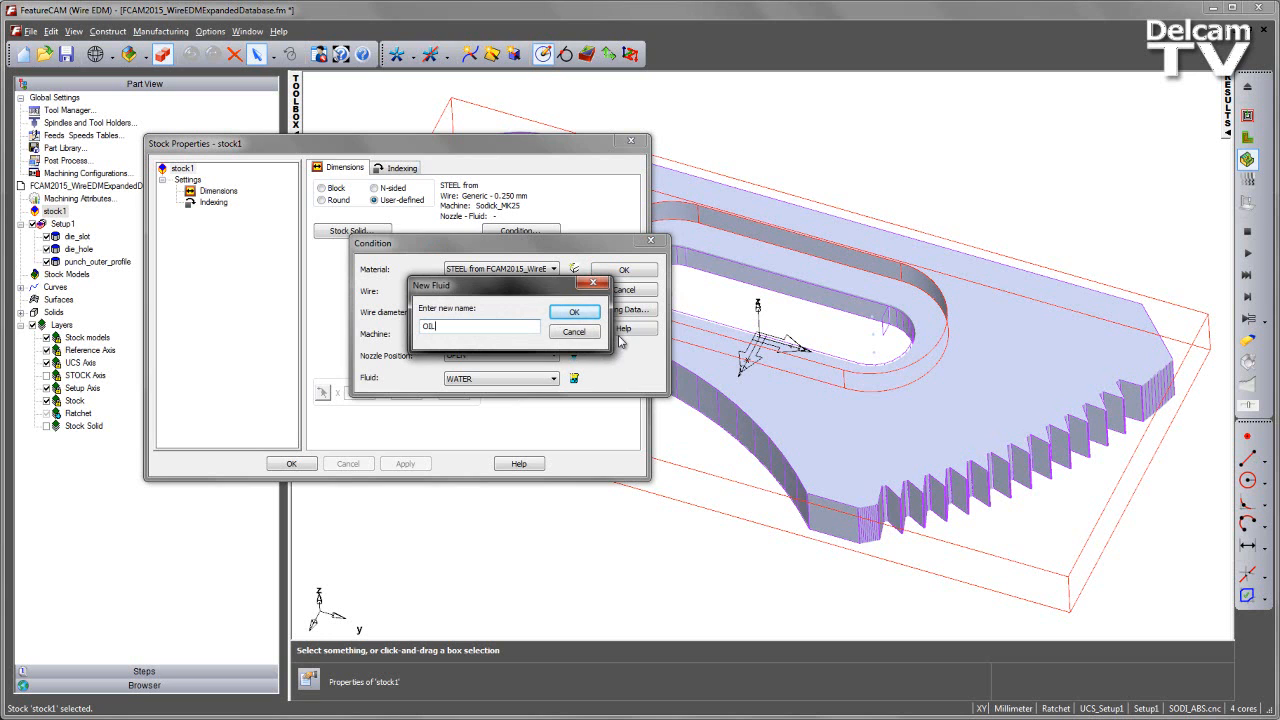
click(574, 311)
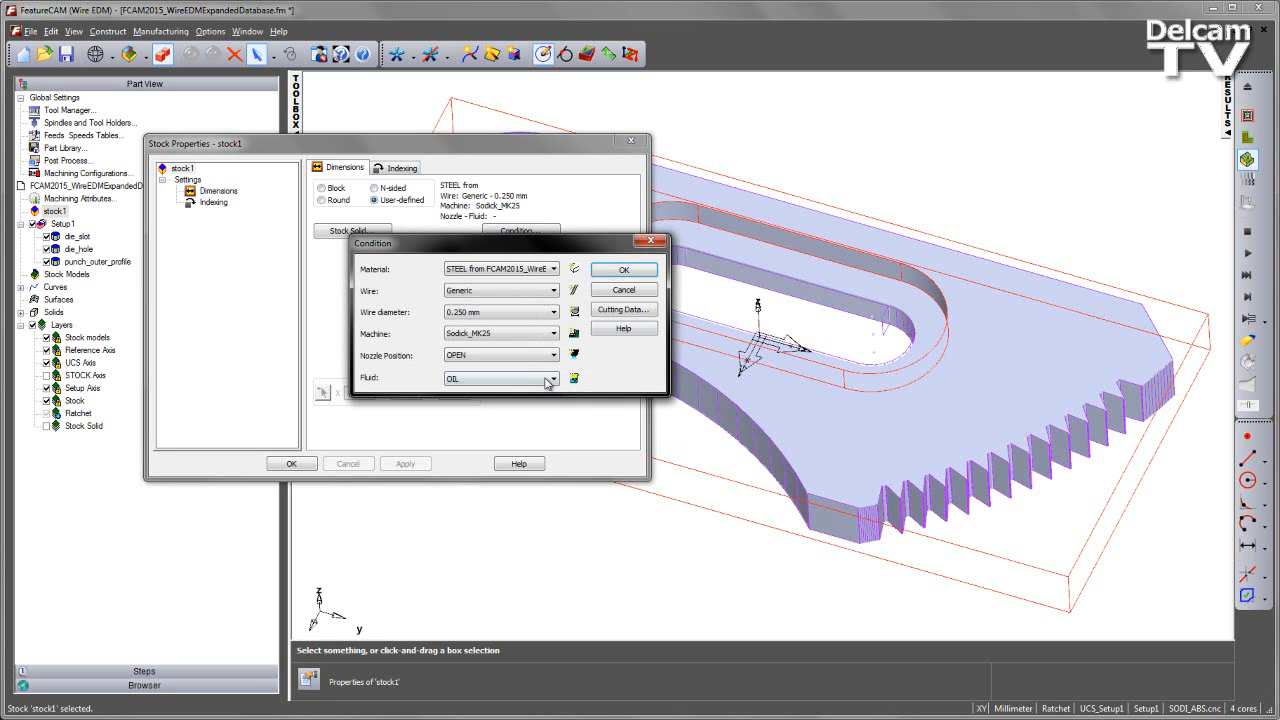
click(553, 378)
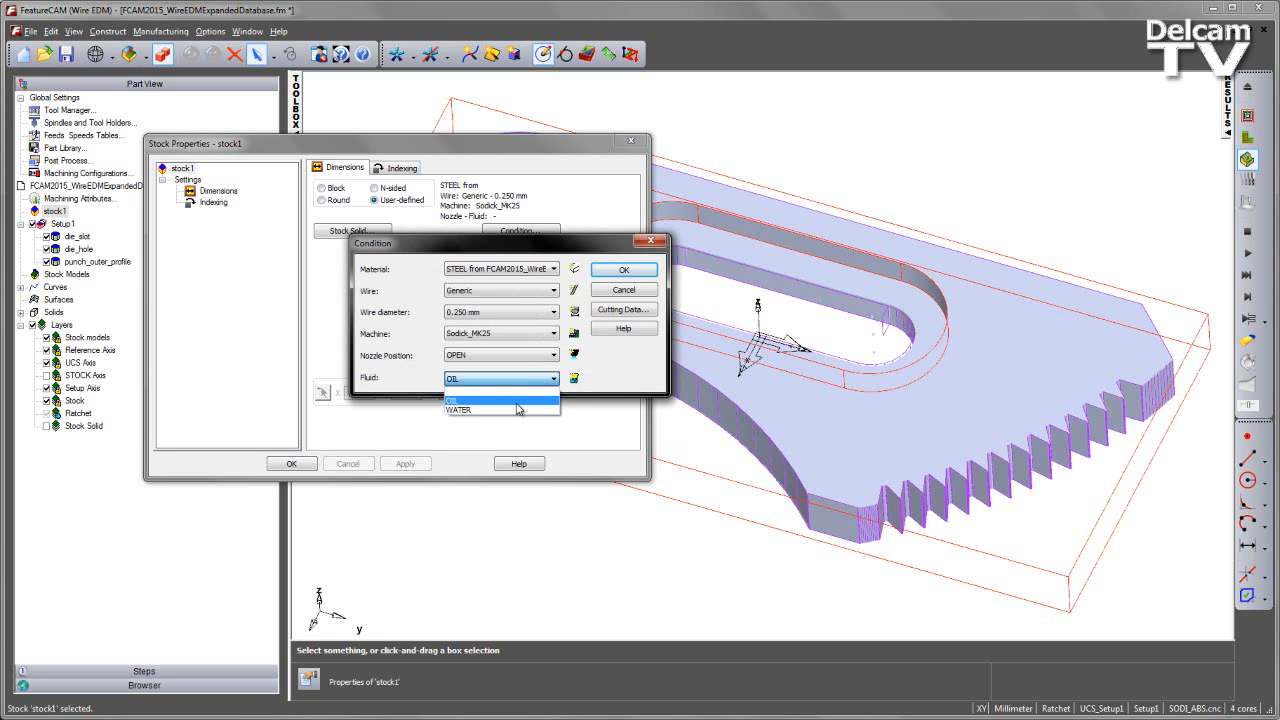
mouse_move(519, 410)
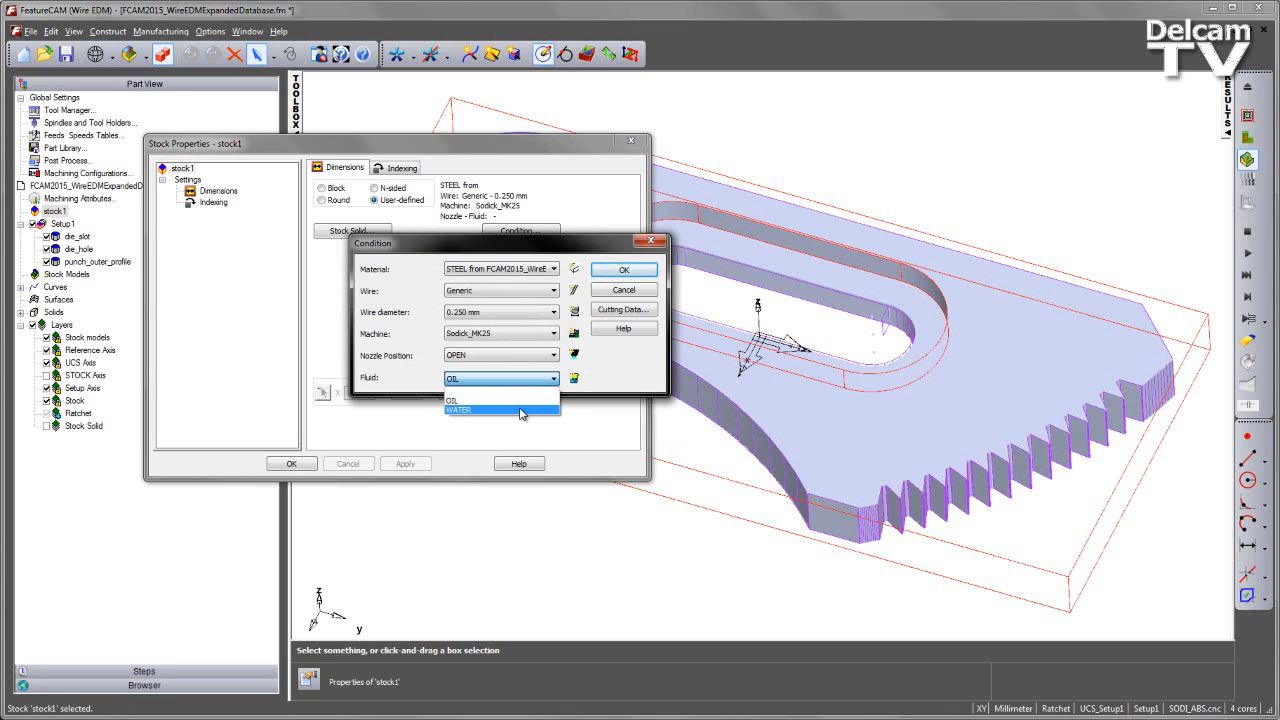
click(458, 411)
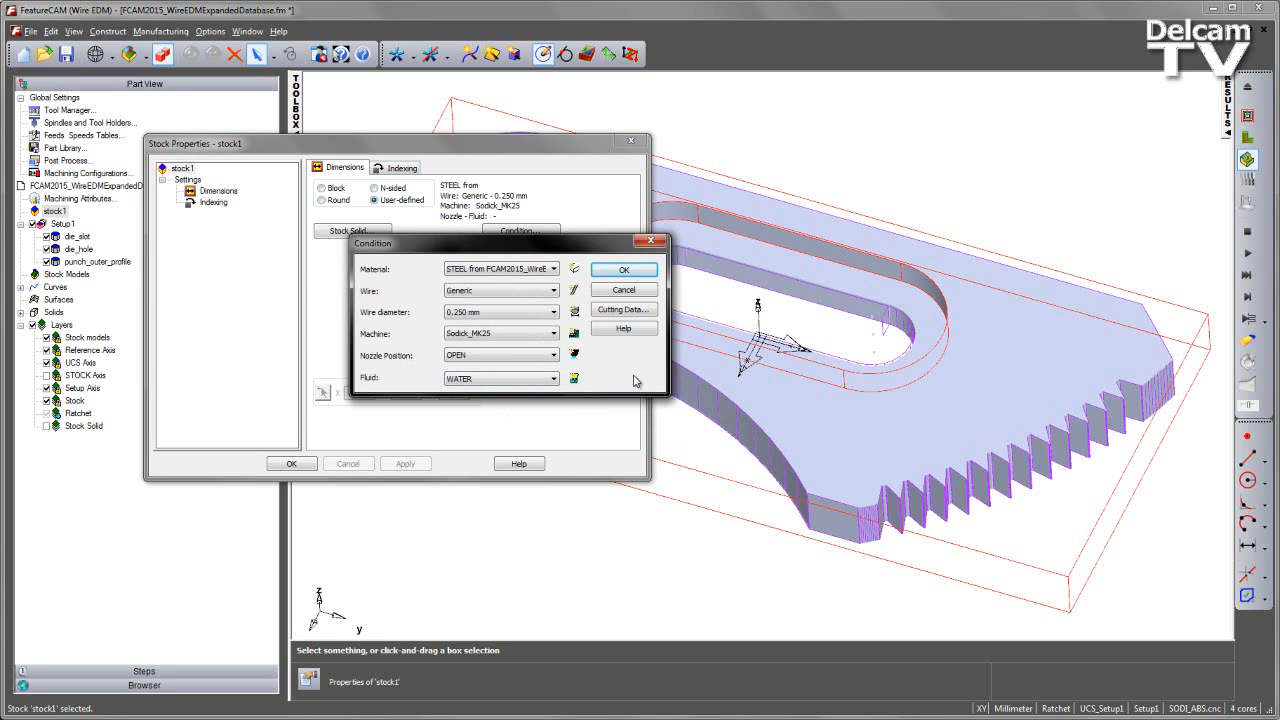
mouse_move(623, 309)
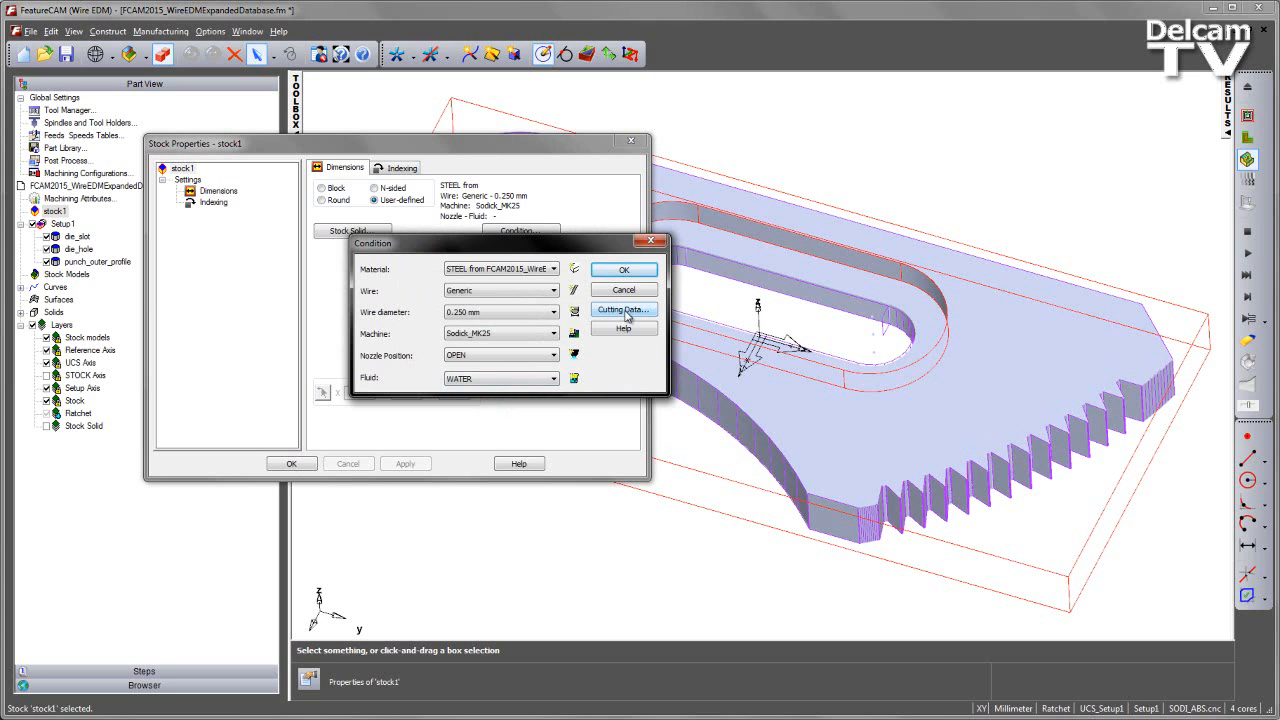
- Create a new 1-pass entry in the Wire EDM cutting data table
click(622, 309)
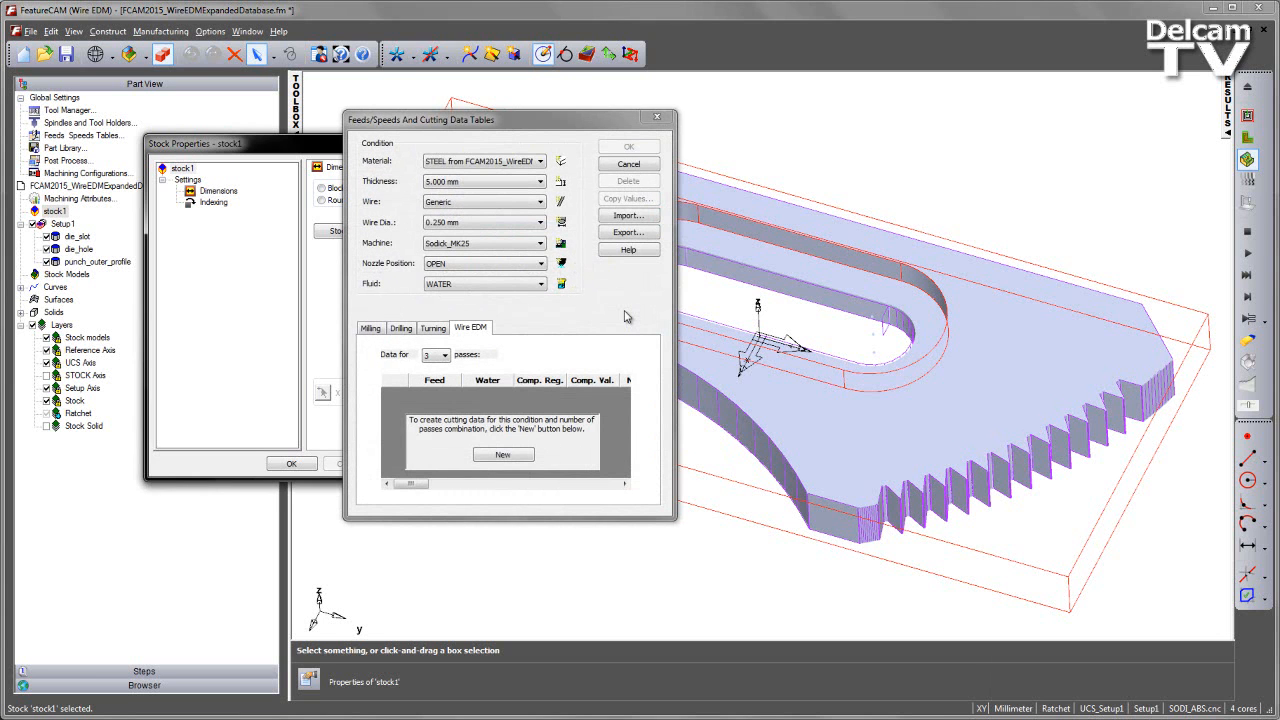
mouse_move(505, 403)
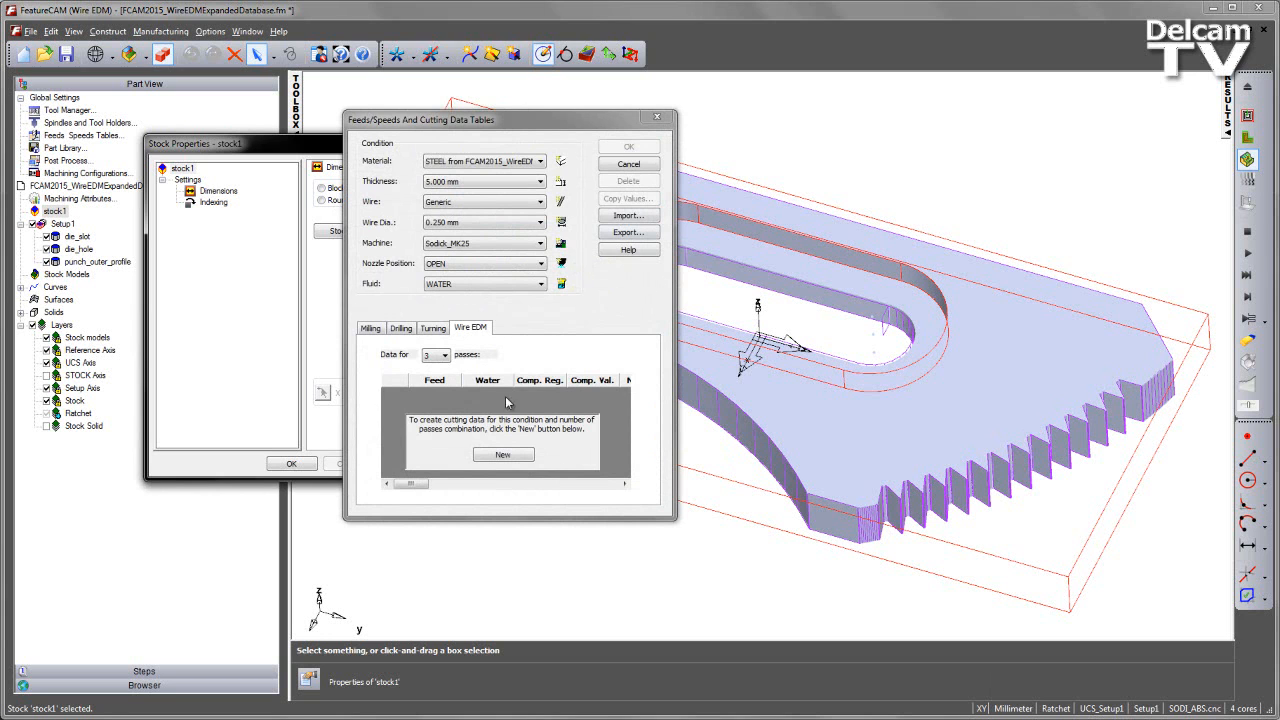
mouse_move(590, 118)
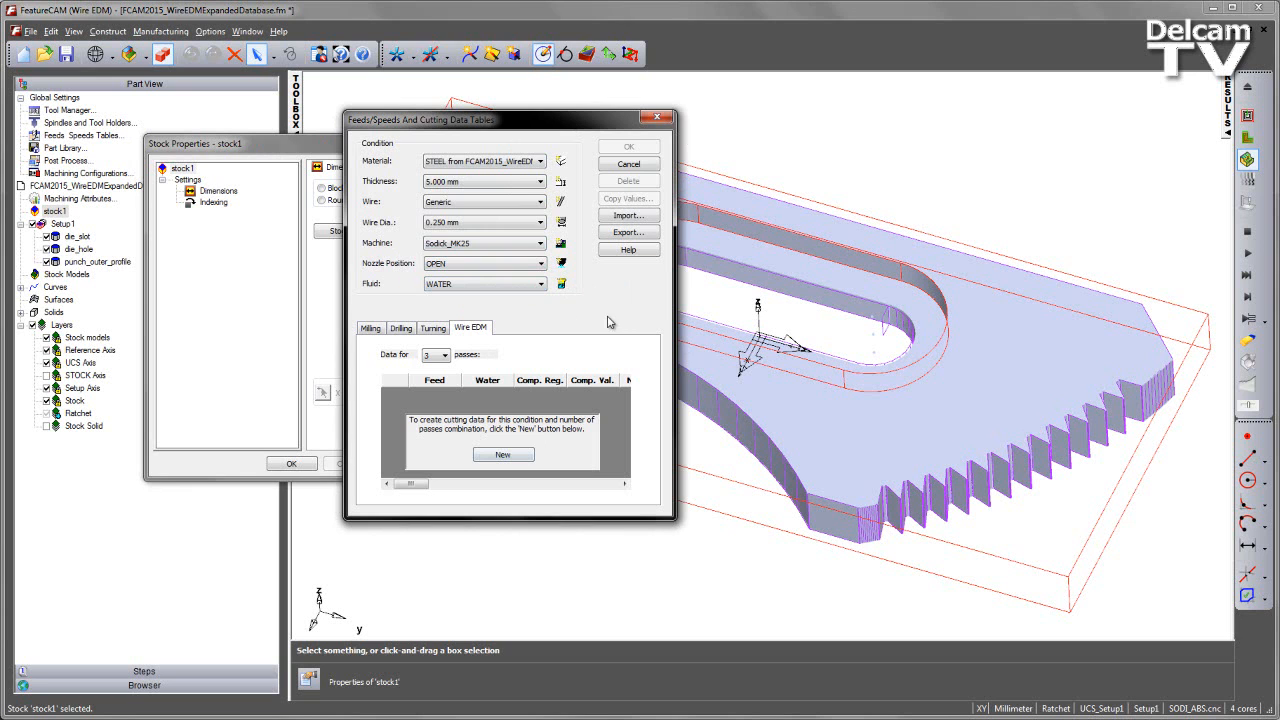
mouse_move(476, 374)
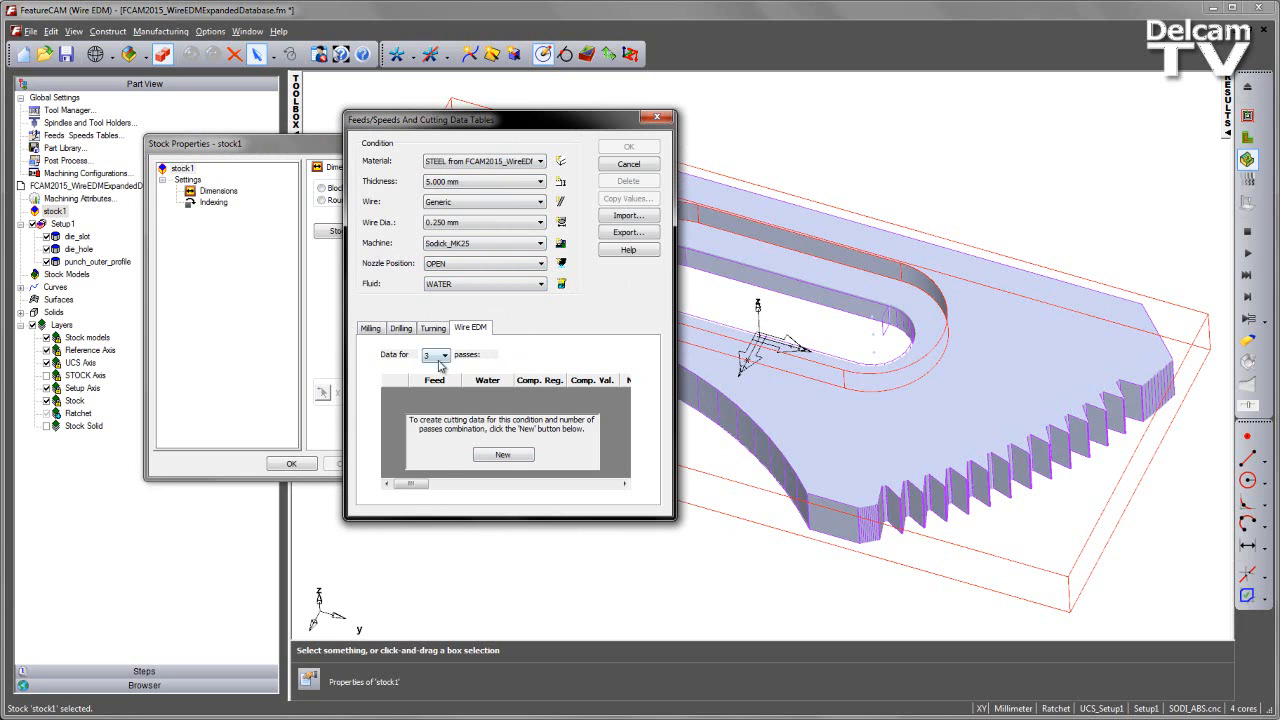
click(427, 354)
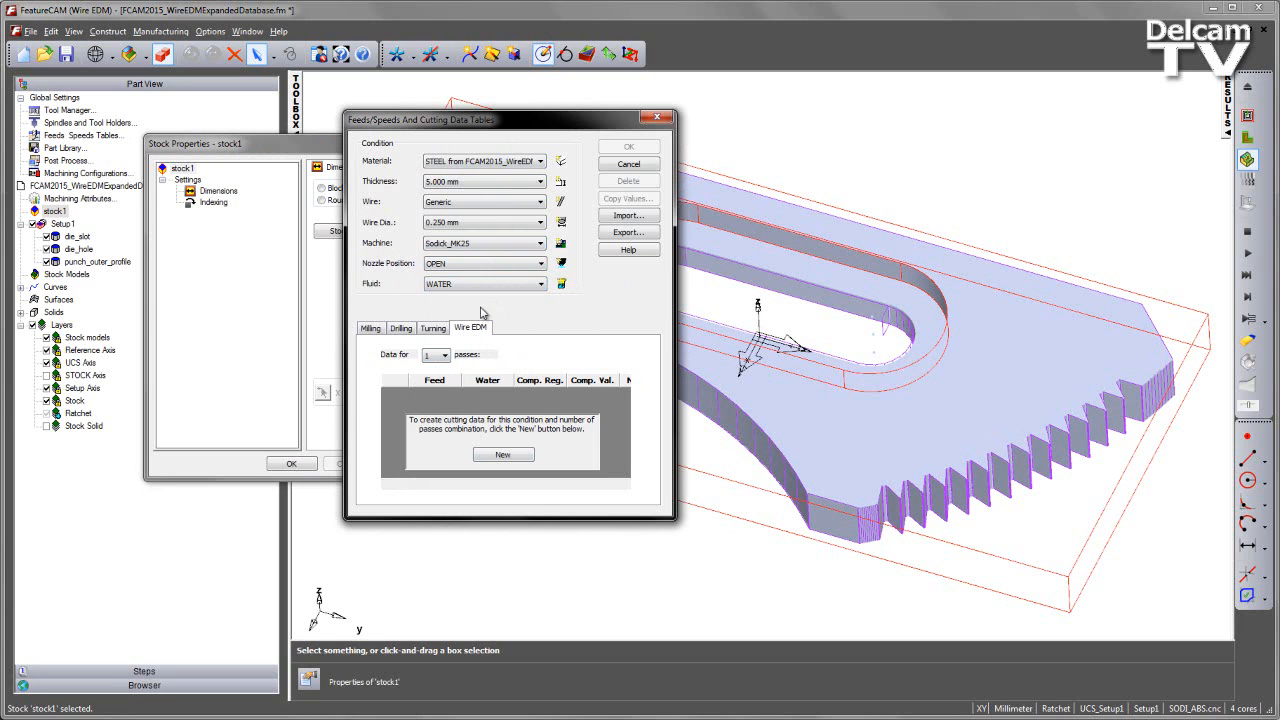
mouse_move(588, 460)
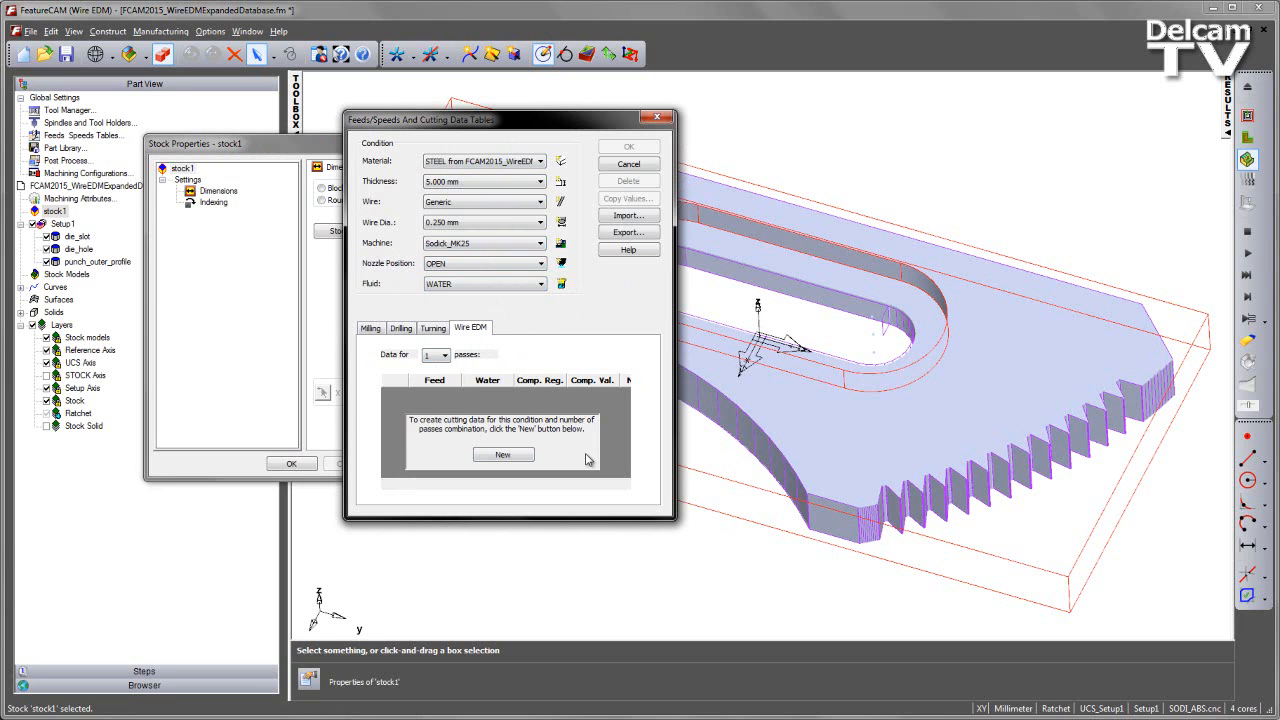
mouse_move(598, 468)
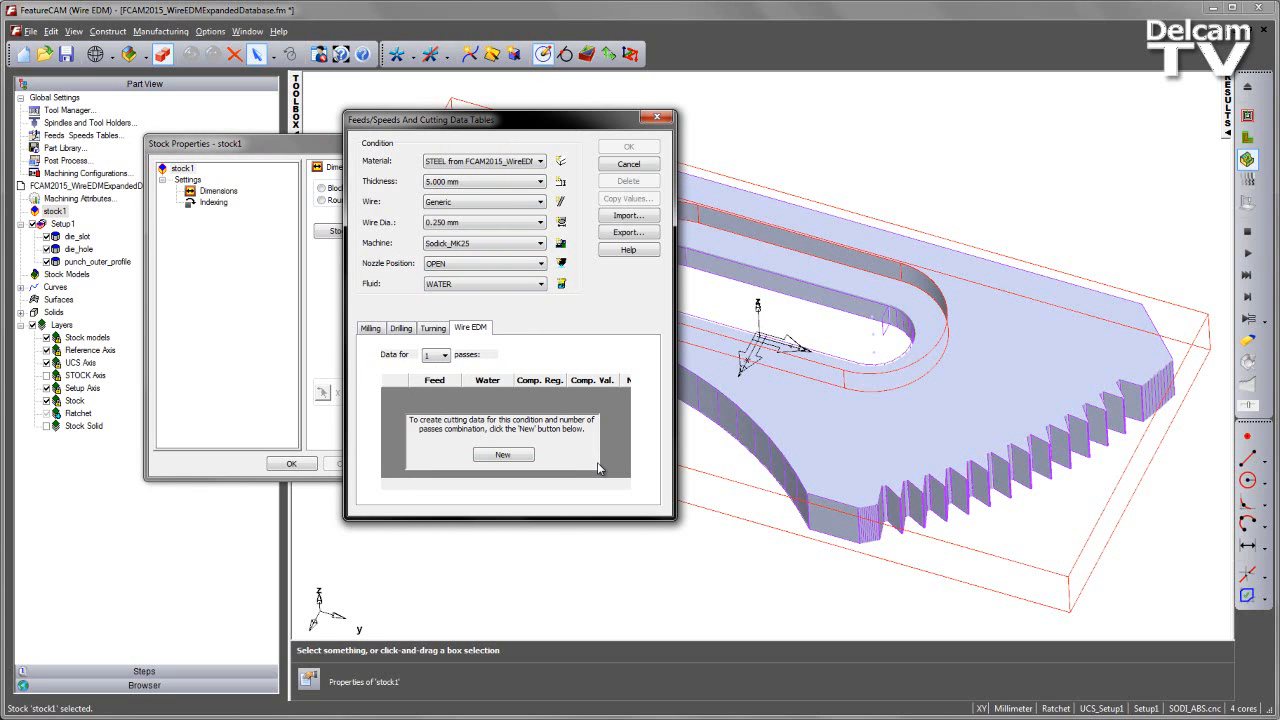
mouse_move(613, 417)
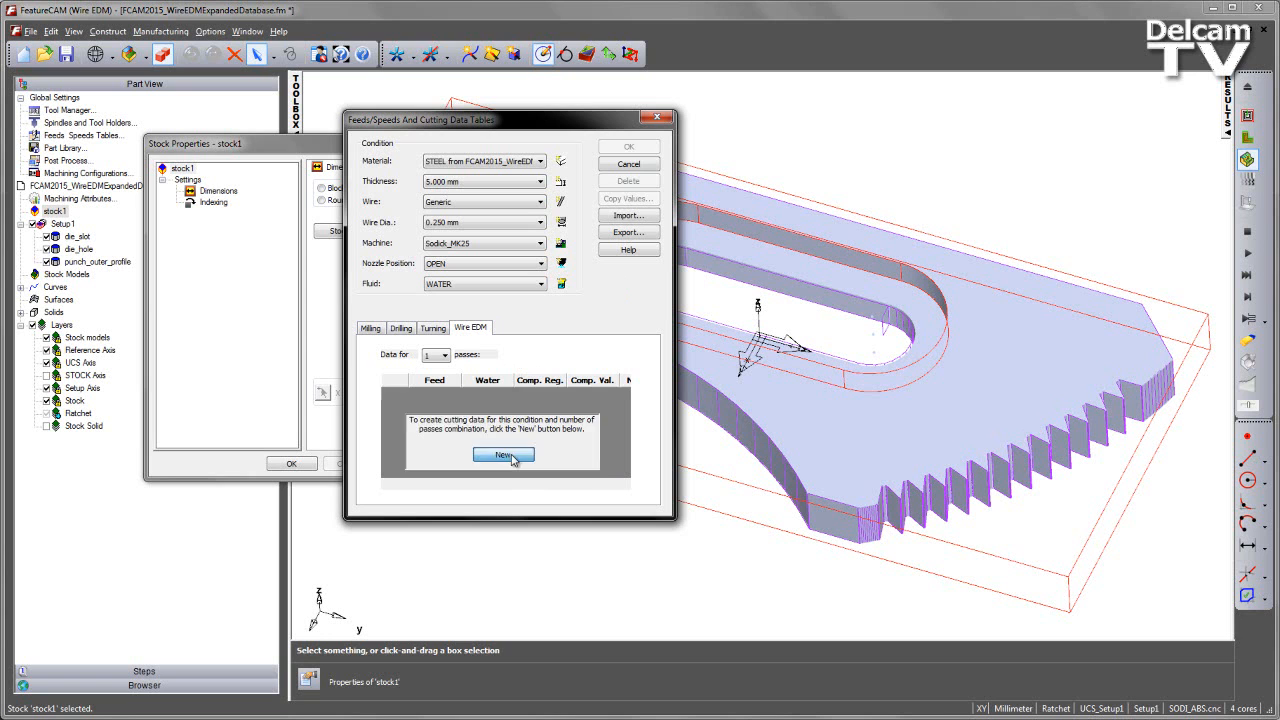
click(503, 455)
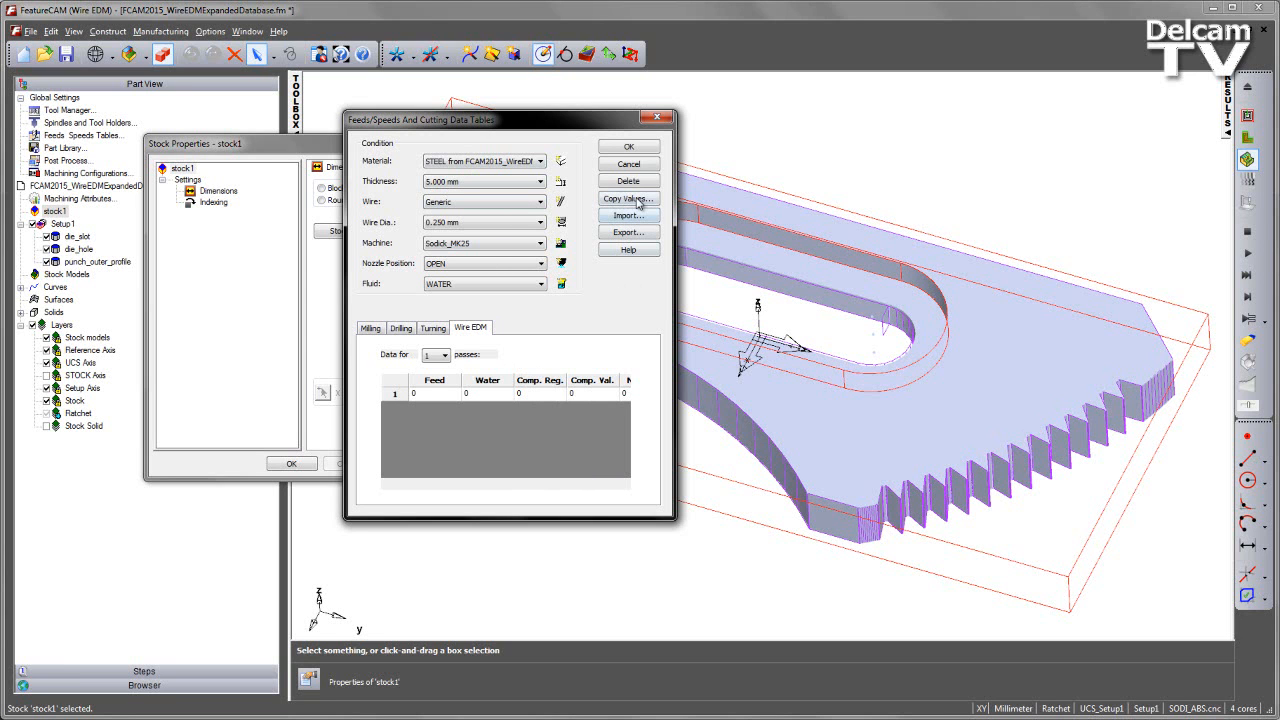
- Copy cutting values from STEEL - 5.000 mm Sodick_MK25 into the one-pass table
click(627, 198)
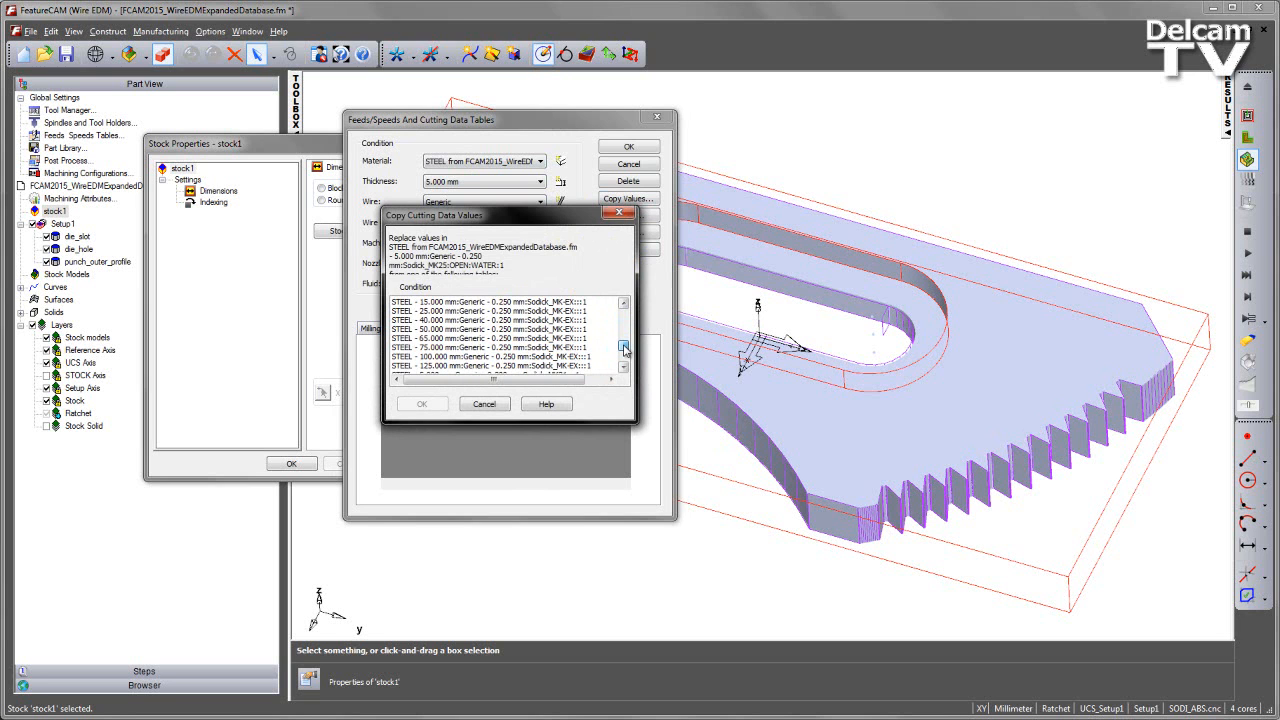
click(624, 349)
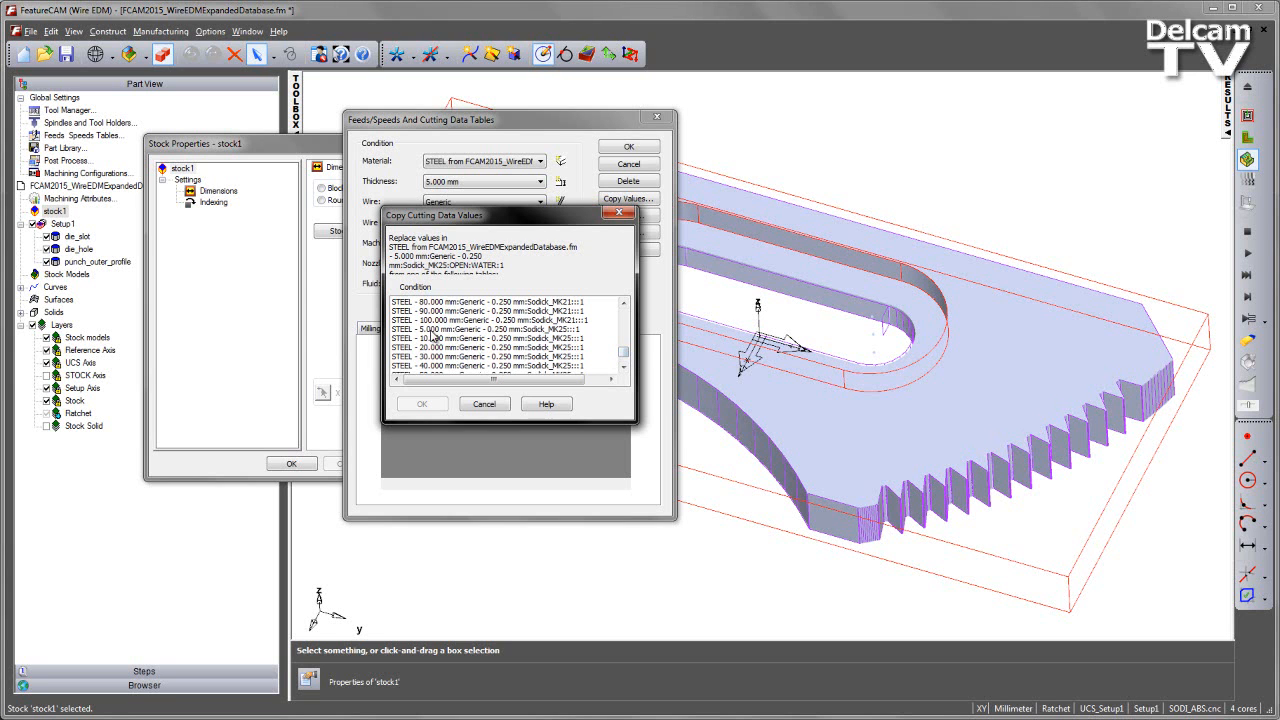
click(490, 329)
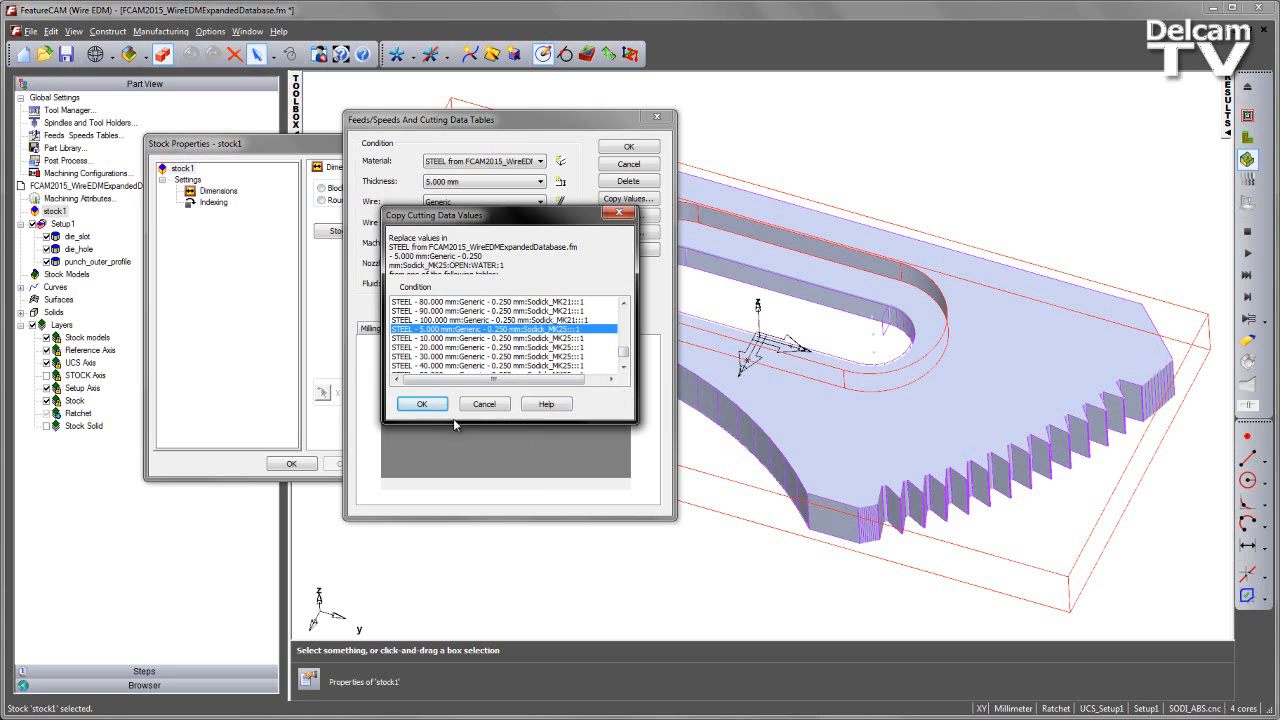
click(421, 403)
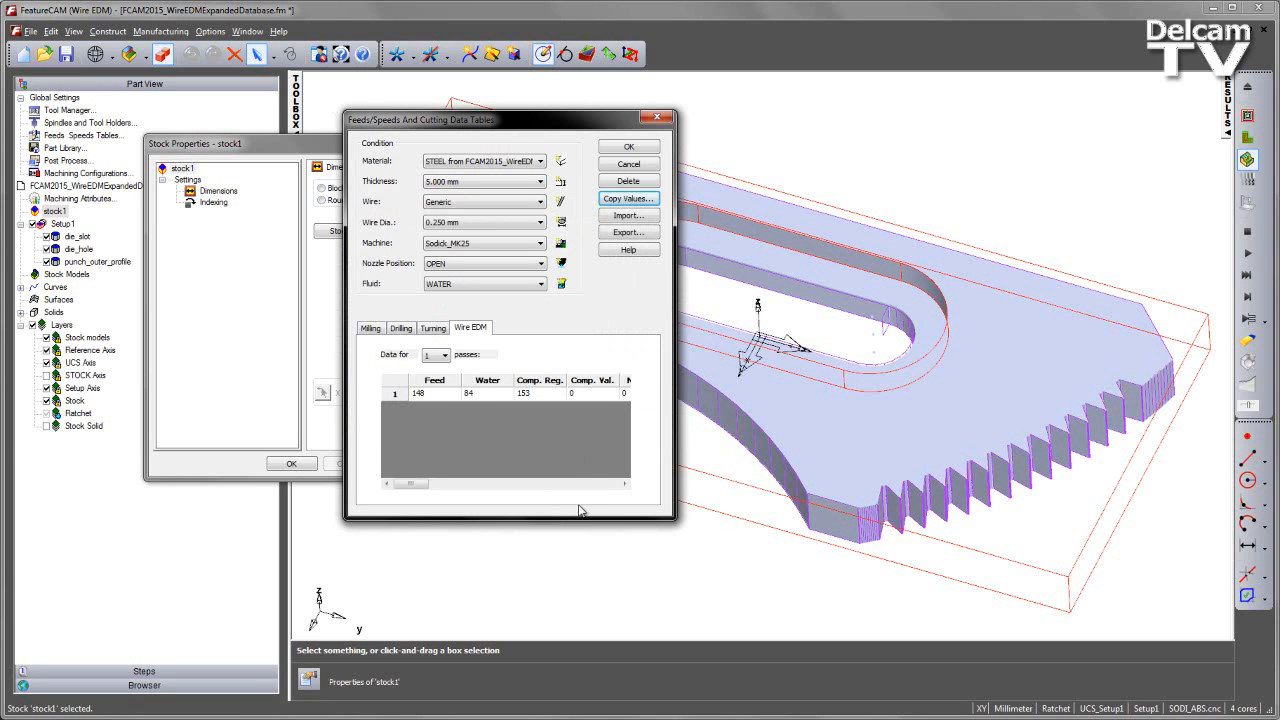
mouse_move(585, 510)
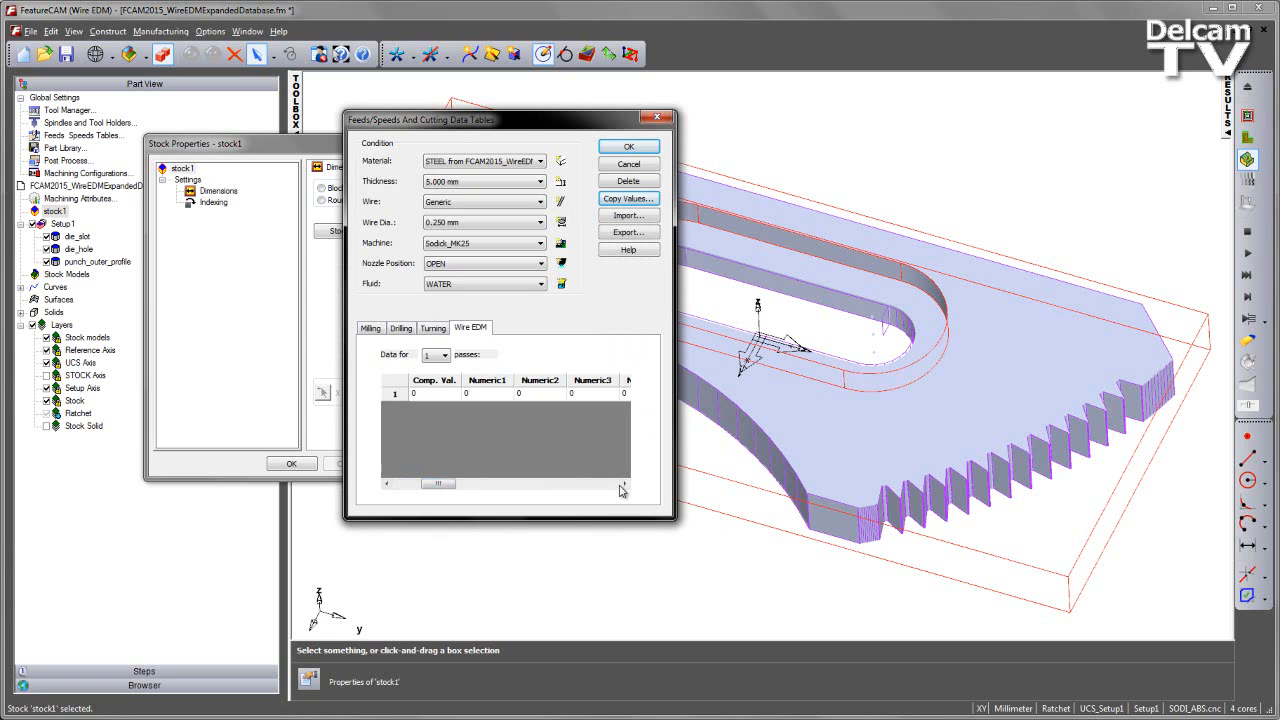
click(623, 484)
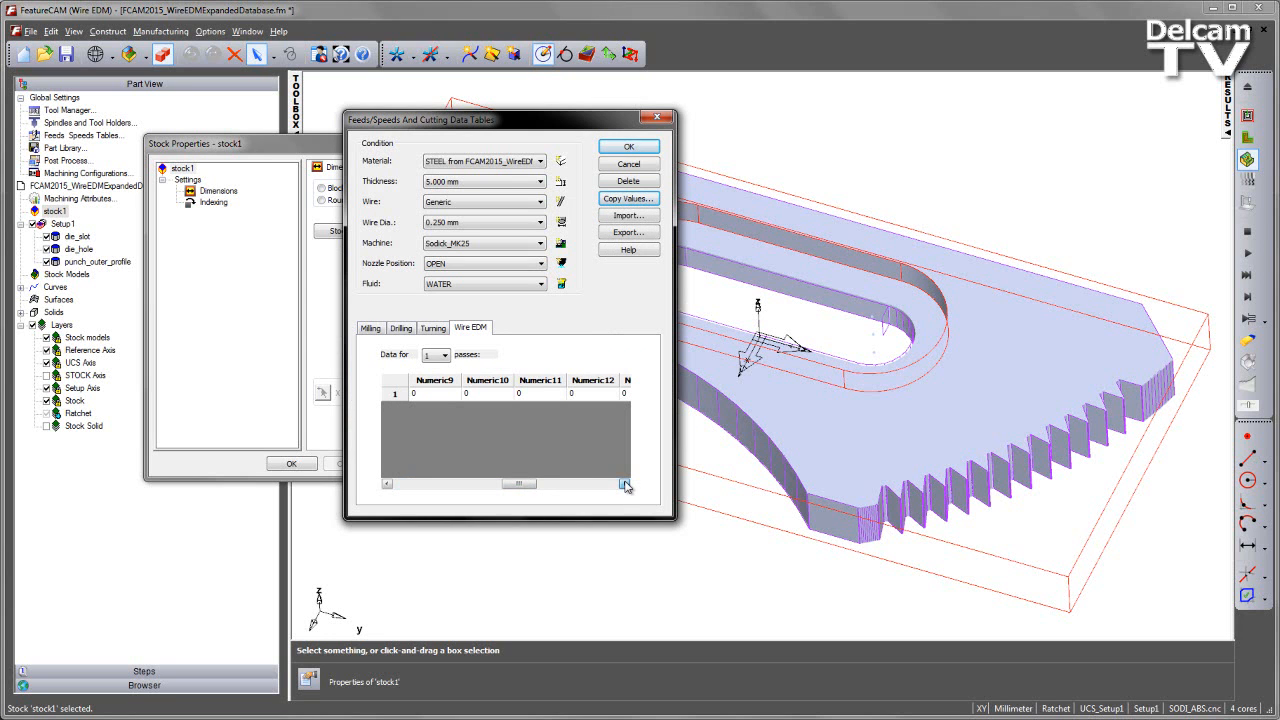
click(625, 484)
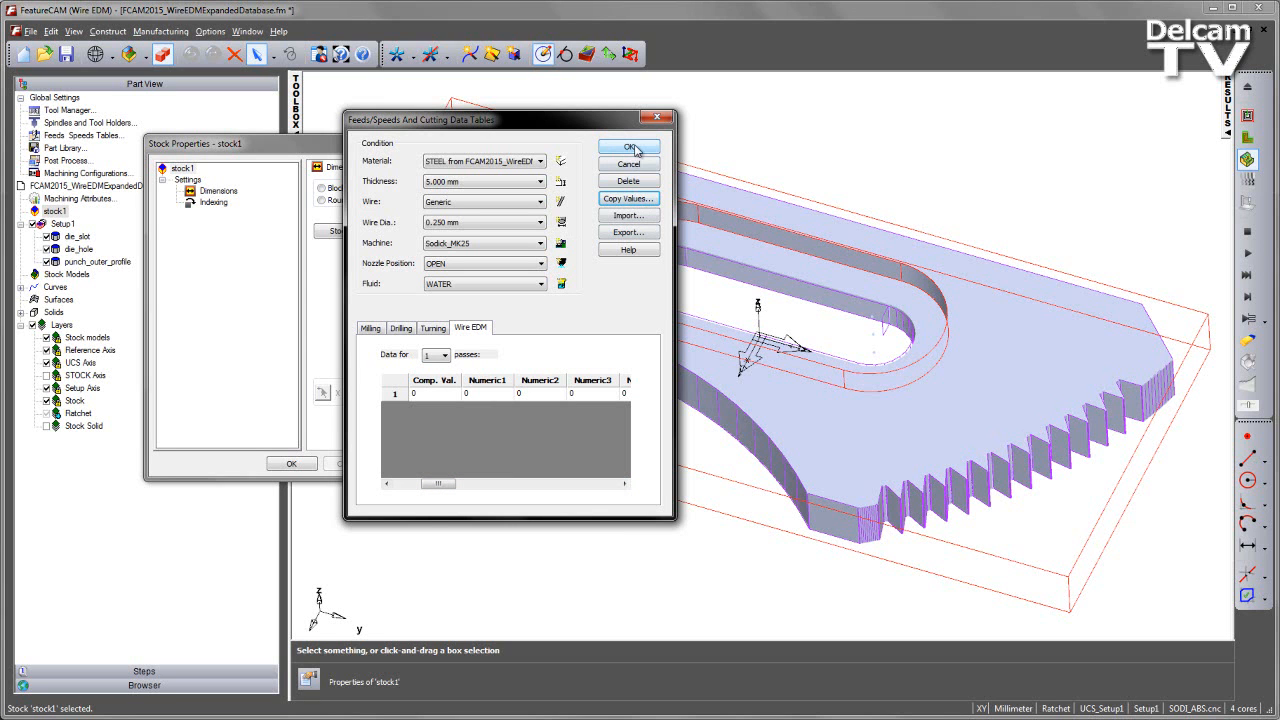
- Accept the Feeds/Speeds, Condition and Stock Properties dialogs
click(629, 147)
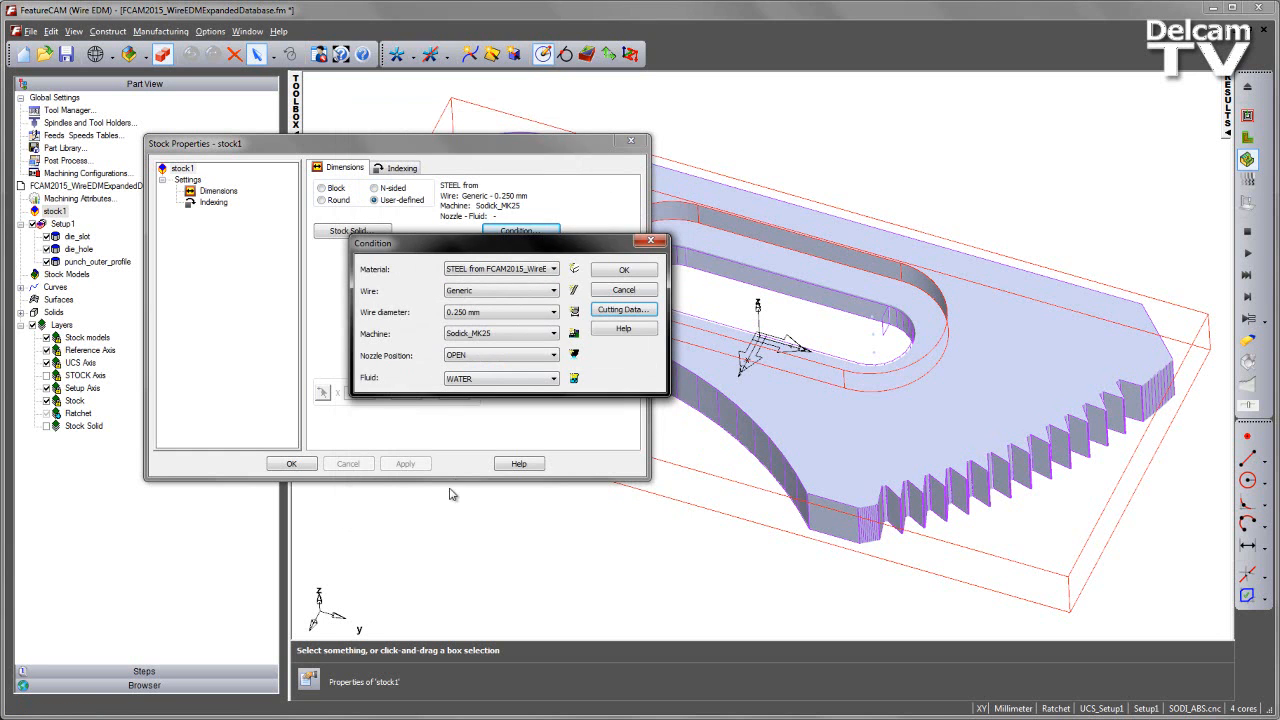
click(623, 269)
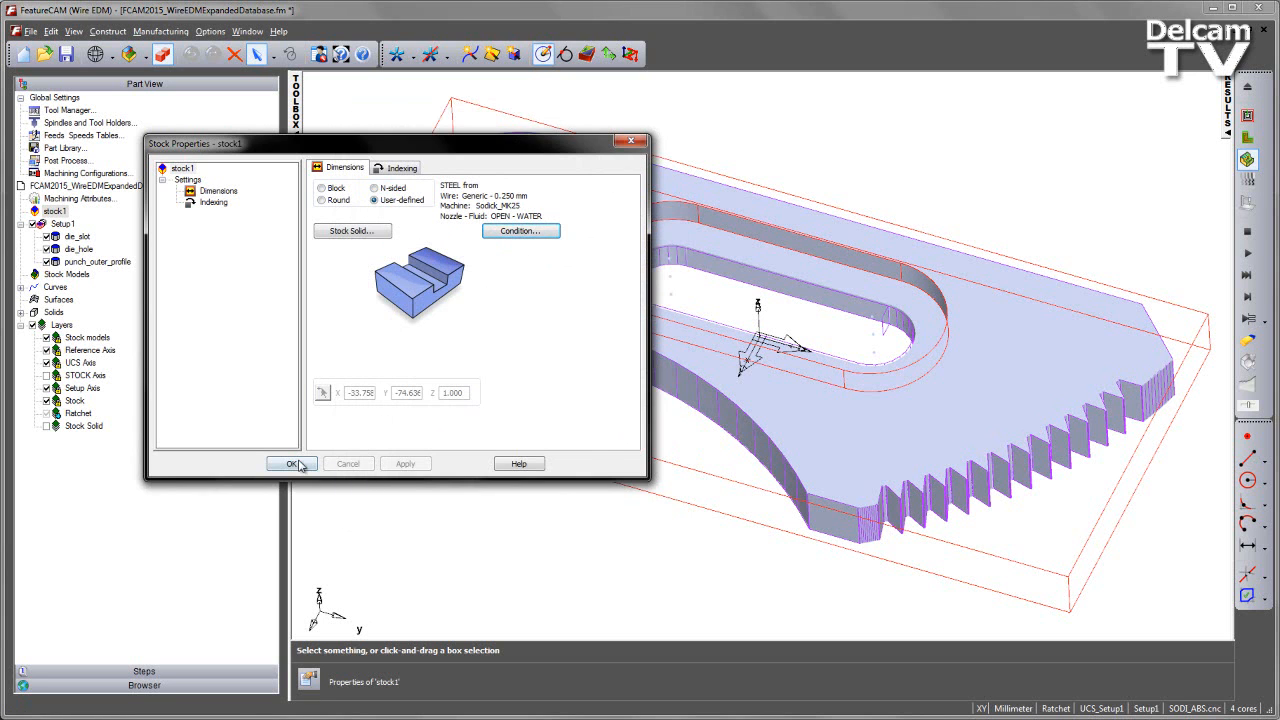
click(291, 463)
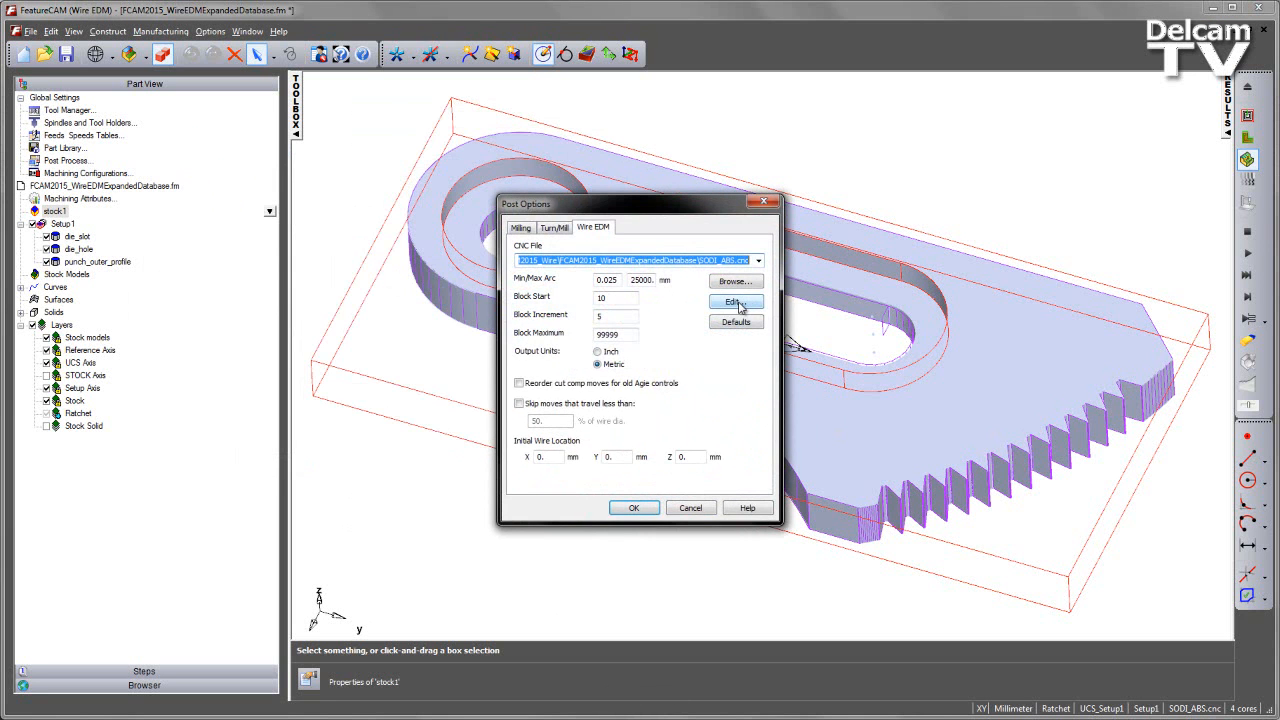
- Edit the SODI_ABS post in XBUILD and show CNC-Info Cutting Condition Names
click(735, 302)
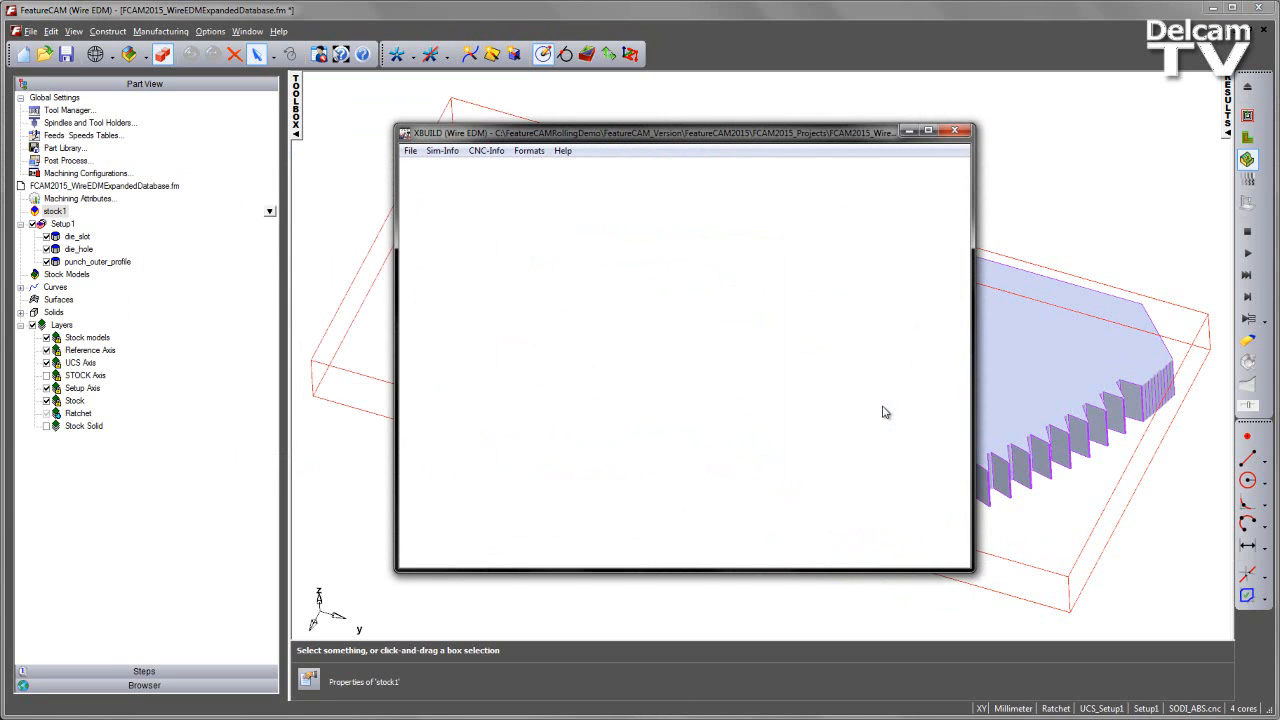
click(486, 150)
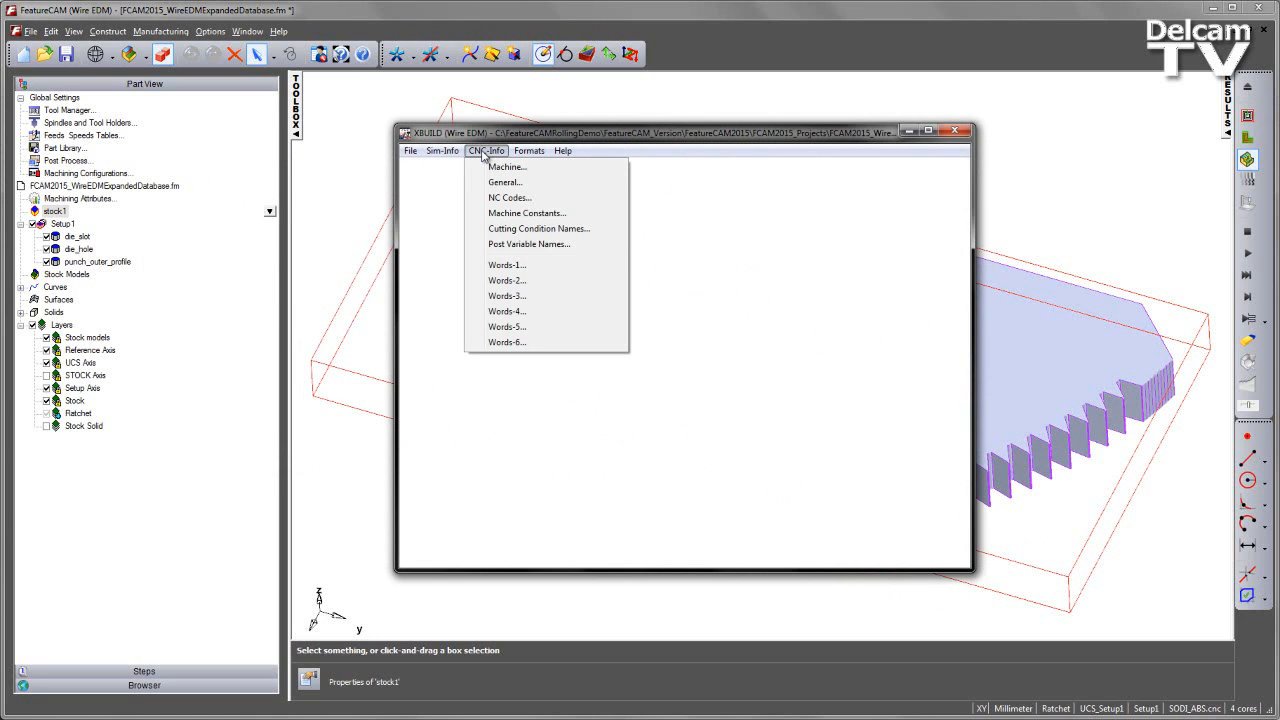
mouse_move(573, 238)
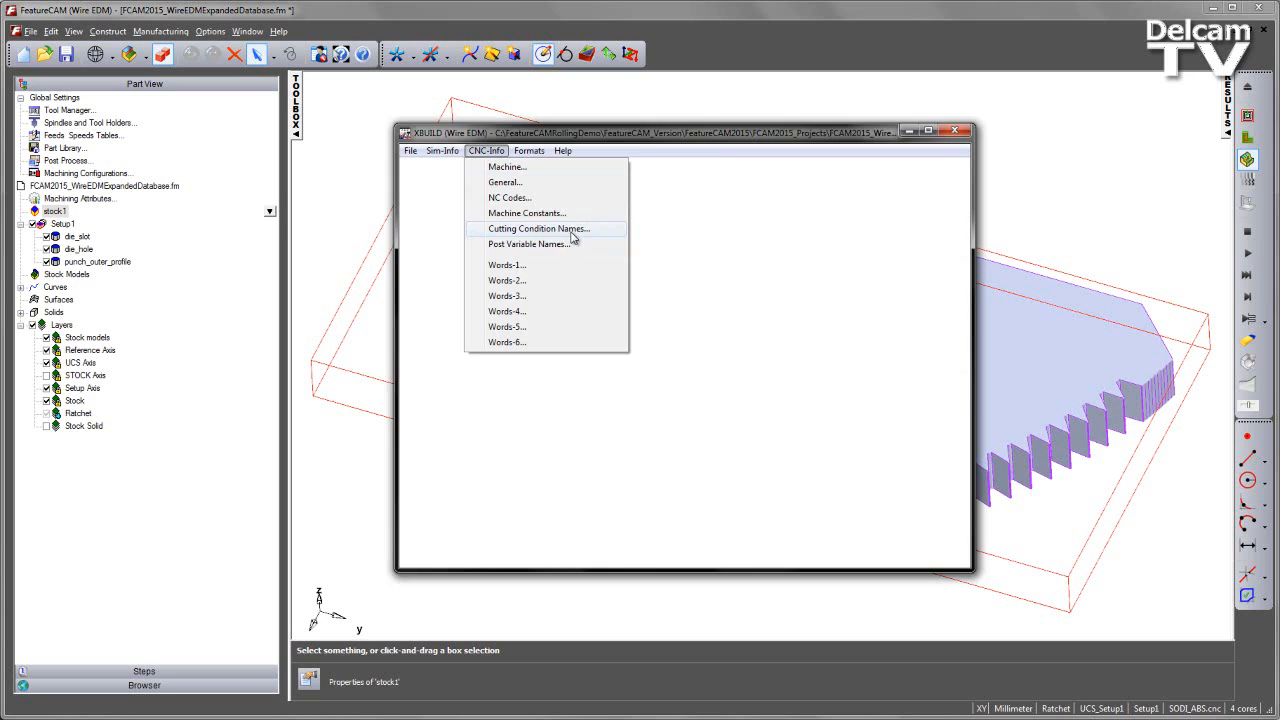
click(538, 228)
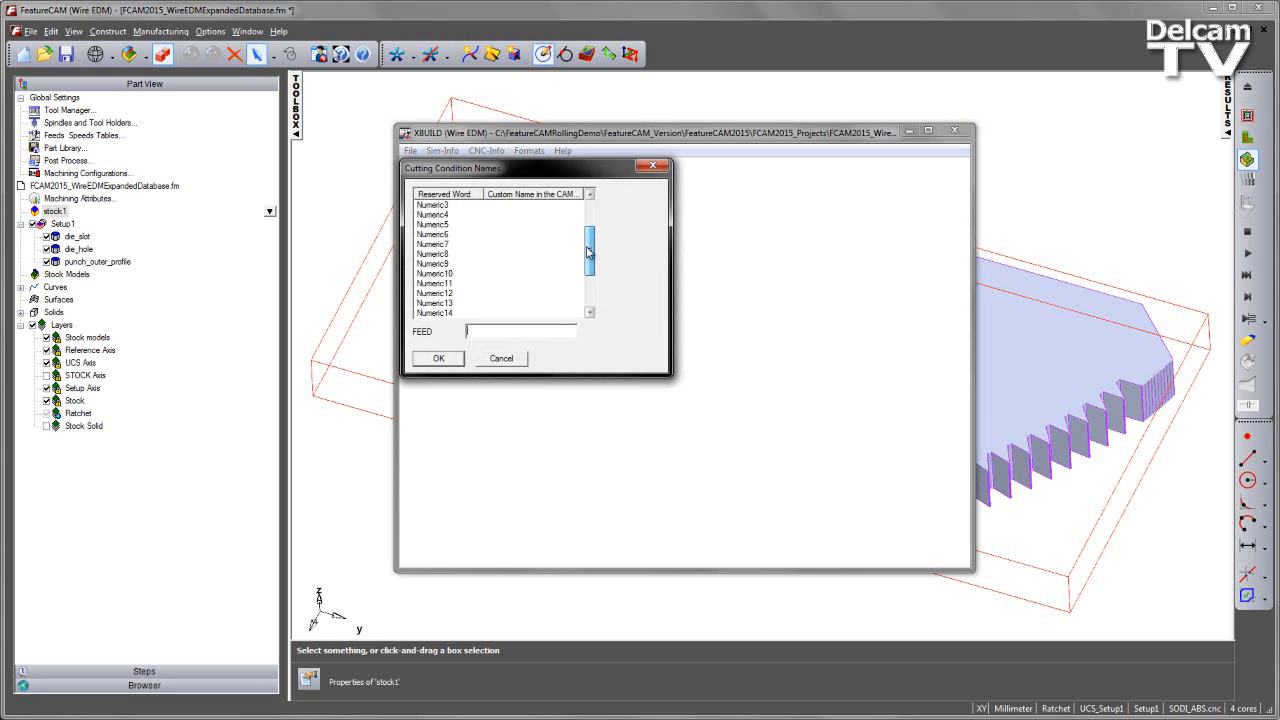
scroll(down, 3)
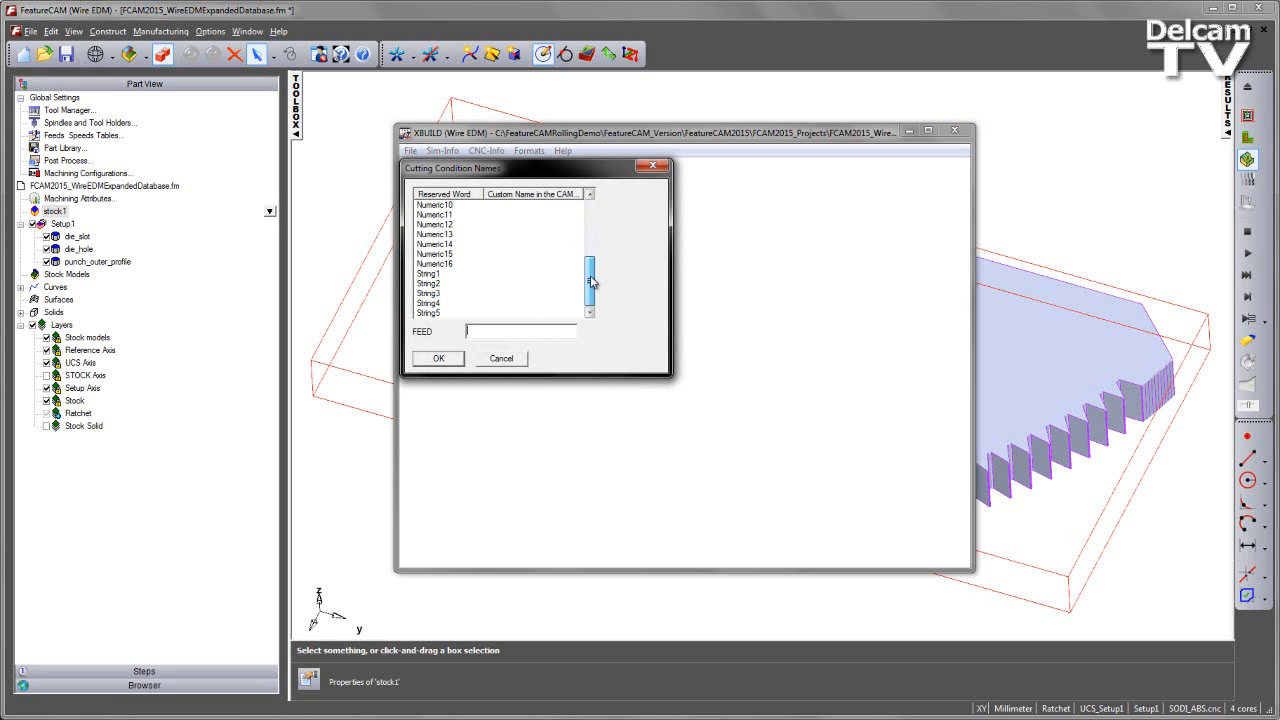
- Name Numeric1 ON and Numeric2 OFF
drag(589, 285, 589, 230)
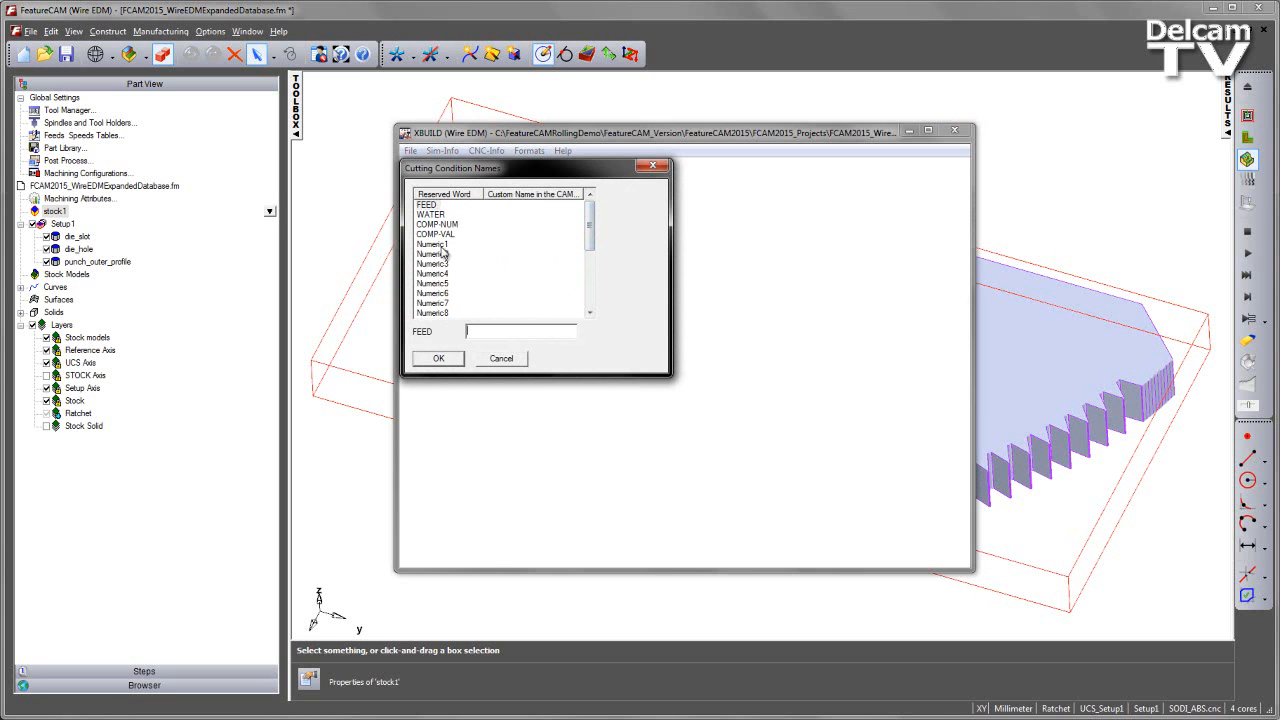
click(432, 244)
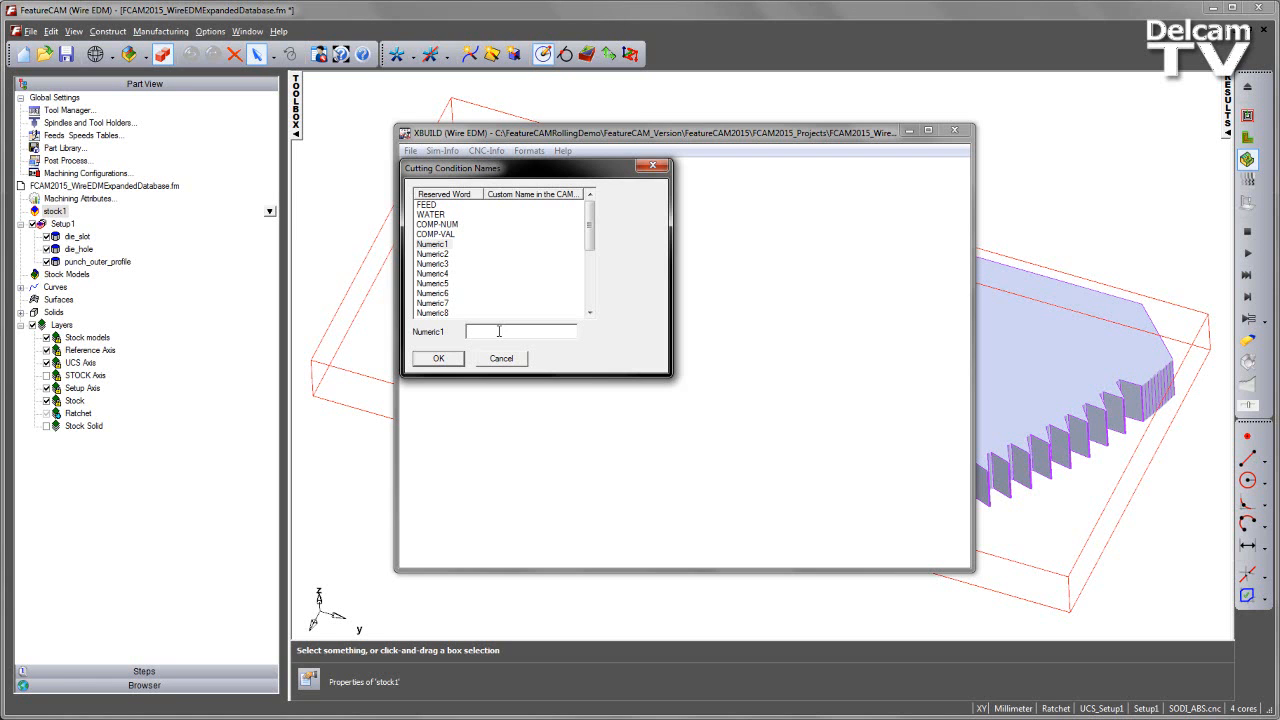
text(ON)
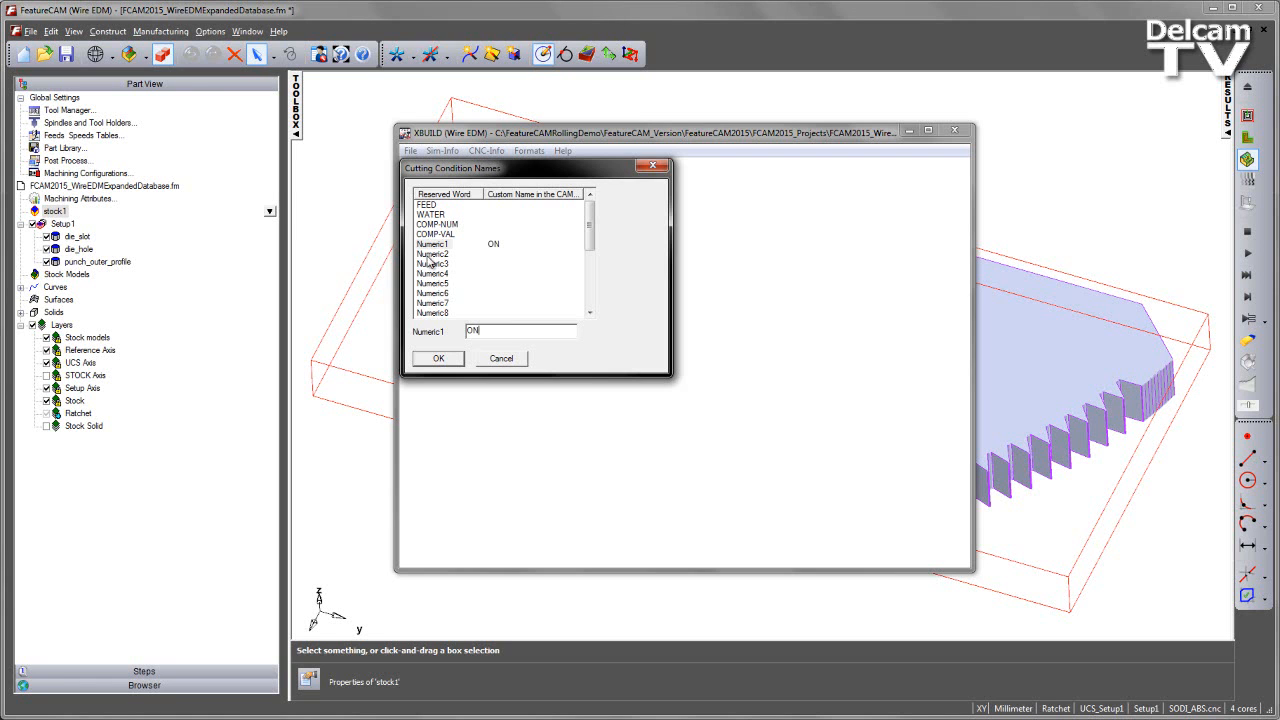
click(433, 253)
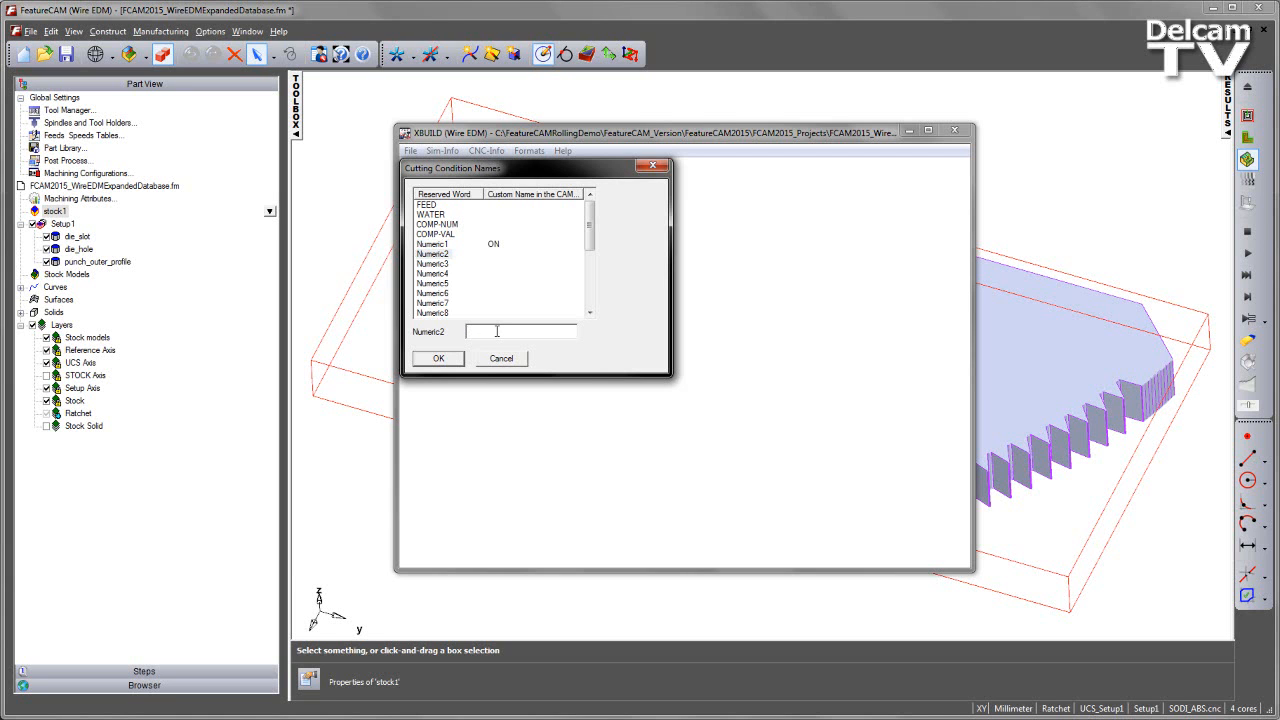
text(OFF)
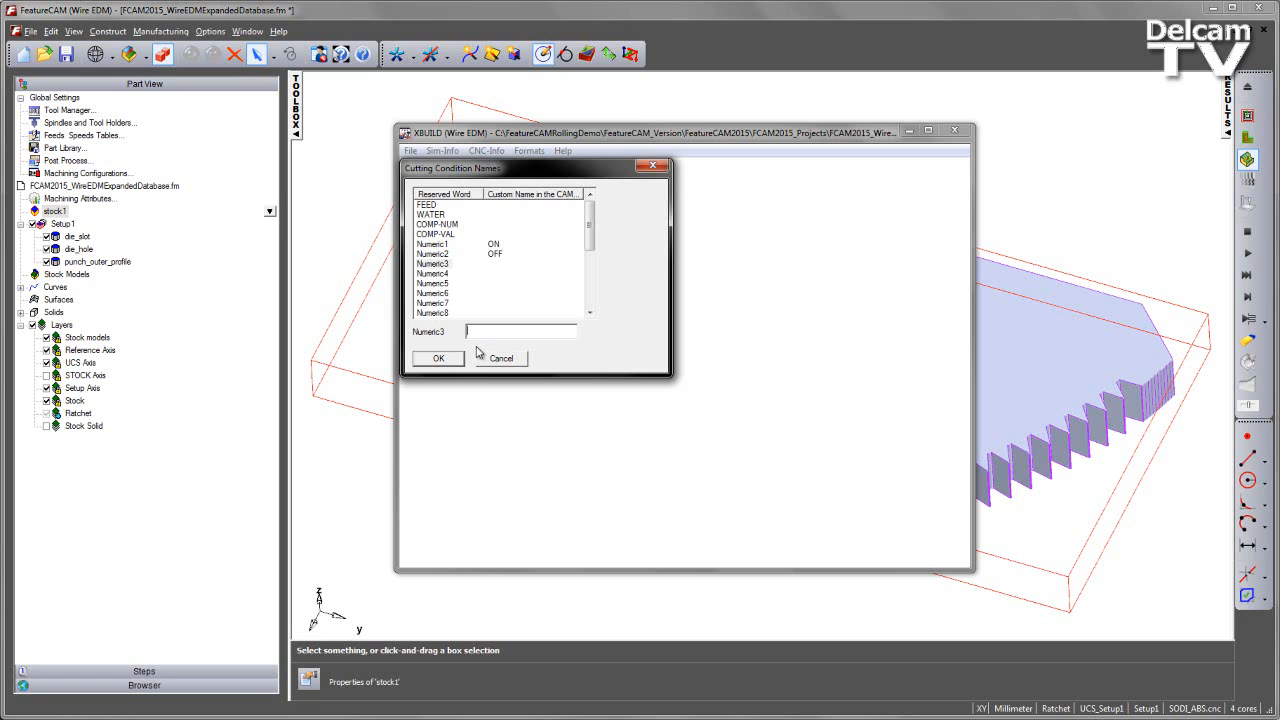
- Name Numeric3 through Numeric7 IP, HRP, MAO, SV and V
click(520, 331)
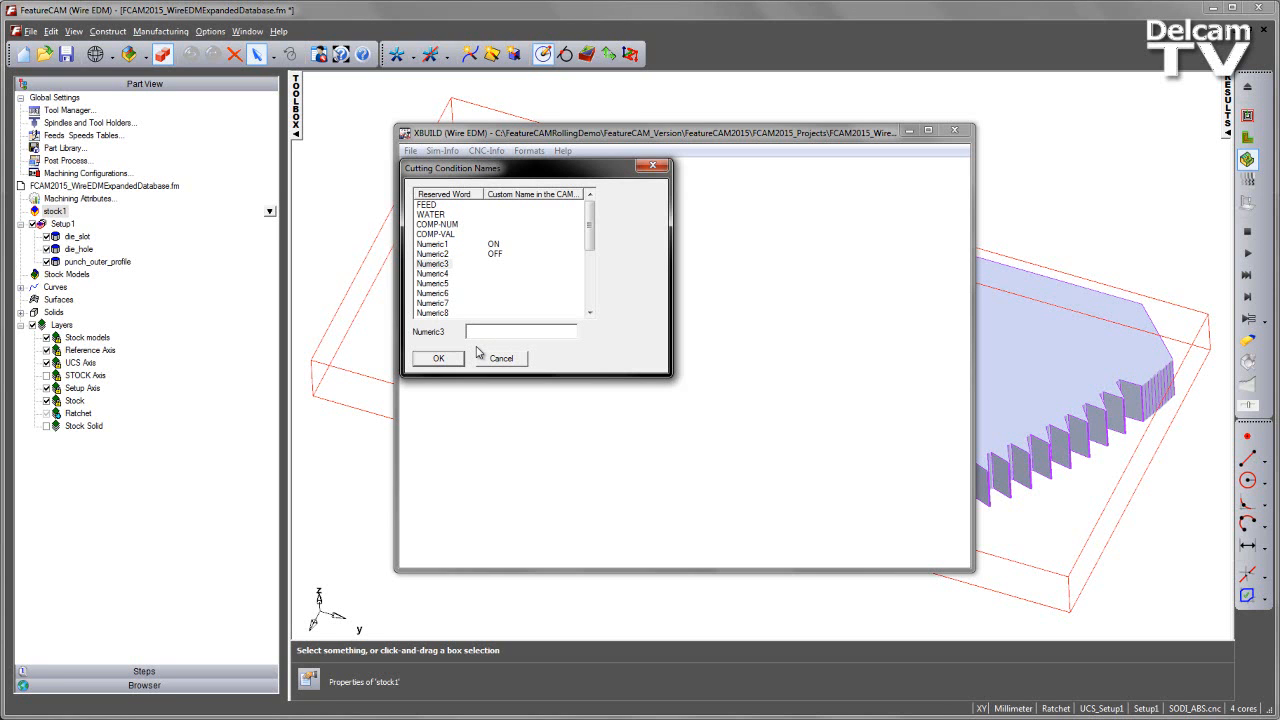
text(IP)
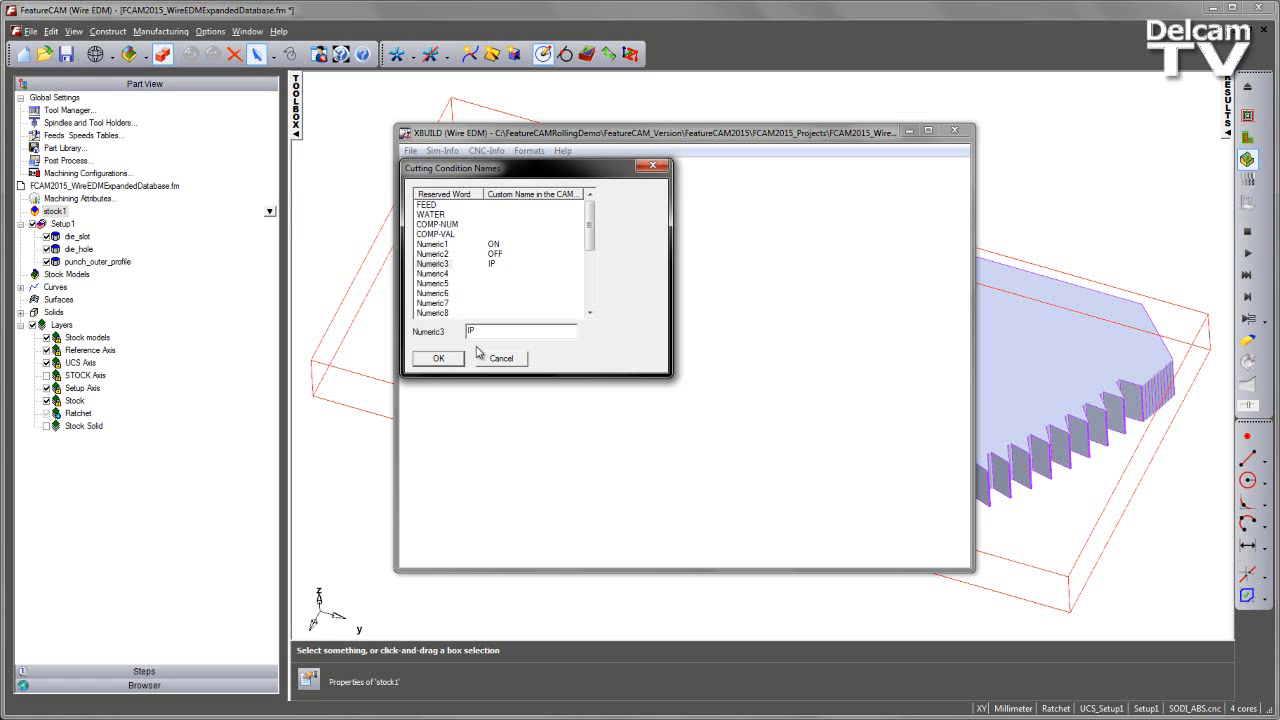
mouse_move(452, 345)
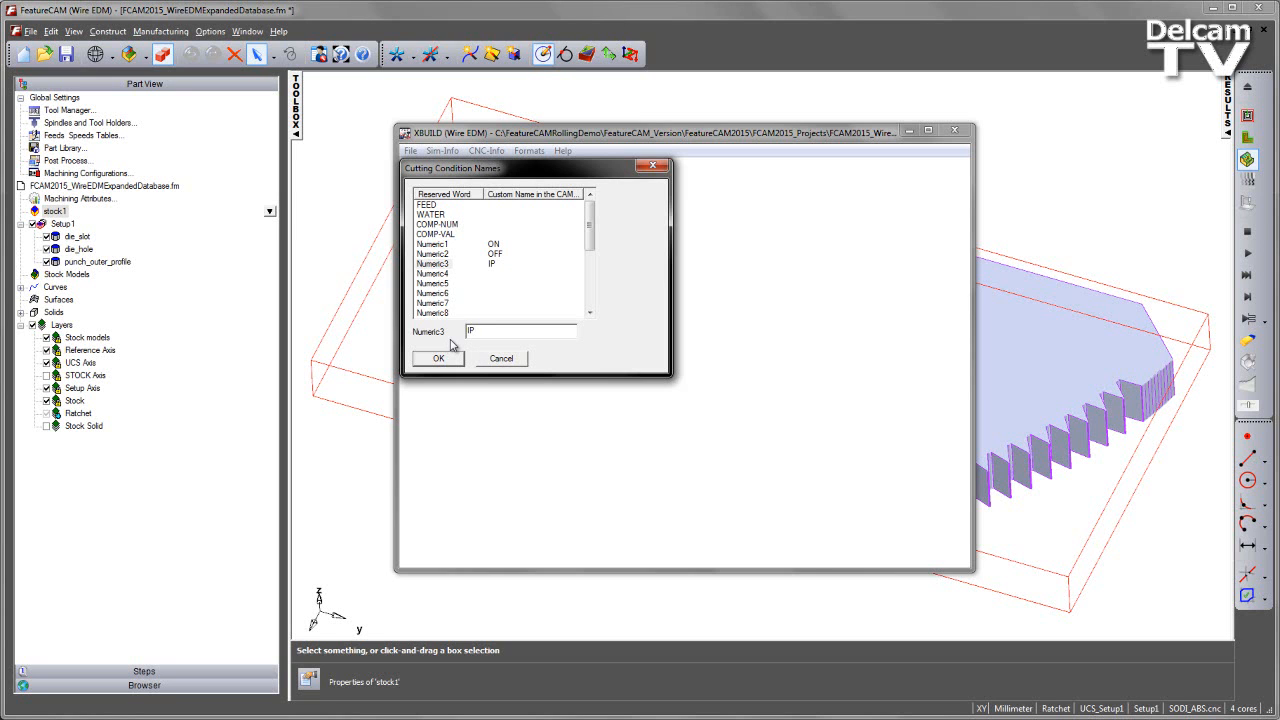
click(433, 273)
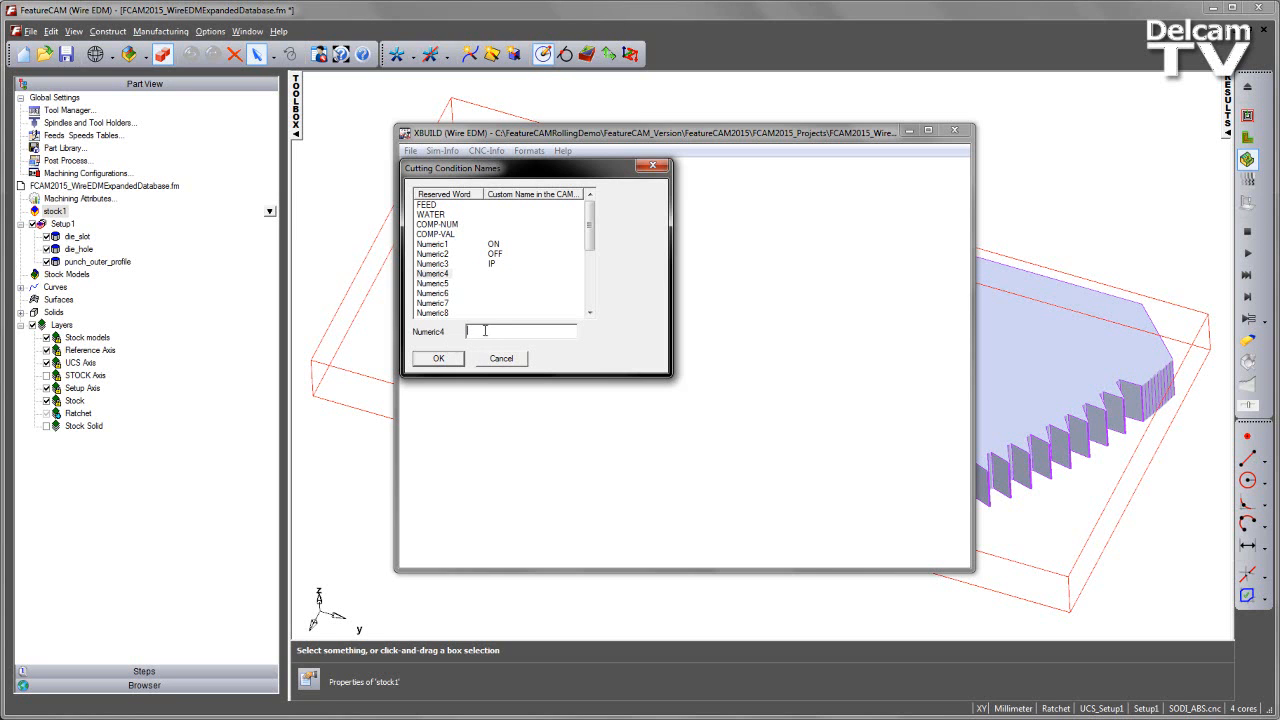
mouse_move(483, 331)
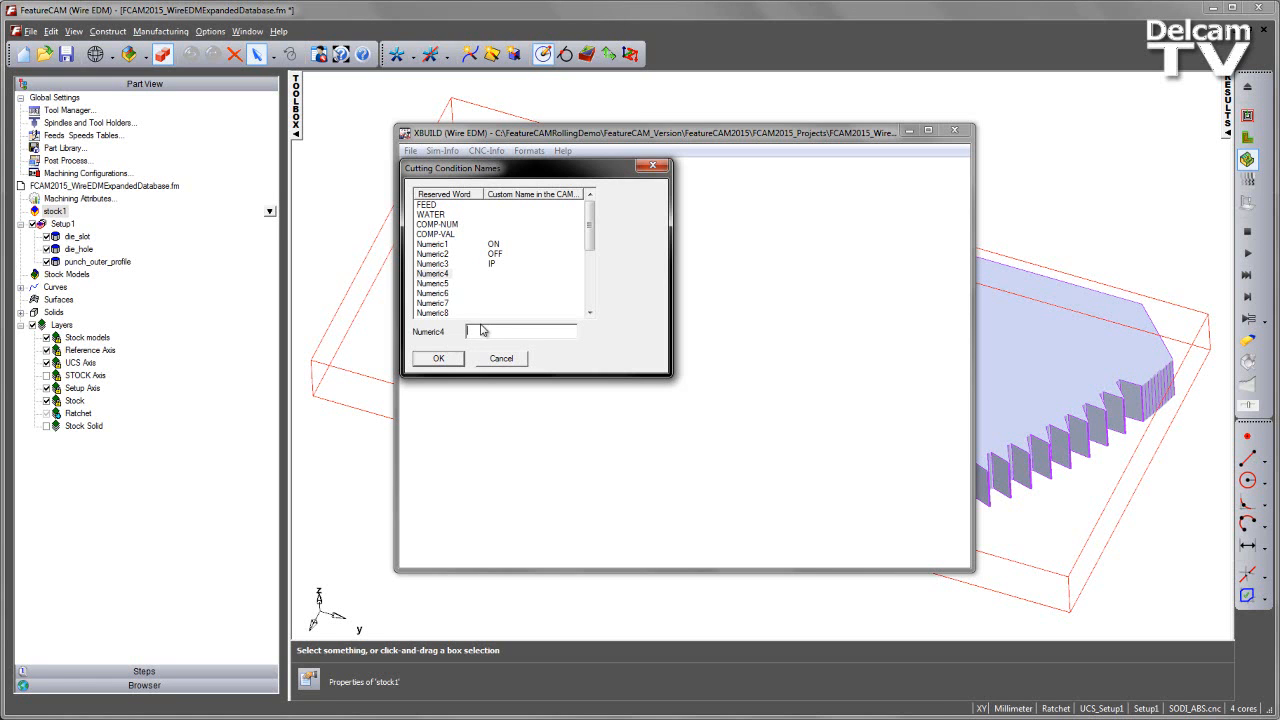
text(H)
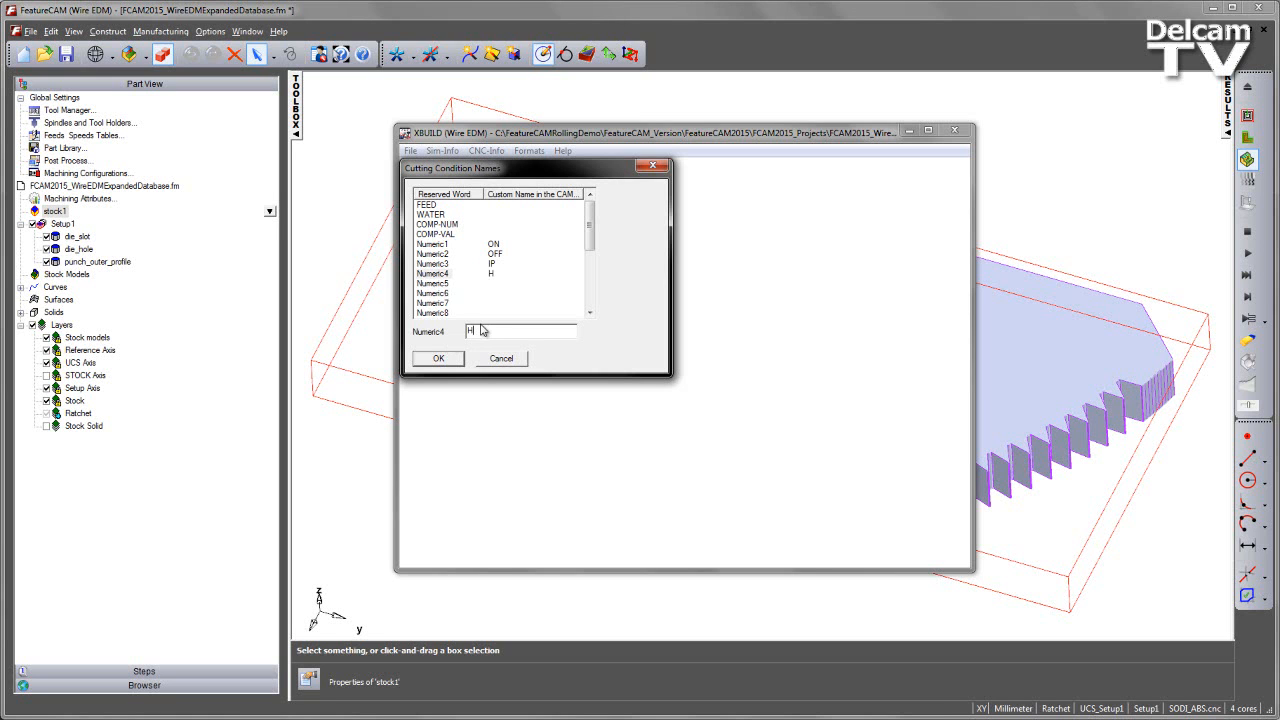
text(RP)
click(521, 331)
text(MA)
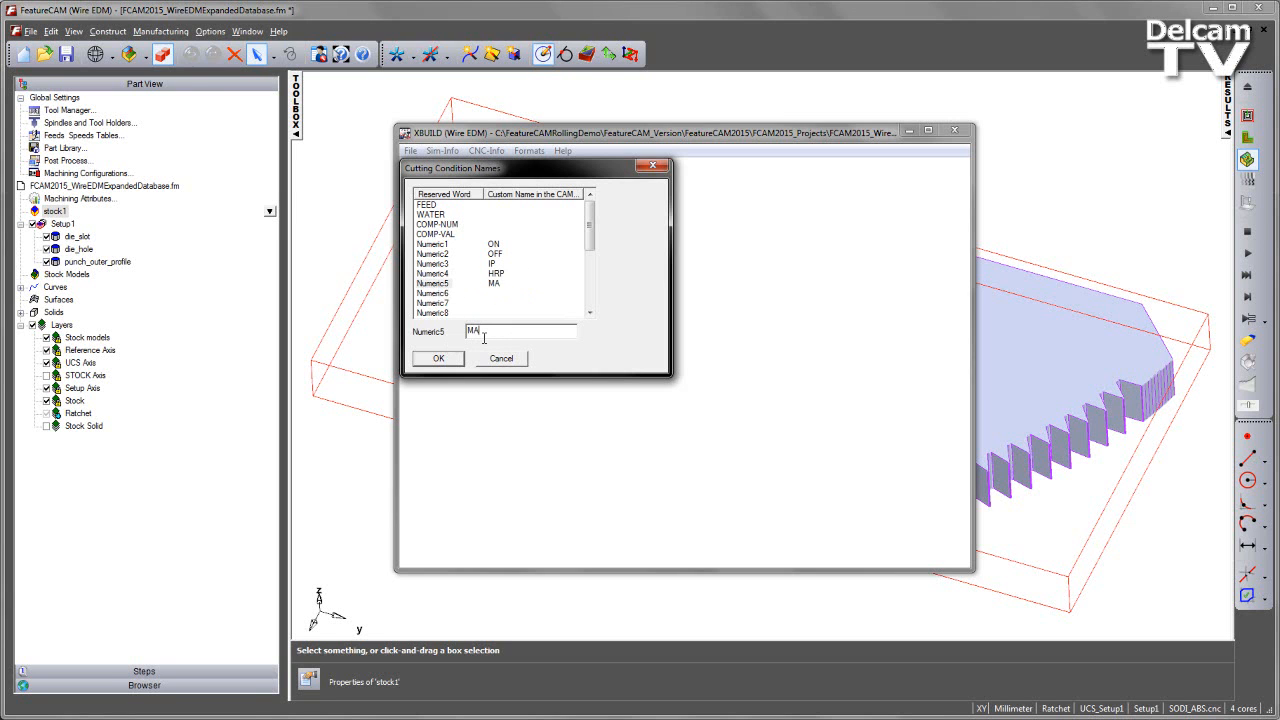
text(O)
click(521, 330)
text(SV)
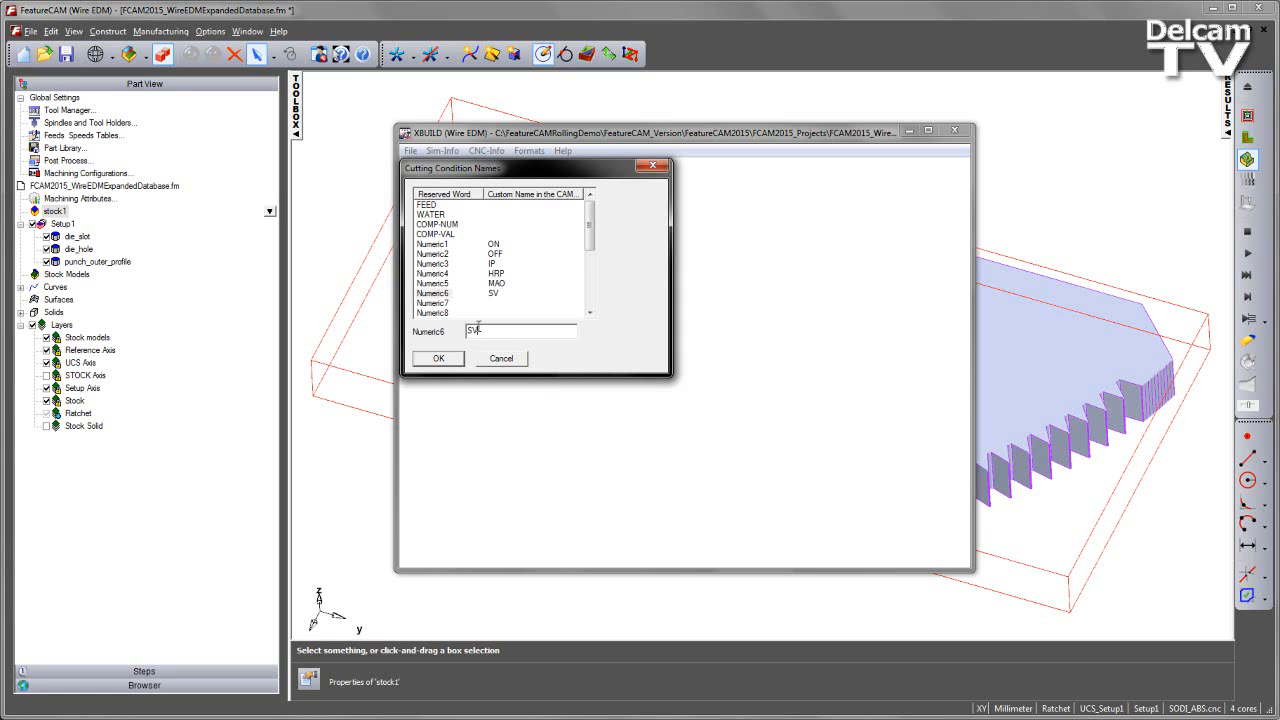
click(433, 302)
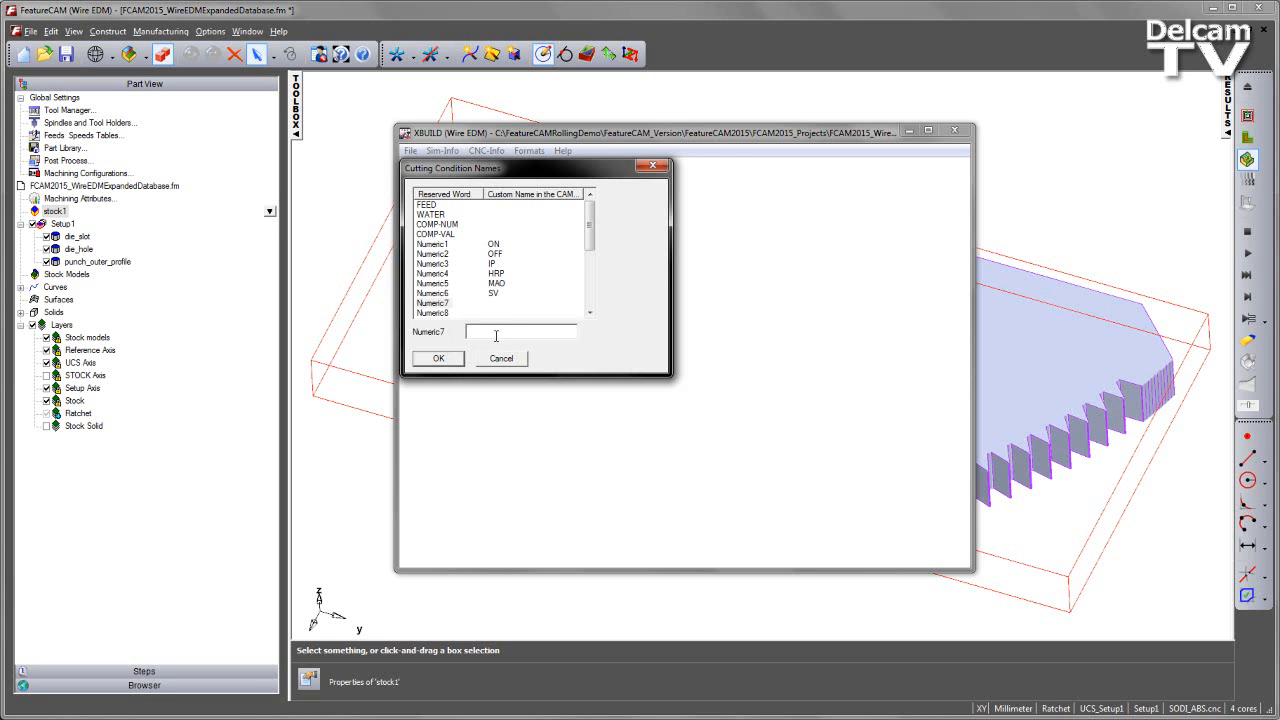
click(589, 242)
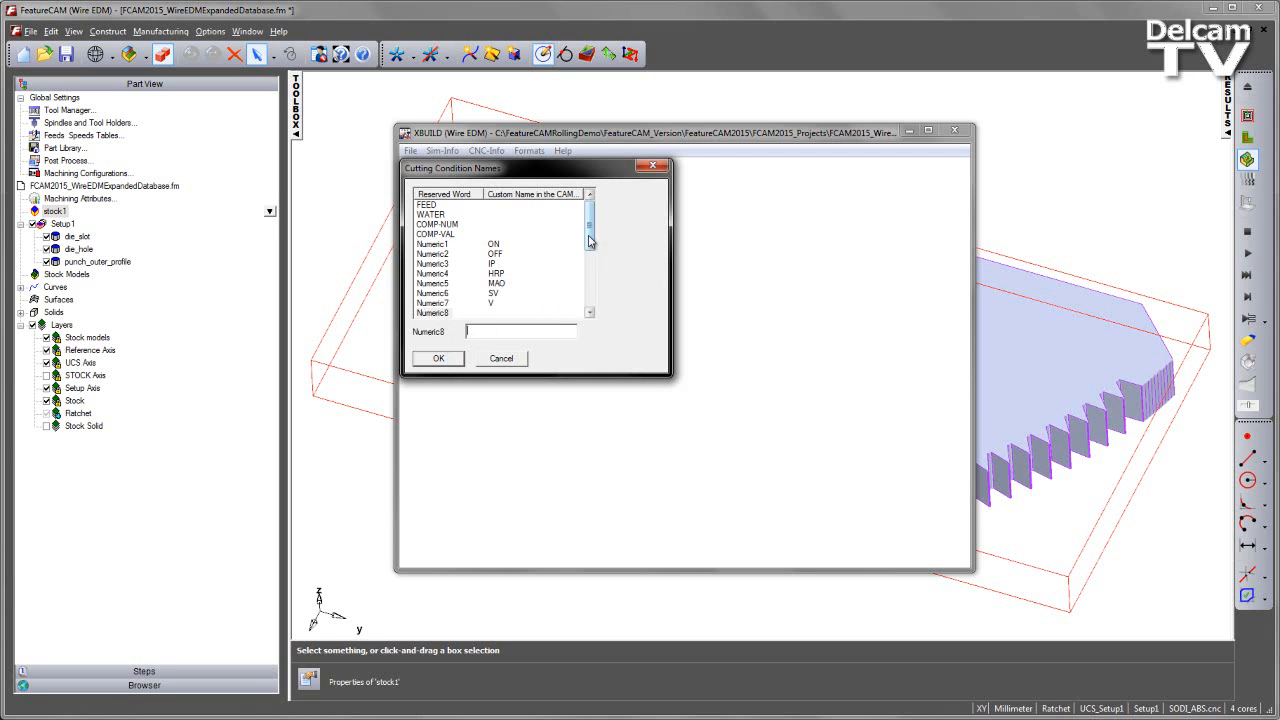
scroll(down, 3)
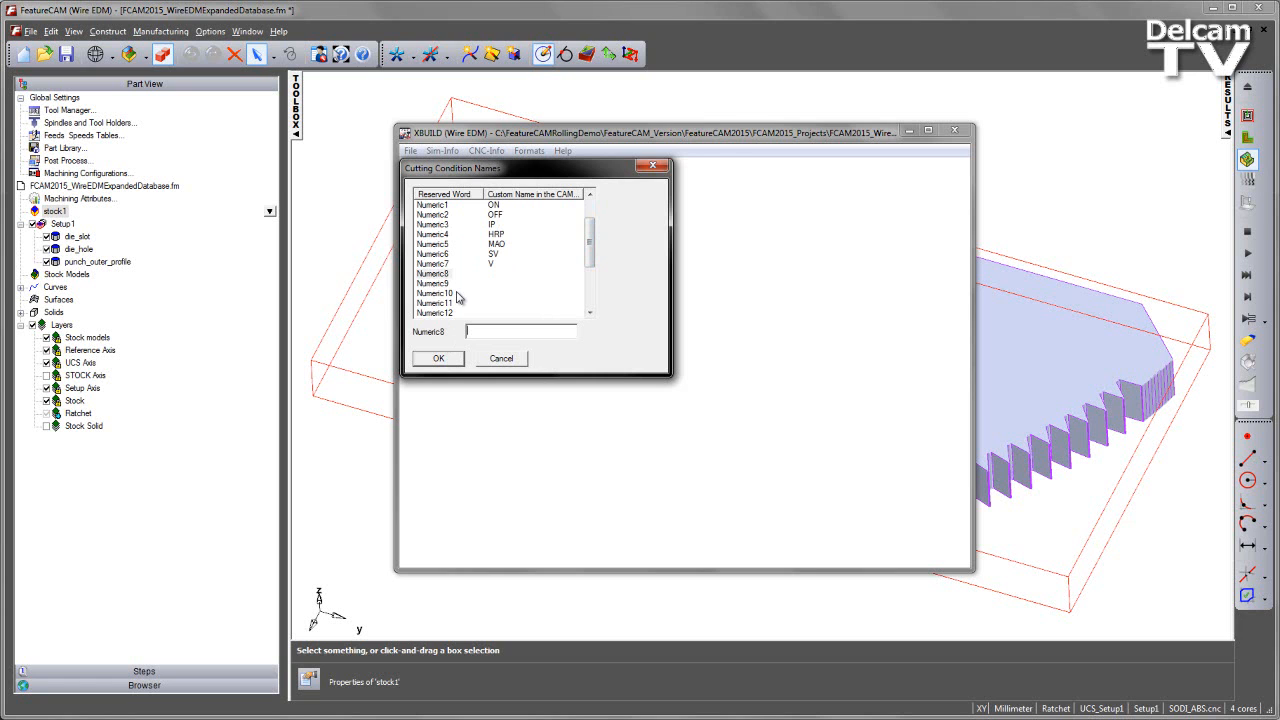
mouse_move(470, 295)
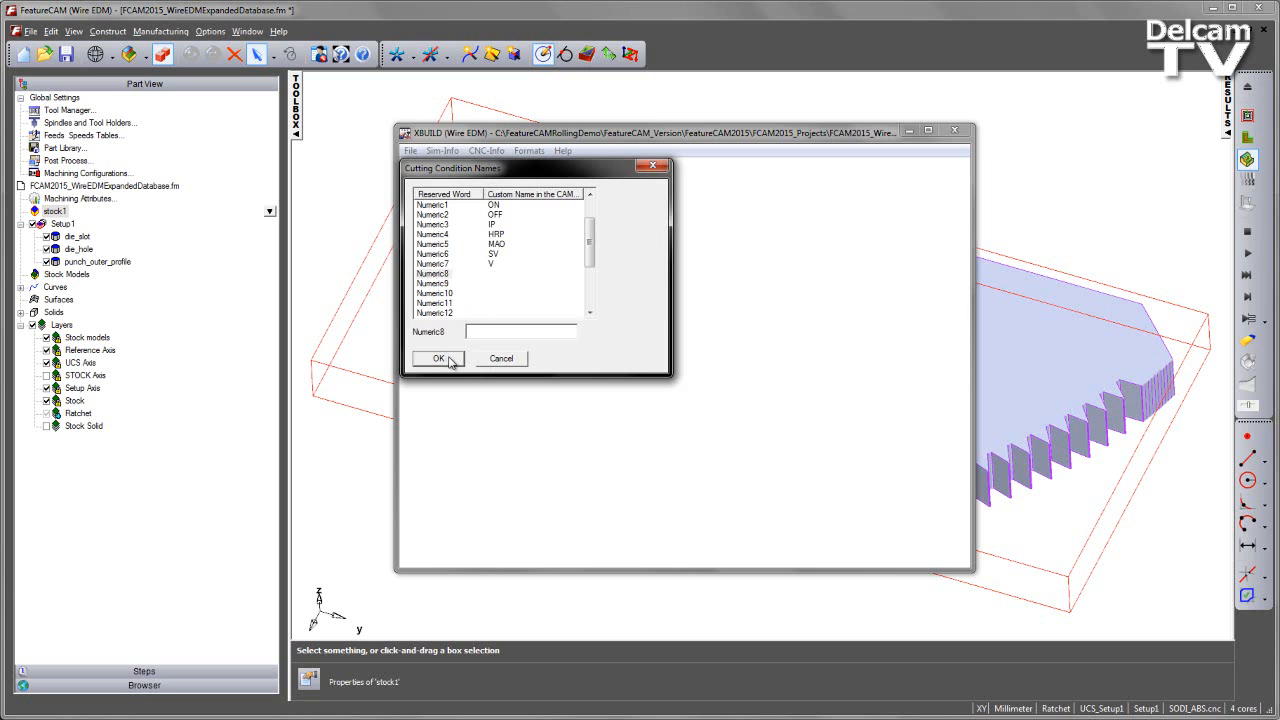
- Confirm the condition names, save the post with version upgrade, and close Post Options
click(410, 150)
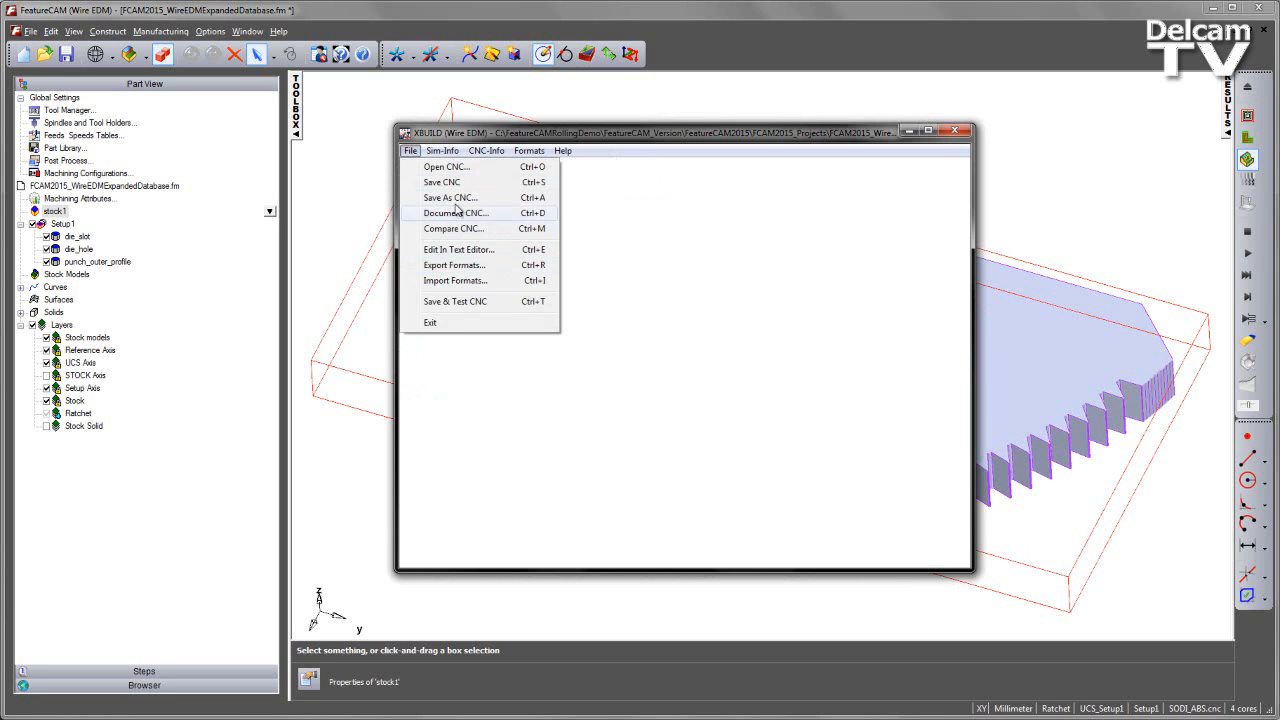
click(442, 182)
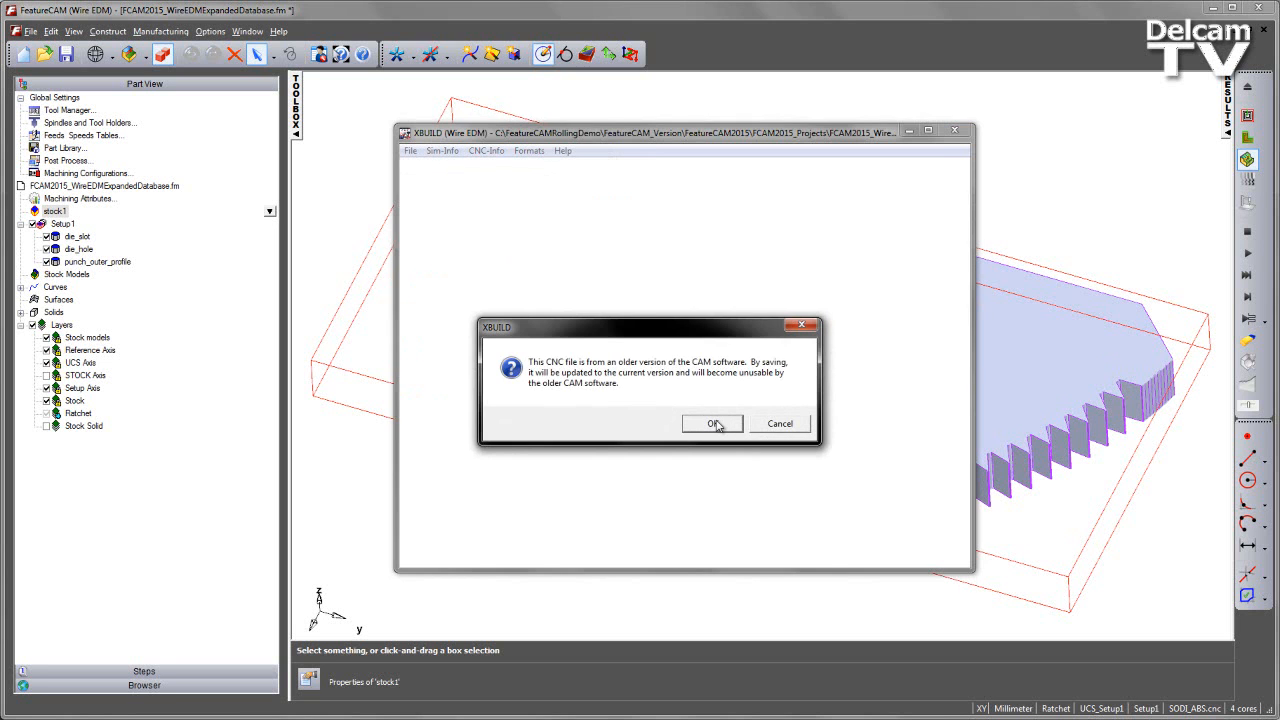
click(712, 423)
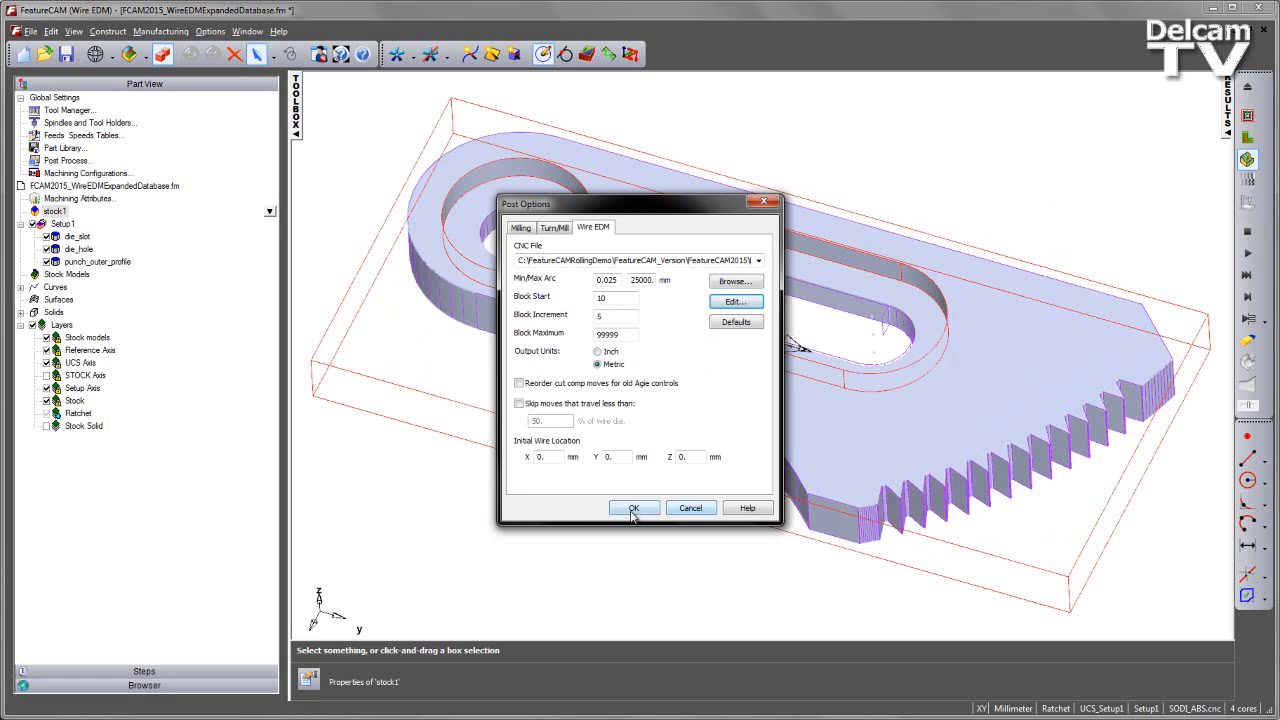
click(633, 508)
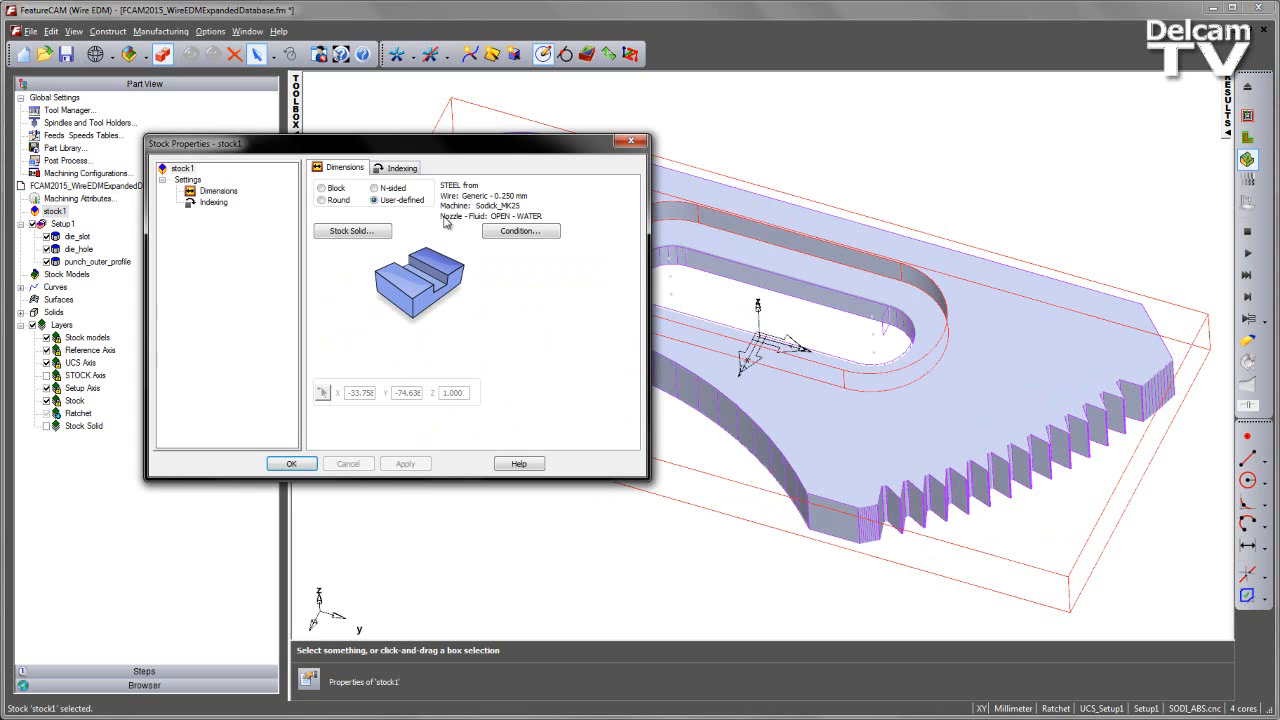
- Open the stock's Wire EDM cutting data table with the ON, OFF and IP columns visible
click(519, 231)
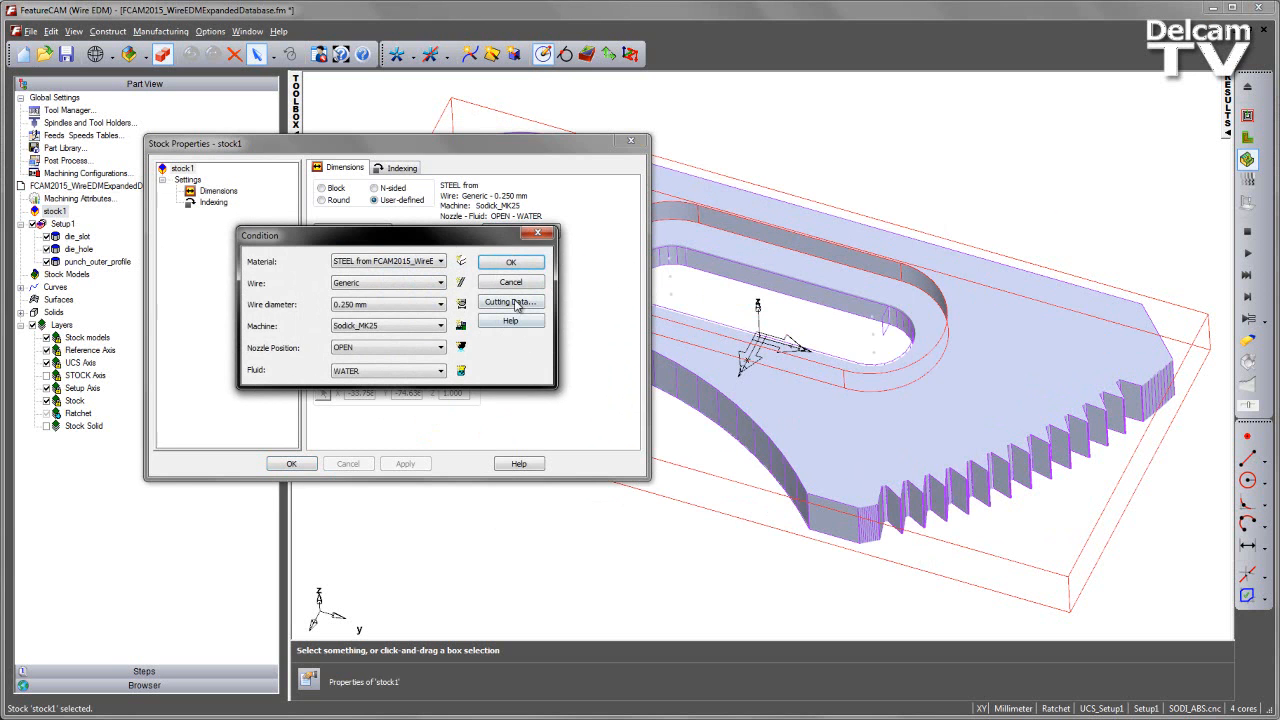
click(510, 302)
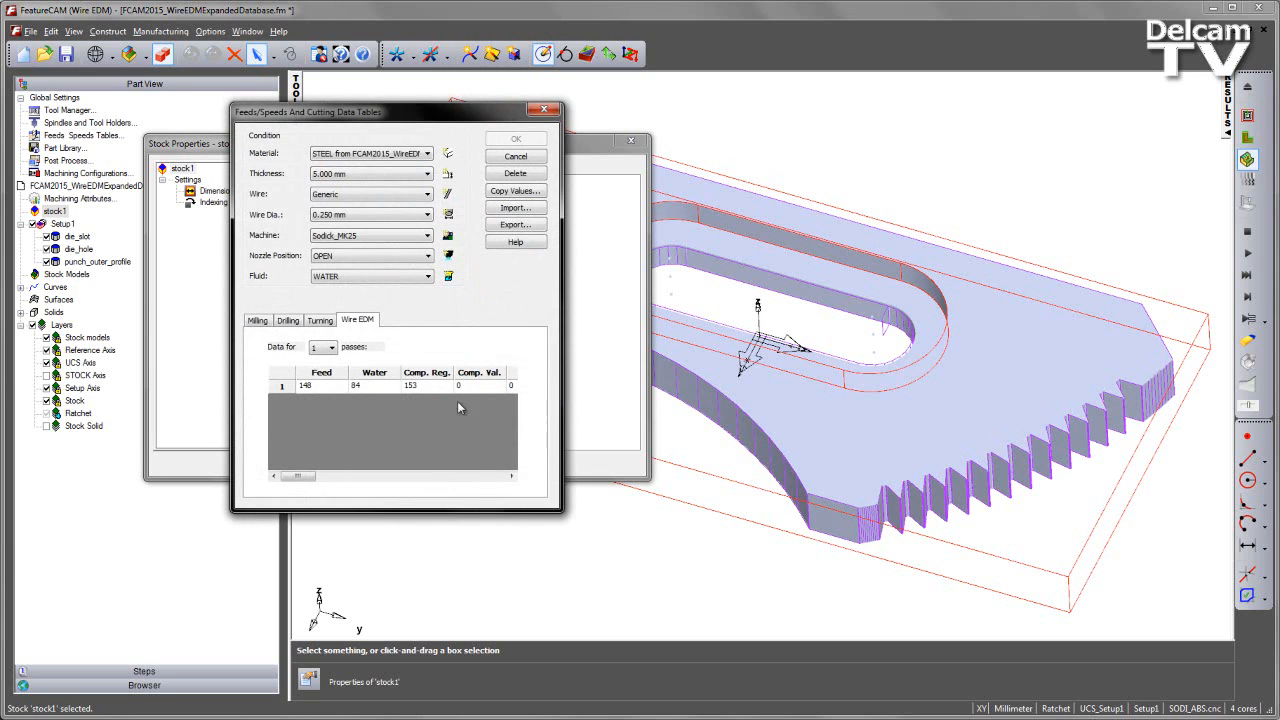
click(511, 476)
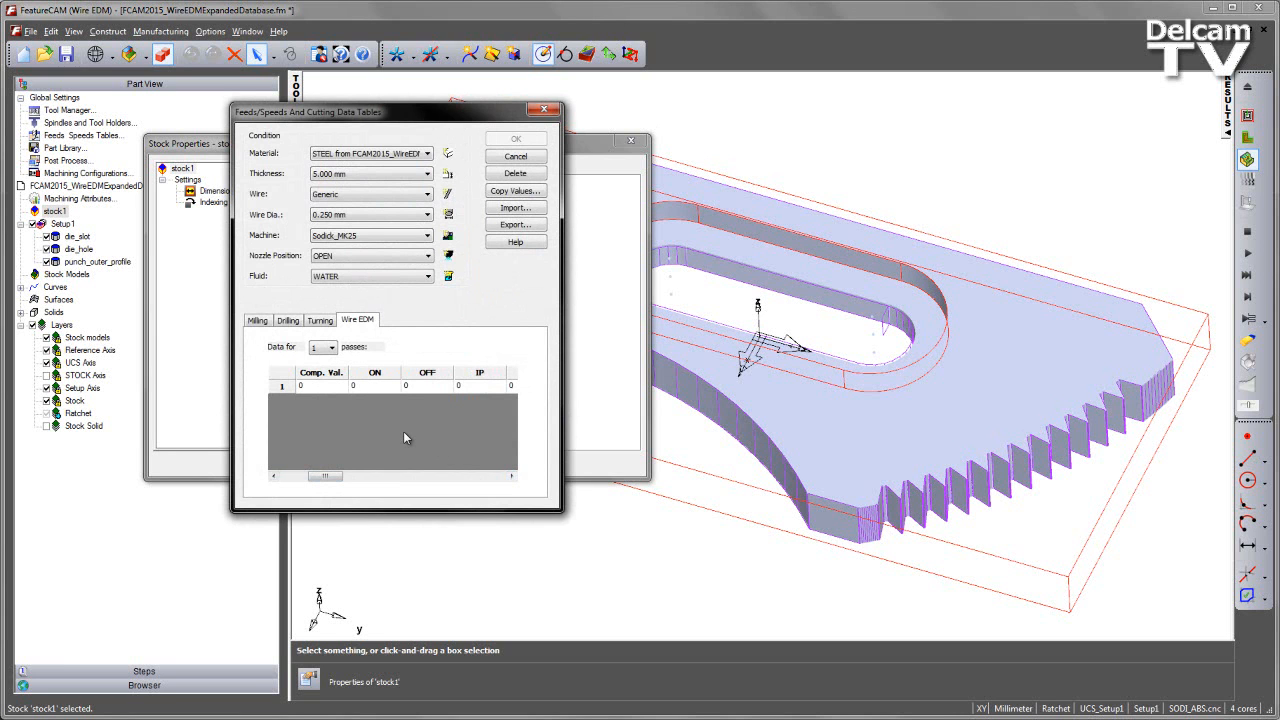
mouse_move(393, 428)
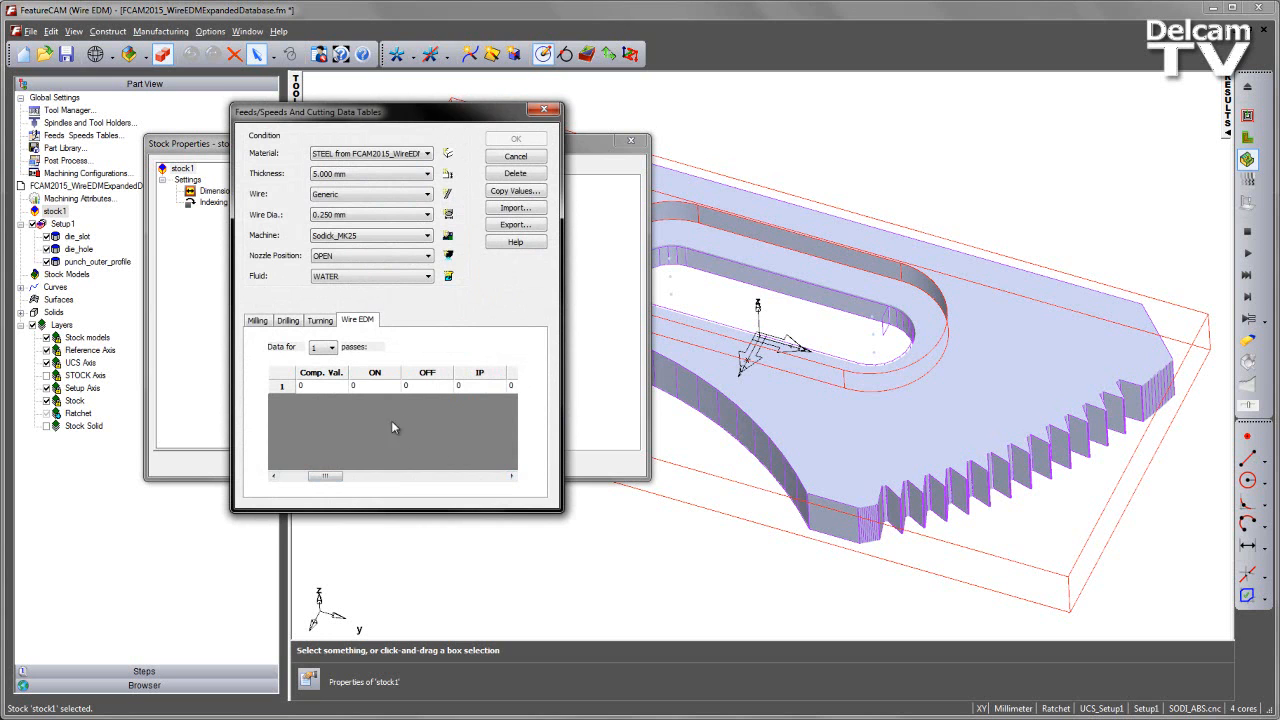
- Enter pass 1 values ON 012, OFF 014, IP 2215, HRP 000, MAO 240 and accept
click(374, 385)
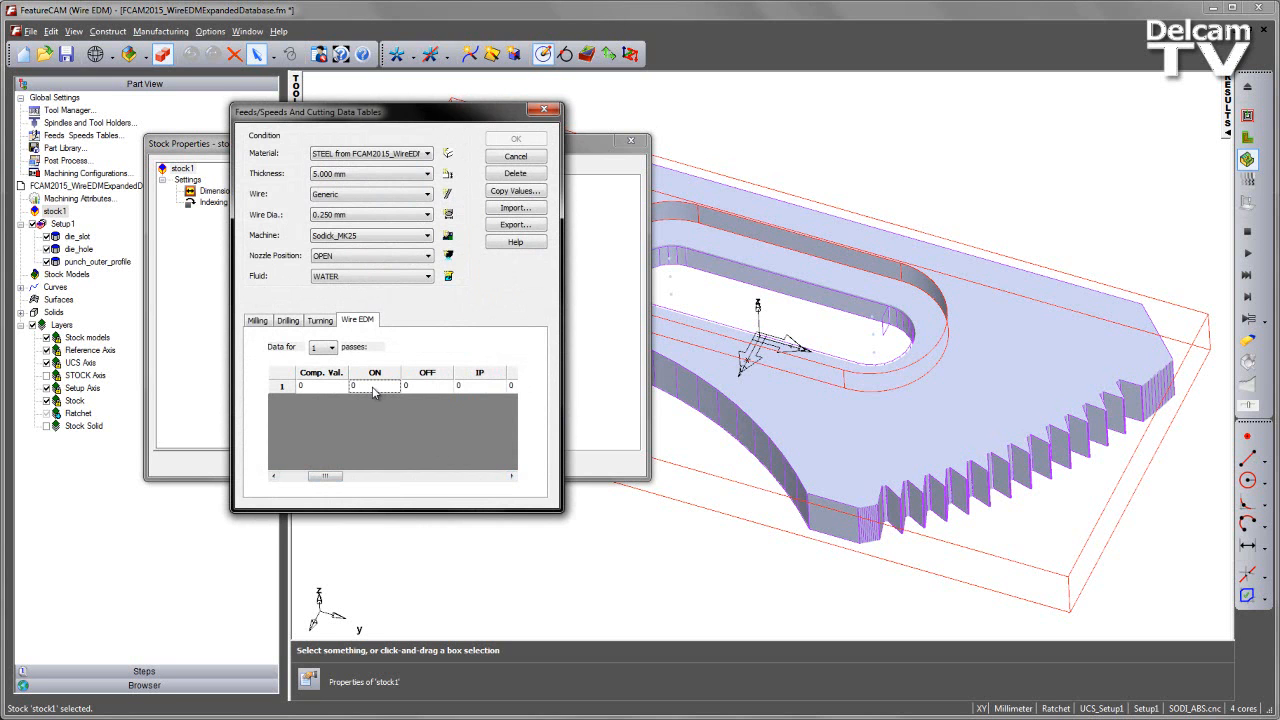
text(0)
click(427, 385)
text(14)
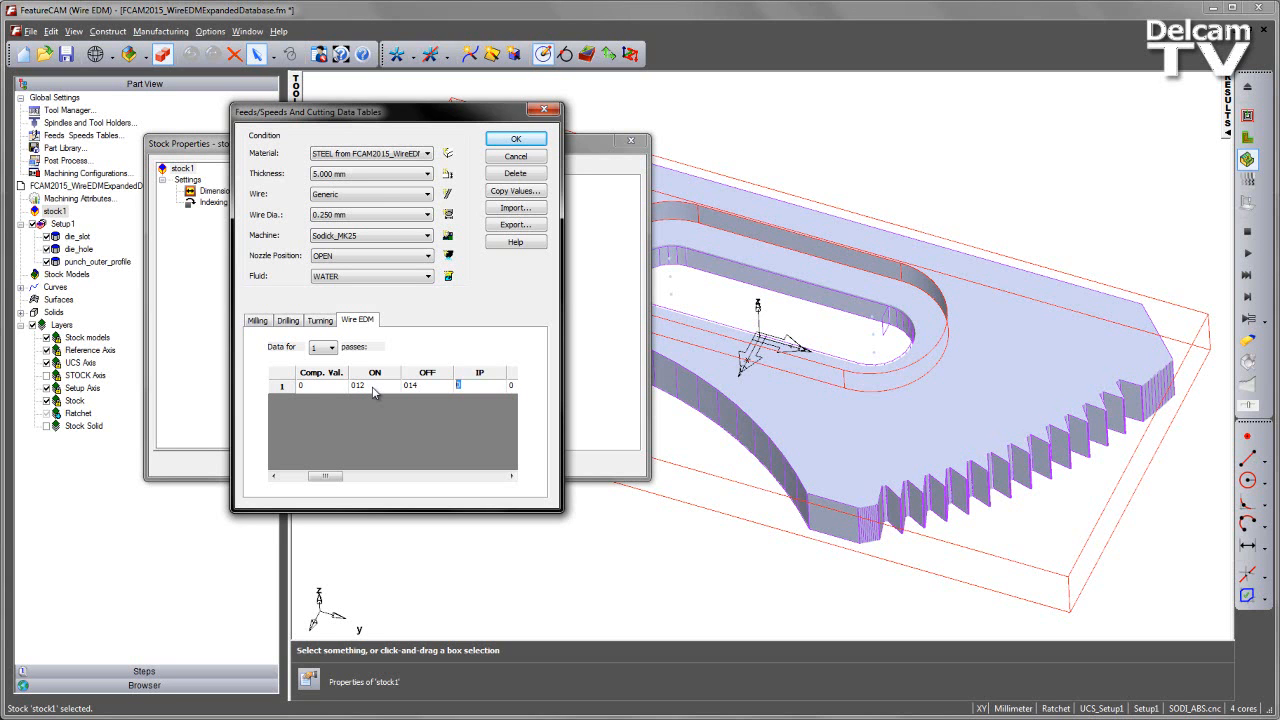
text(2)
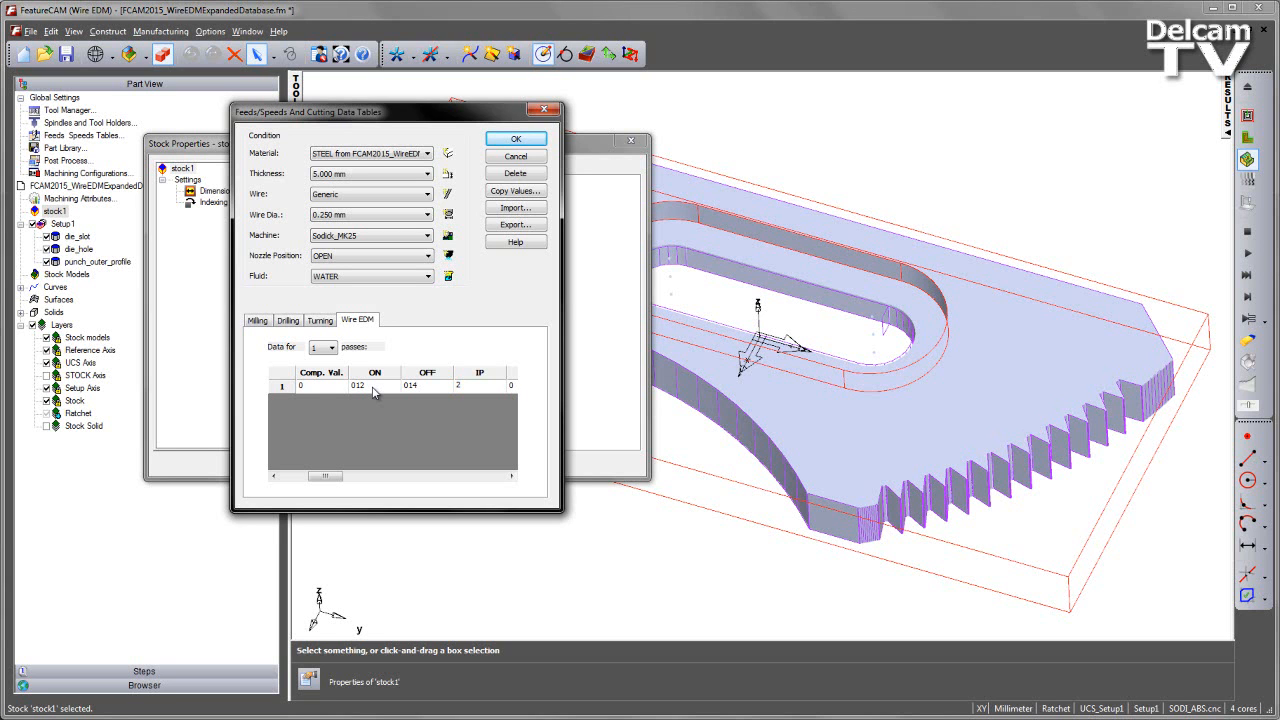
text(215)
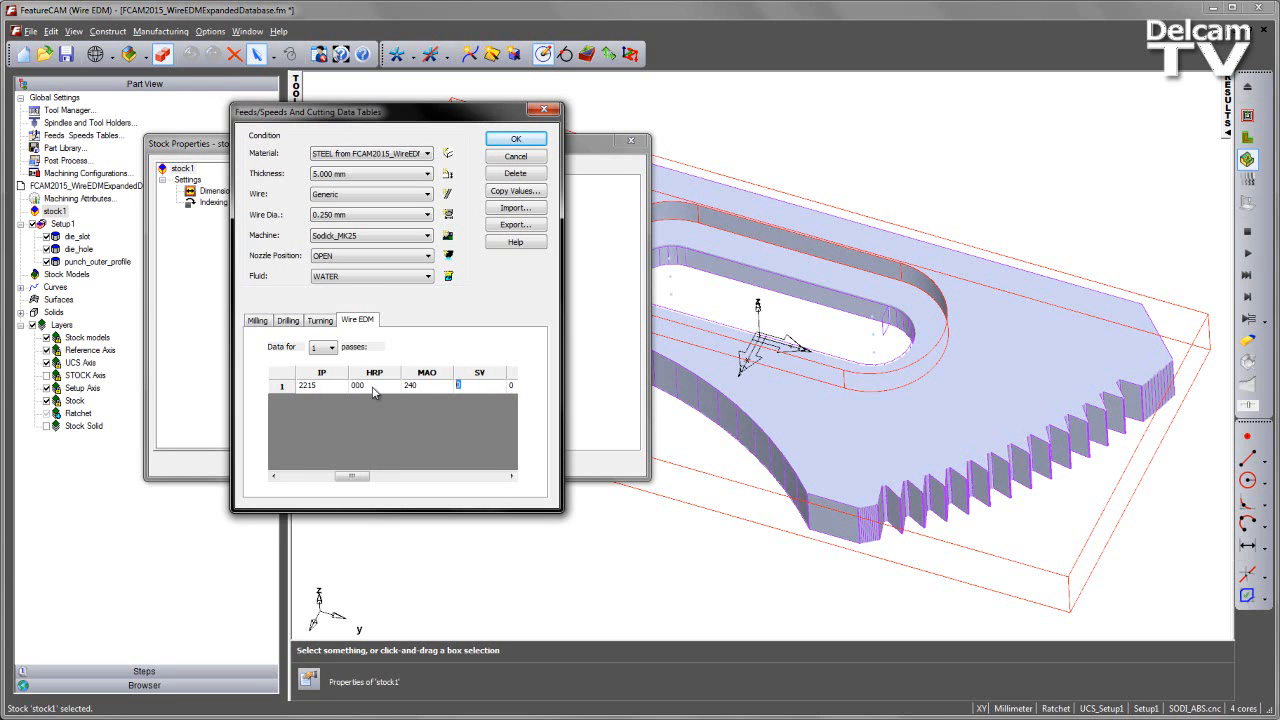
click(478, 386)
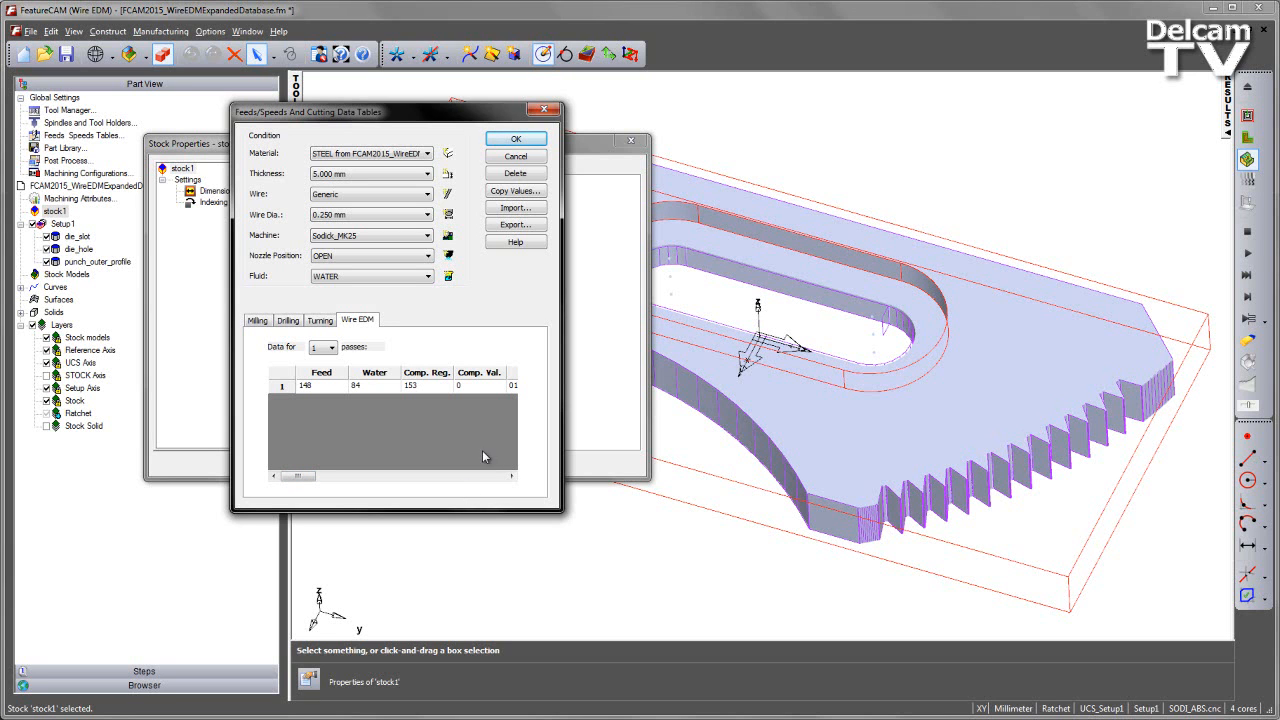
mouse_move(449, 363)
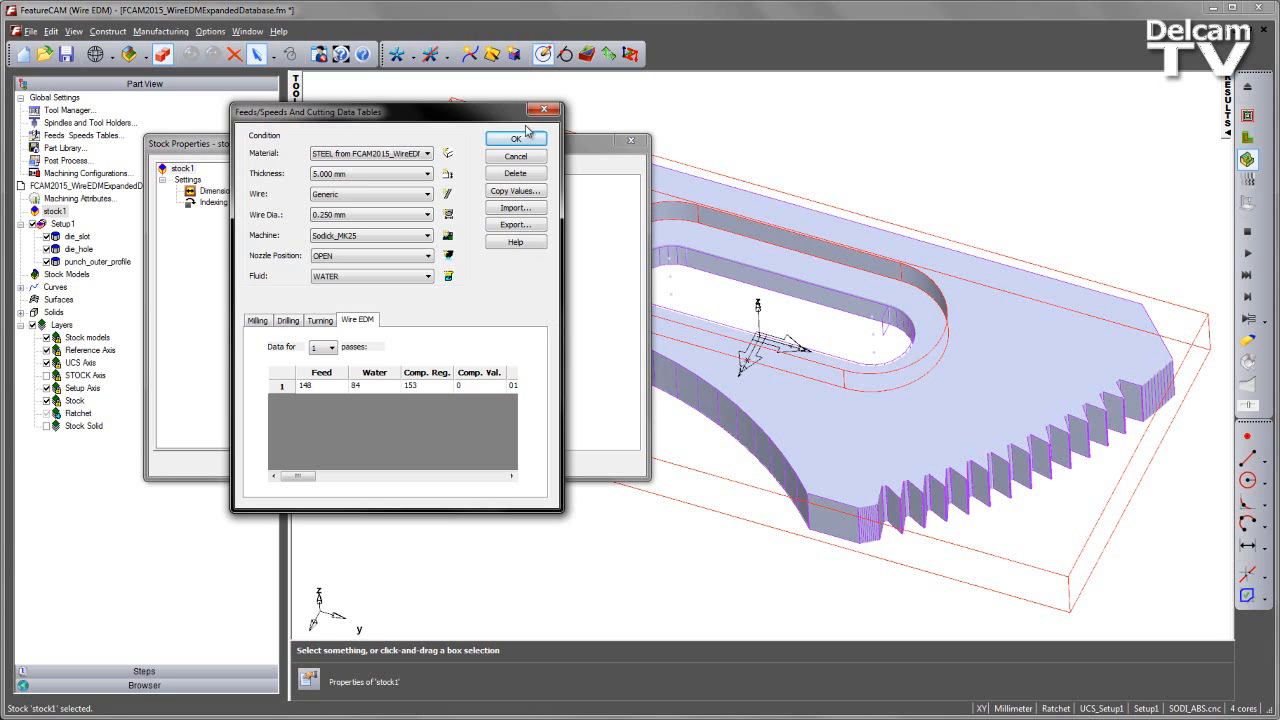
click(515, 138)
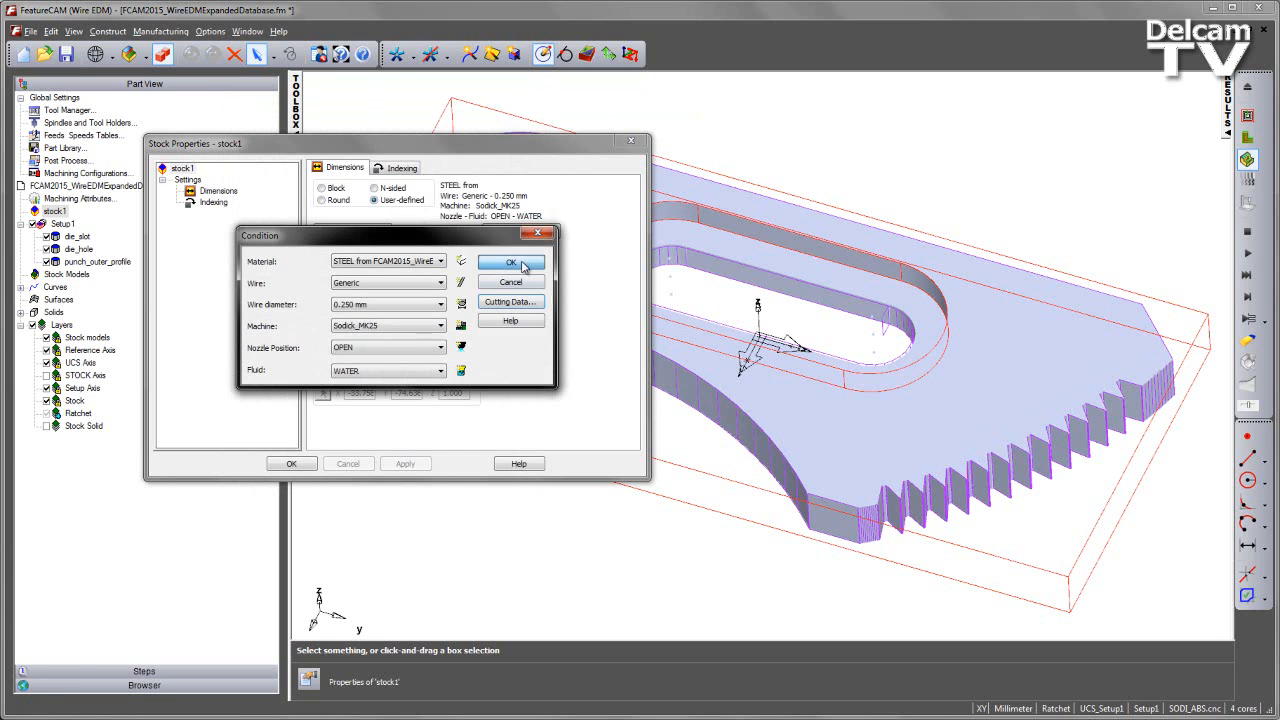
click(510, 262)
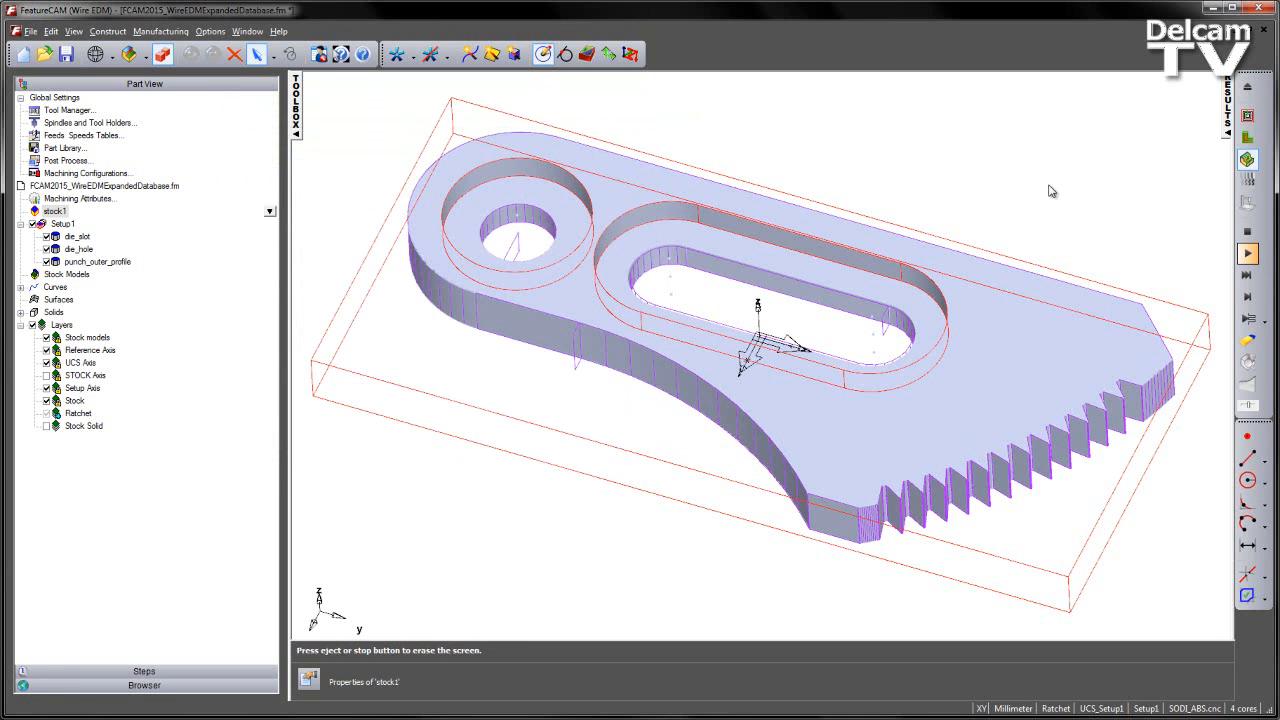